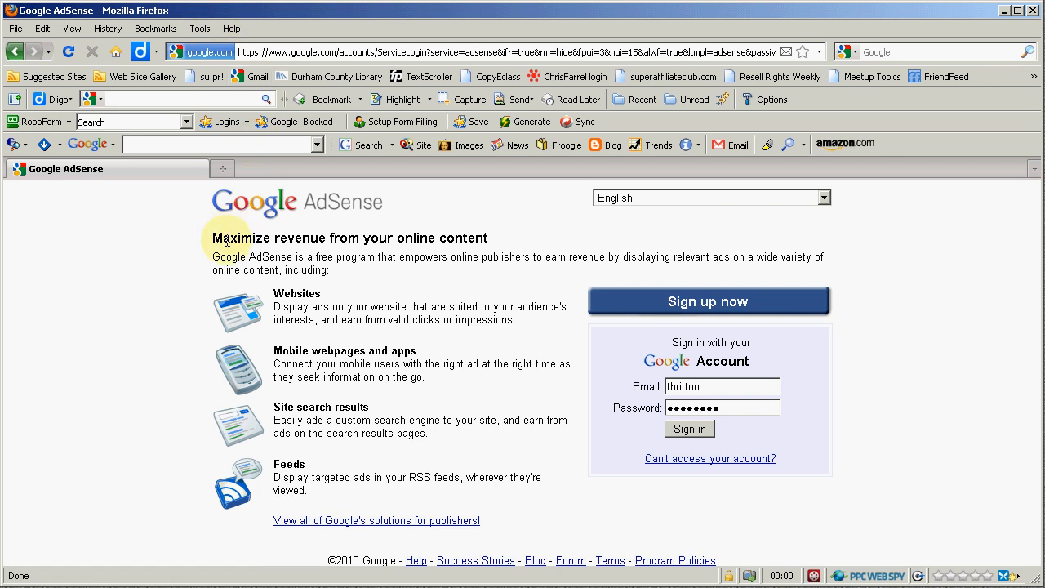
mouse_move(523, 284)
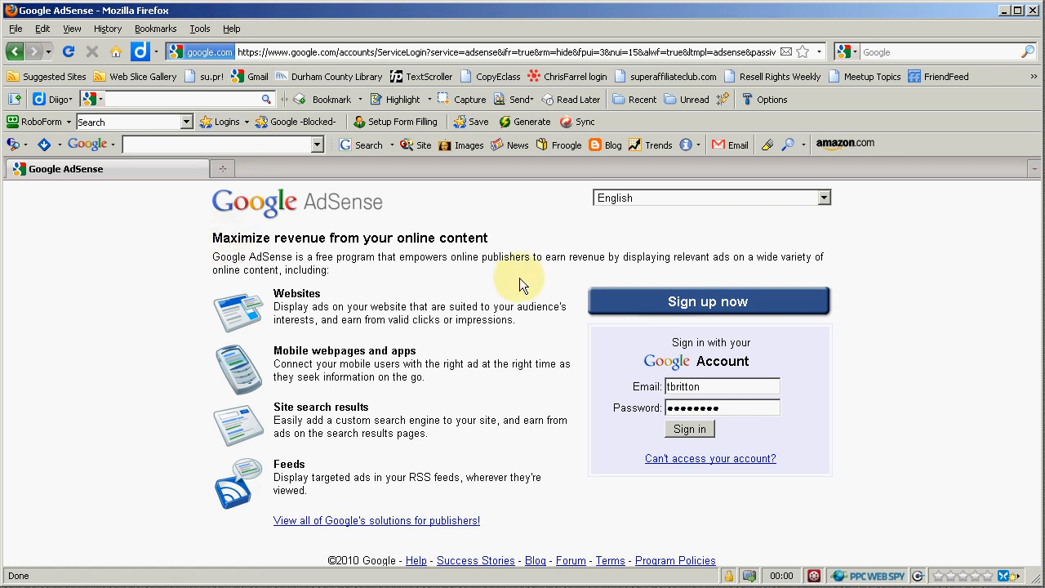
mouse_move(661, 352)
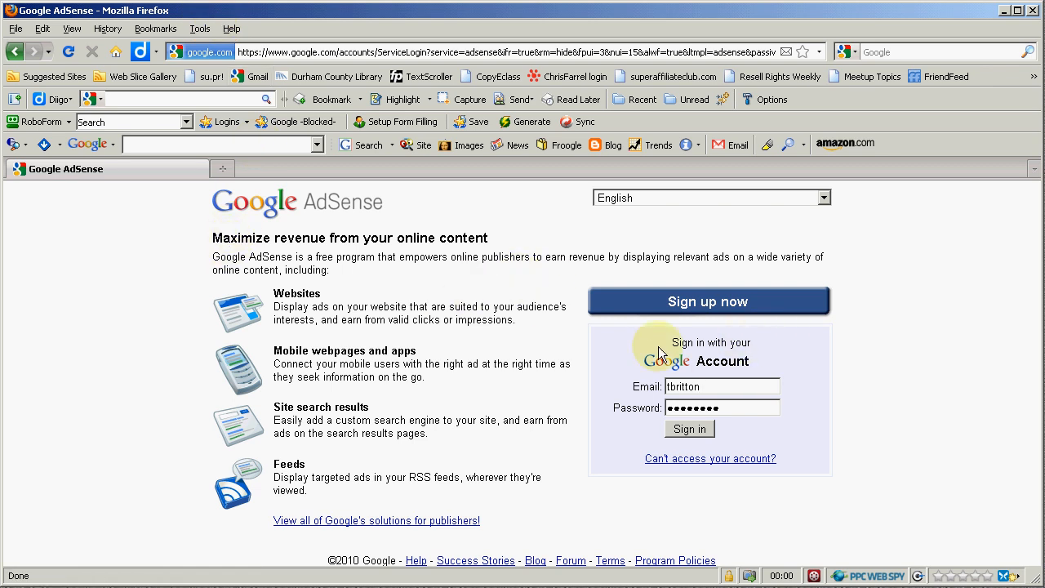
mouse_move(355, 204)
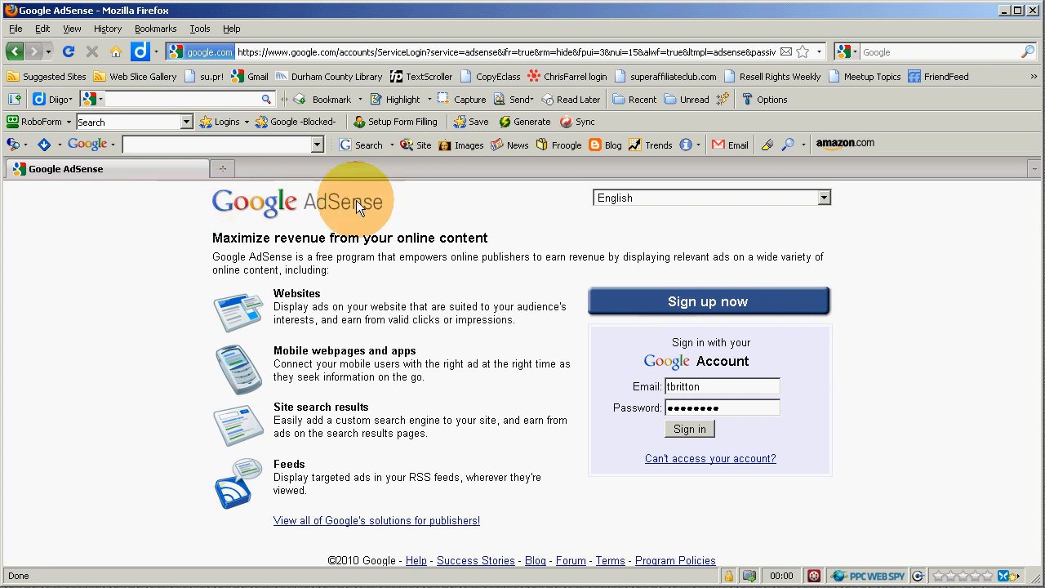
mouse_move(333, 227)
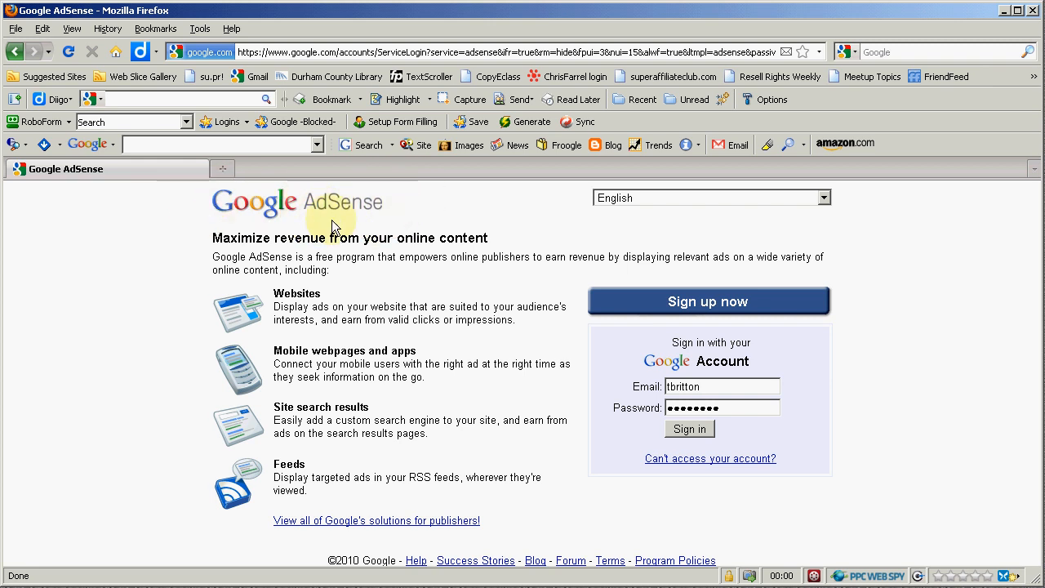
mouse_move(437, 238)
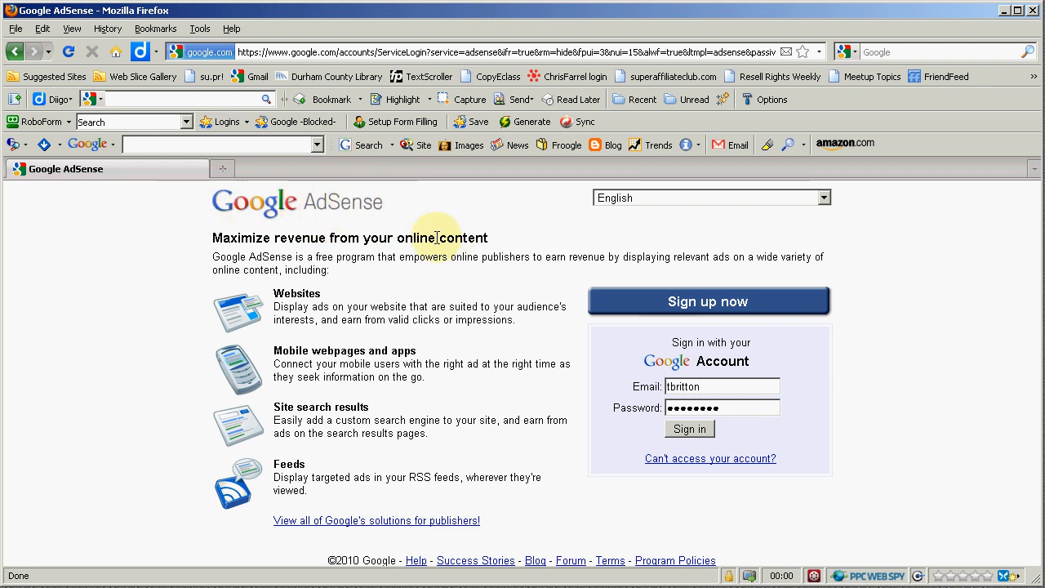
mouse_move(210, 237)
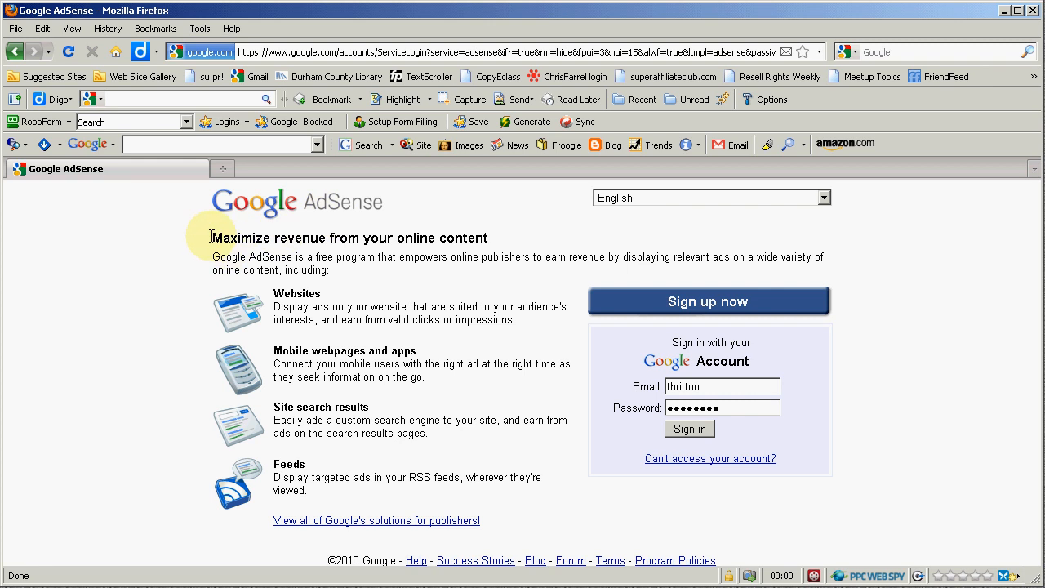
mouse_move(501, 248)
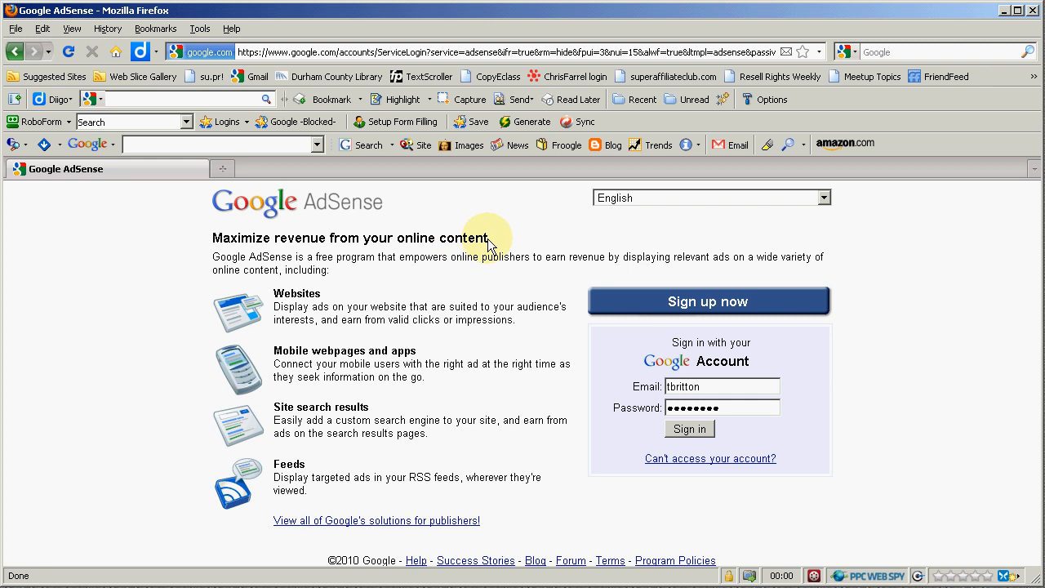
mouse_move(520, 242)
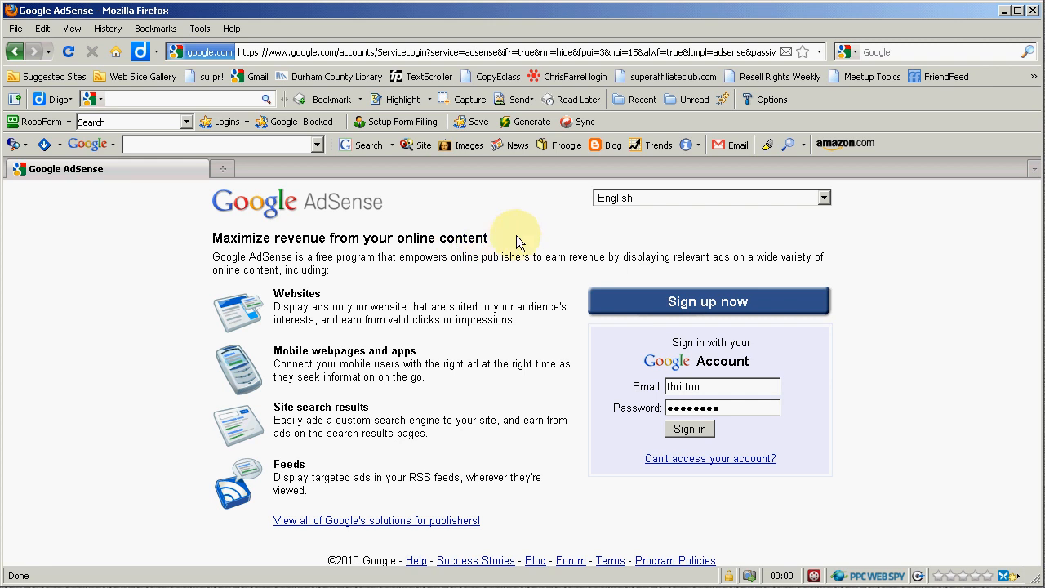
mouse_move(467, 261)
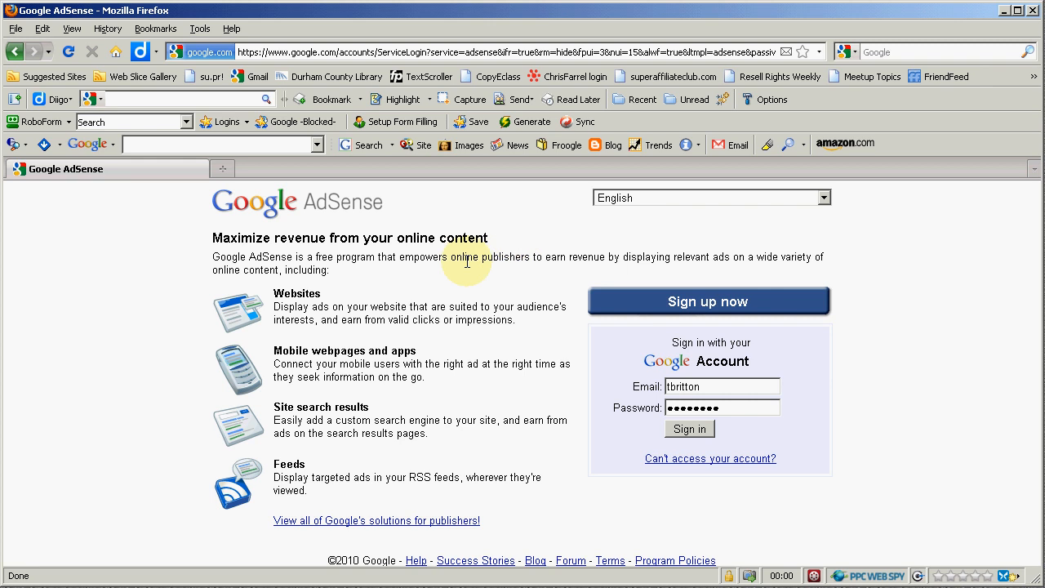
mouse_move(467, 303)
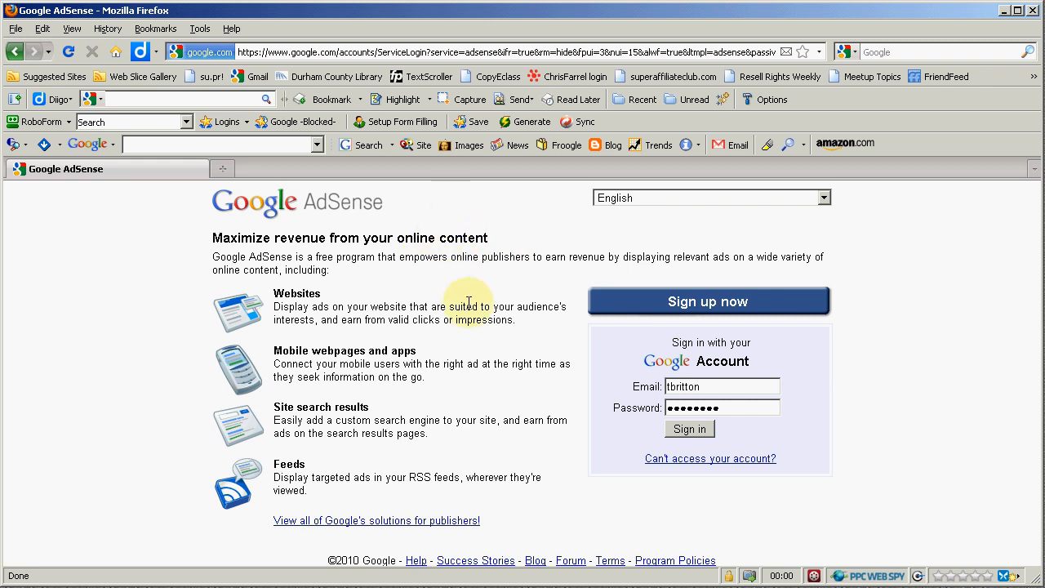
mouse_move(448, 302)
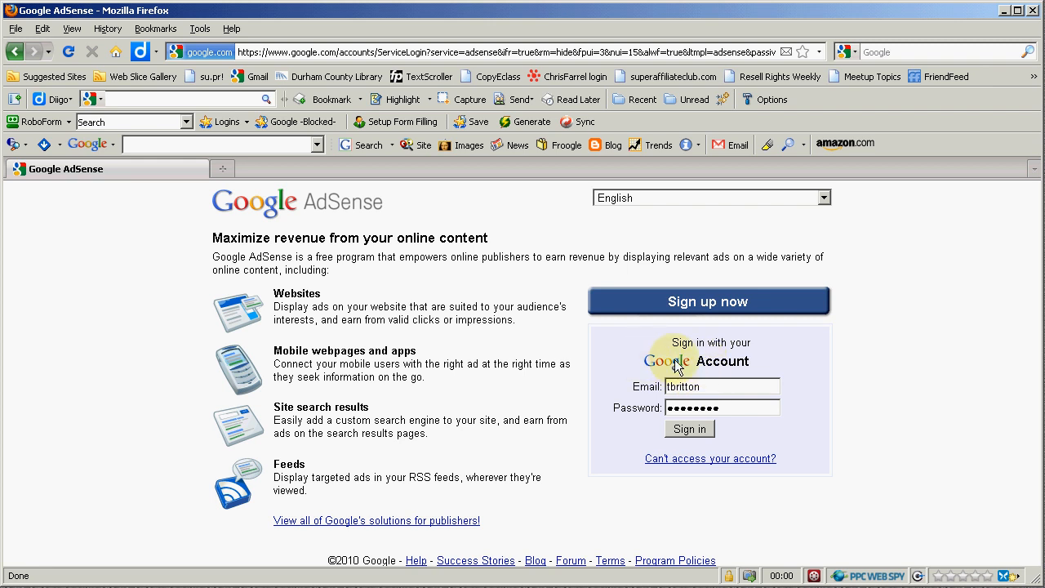
mouse_move(709, 332)
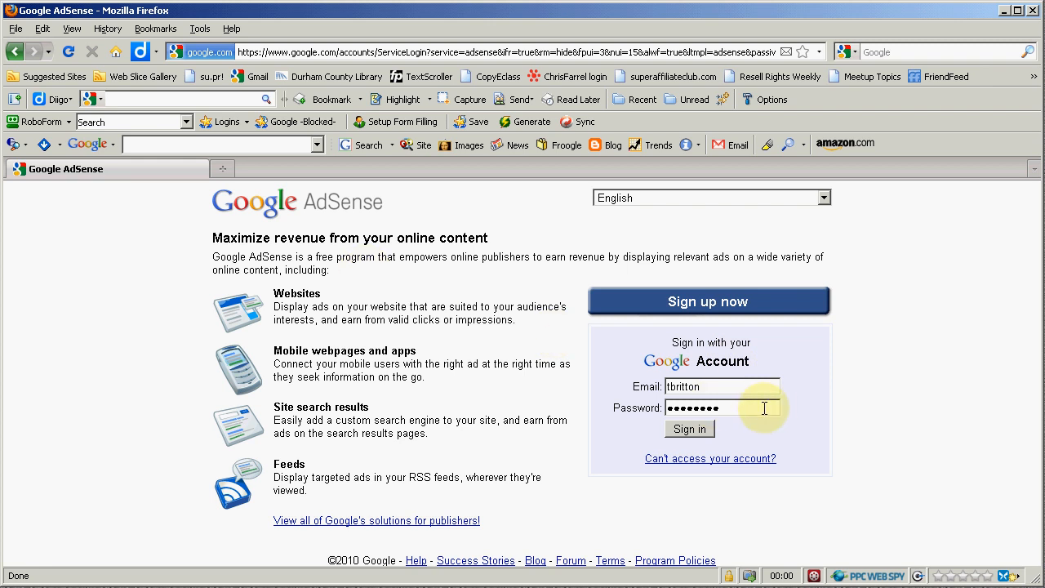
Sign in to the AdSense account and go to the AdSense Setup tab.
click(689, 428)
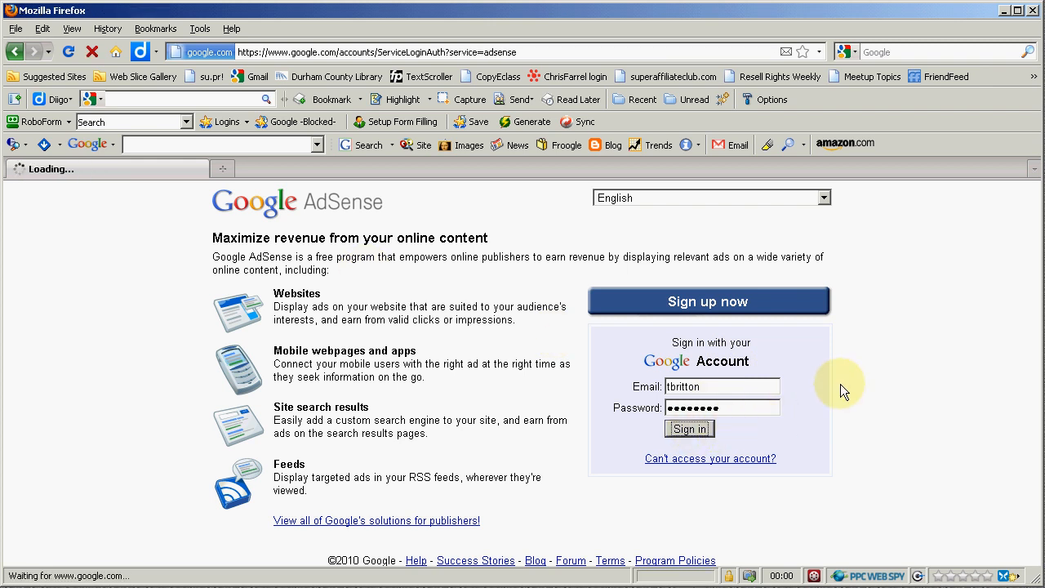
click(690, 428)
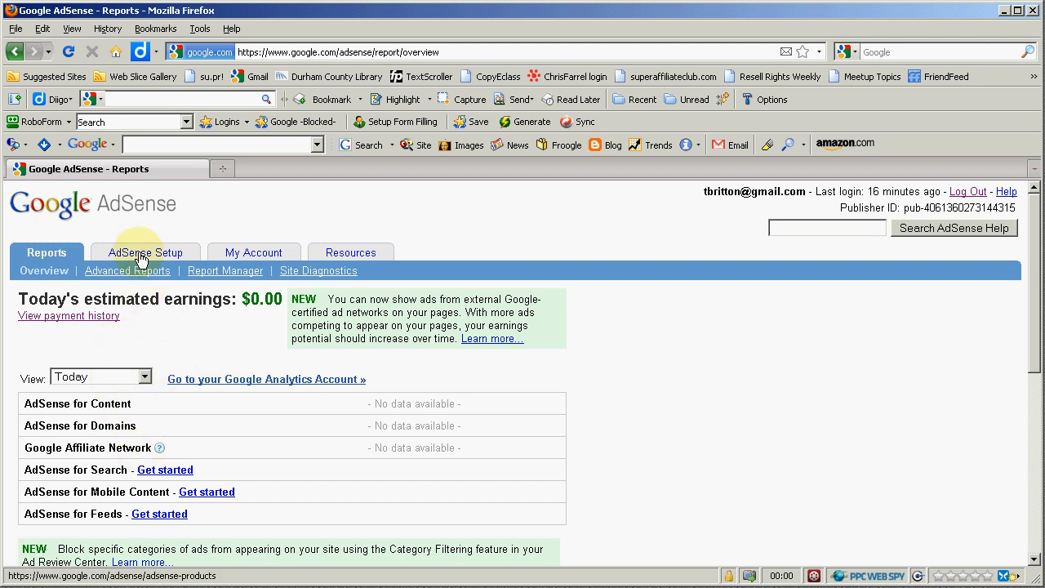
click(147, 252)
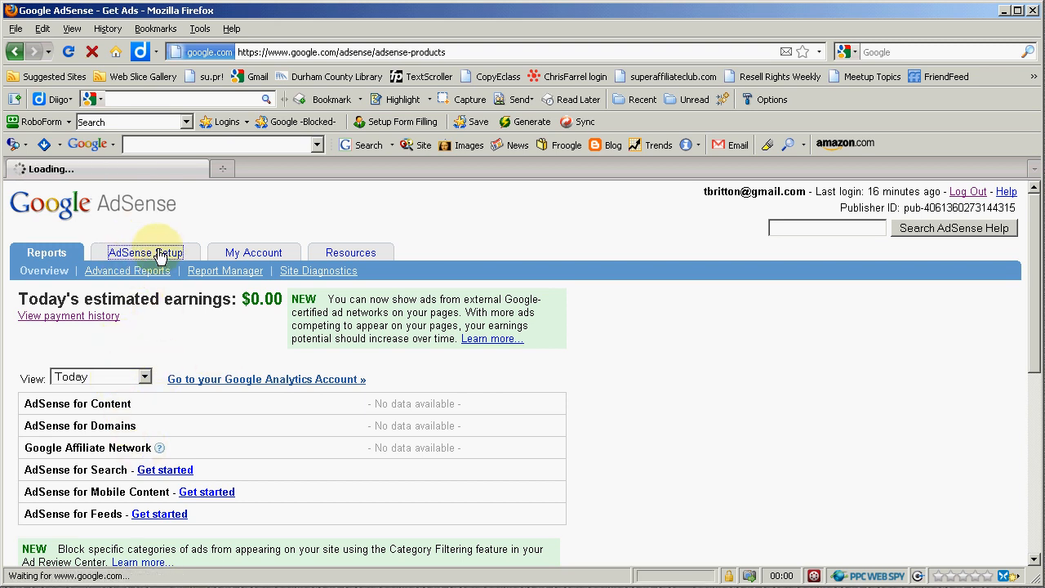
click(146, 251)
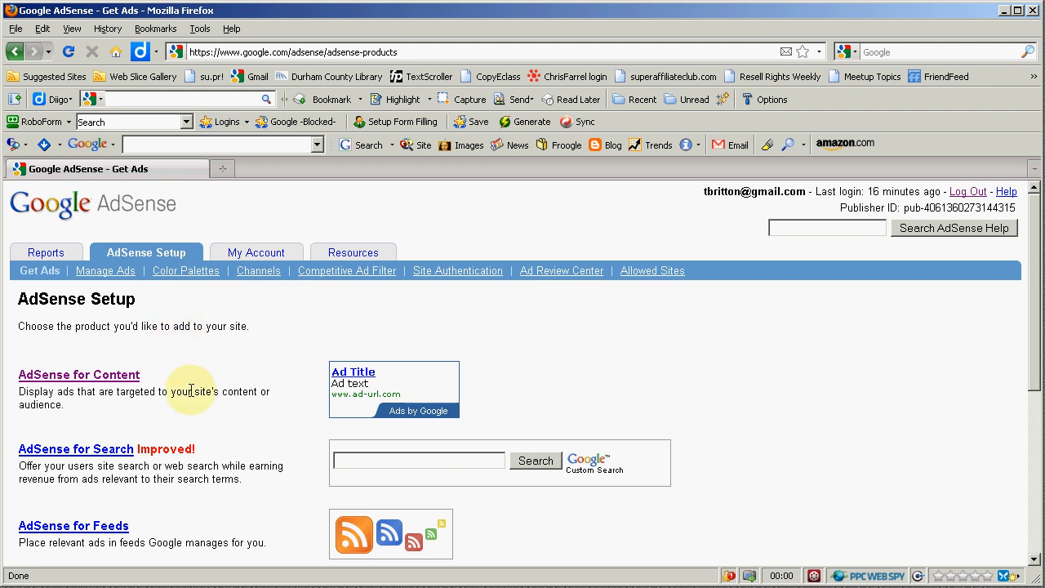
mouse_move(79, 374)
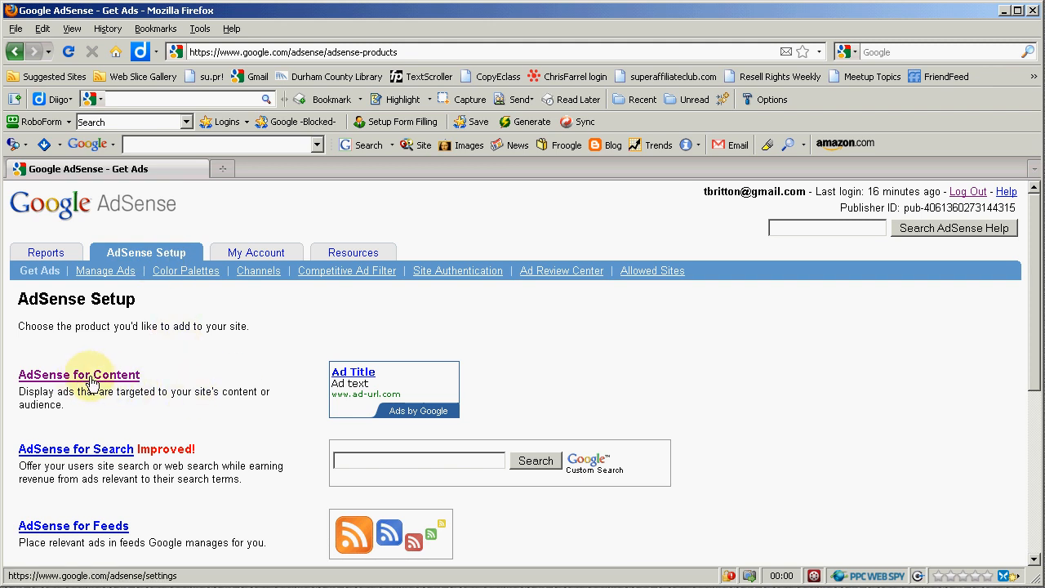
Start an AdSense for Content unit and set its ad type to Text ads only.
click(78, 374)
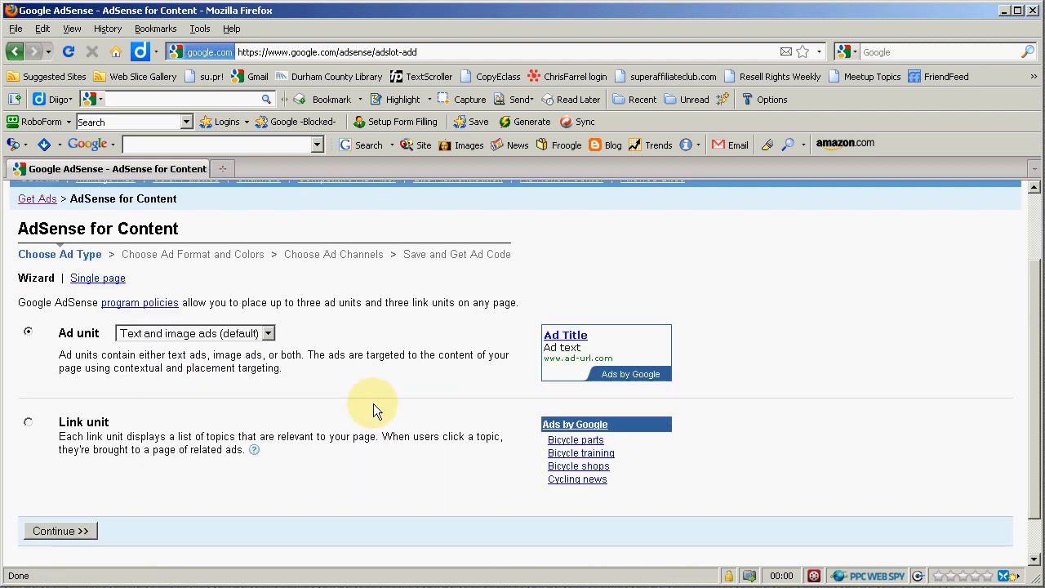
mouse_move(269, 339)
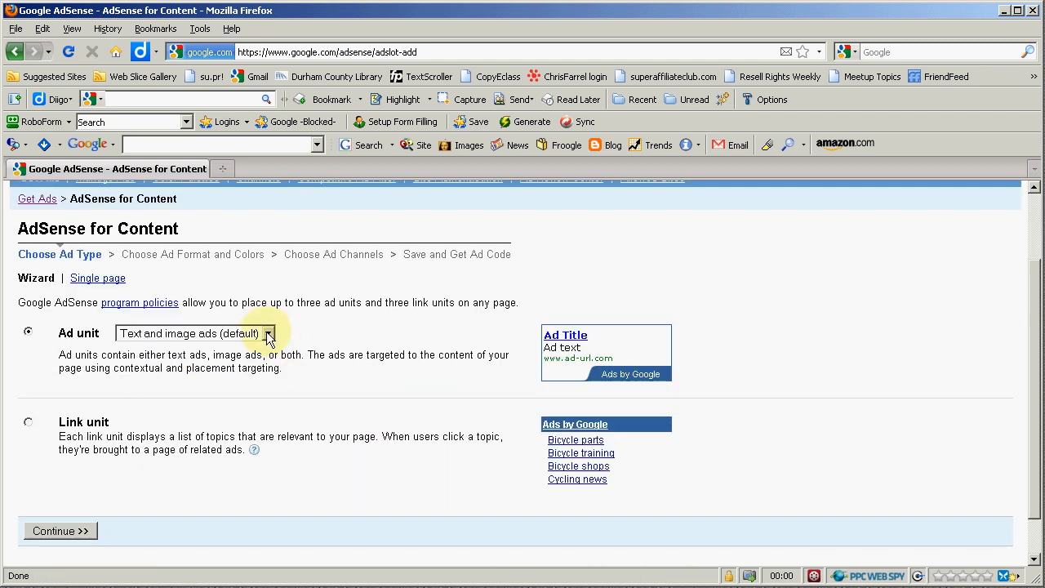
click(268, 333)
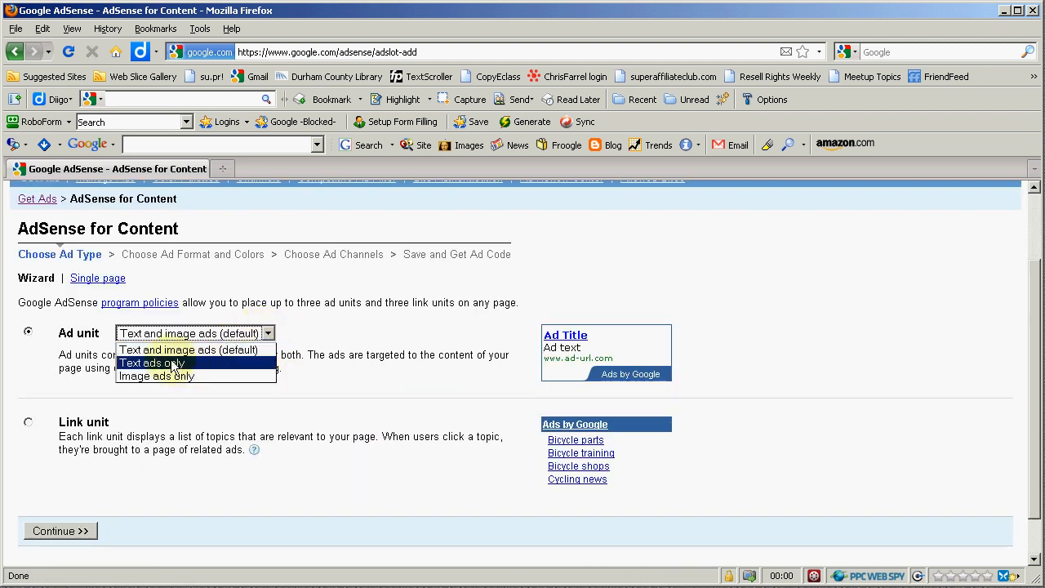
click(151, 362)
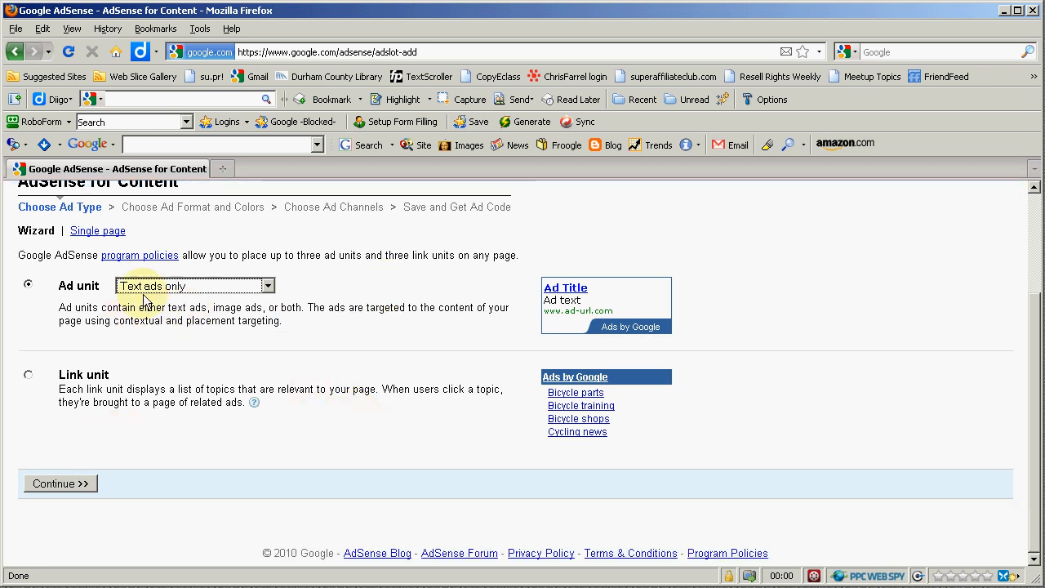
mouse_move(180, 457)
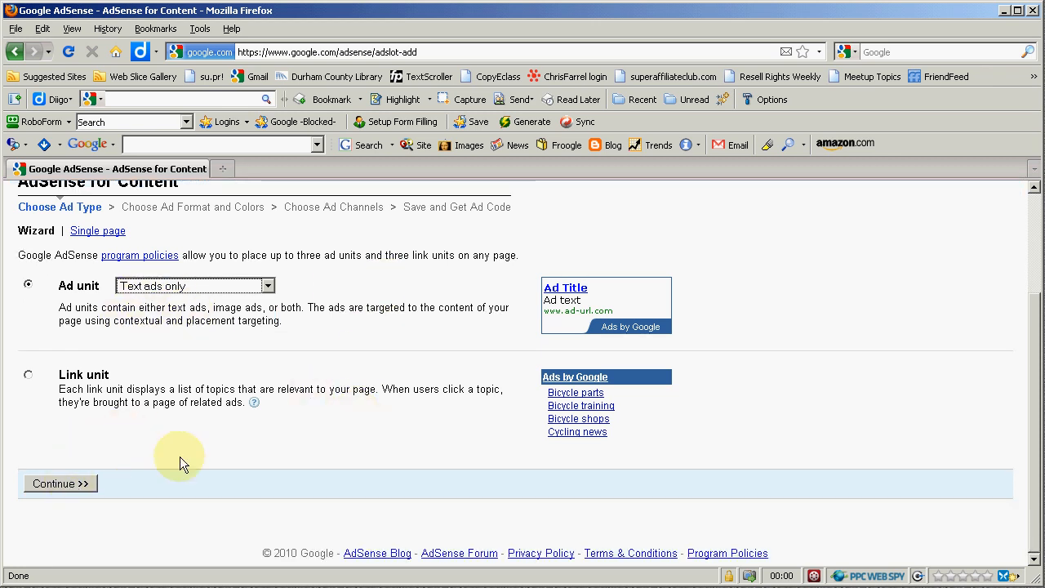
Choose 120 x 600 Skyscraper as the ad format.
click(61, 484)
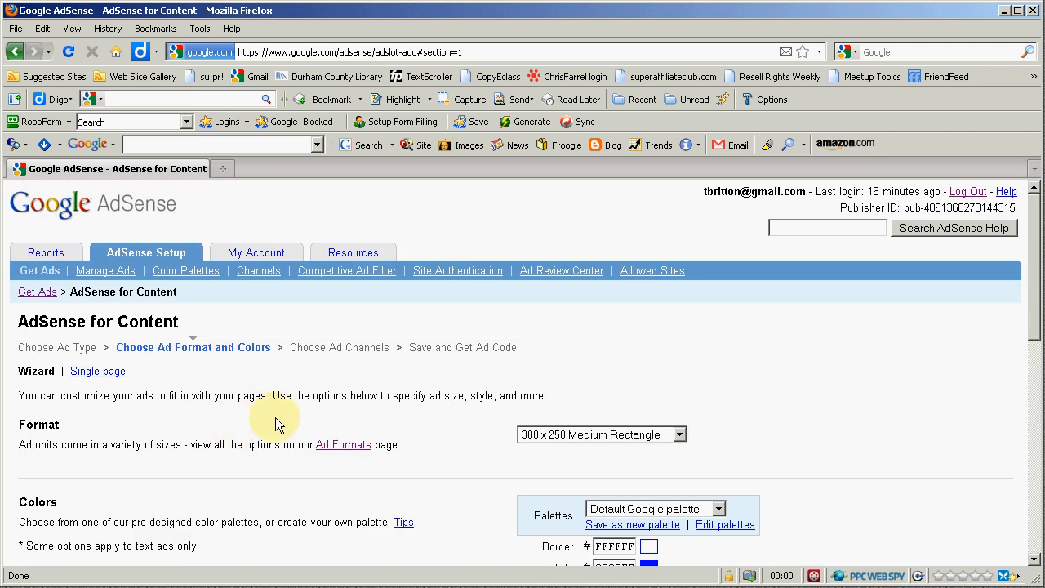
scroll(down, 3)
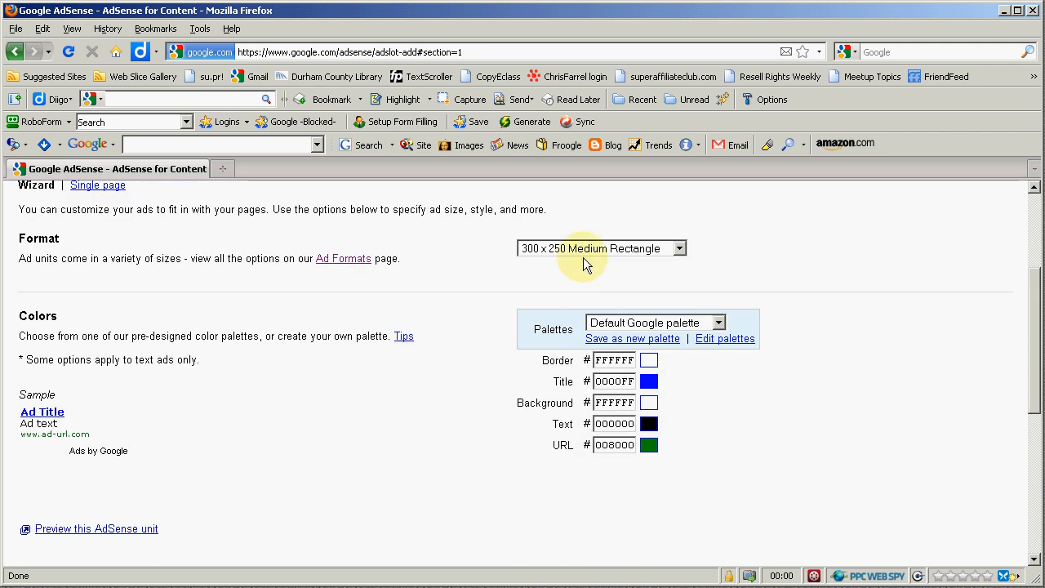
click(677, 248)
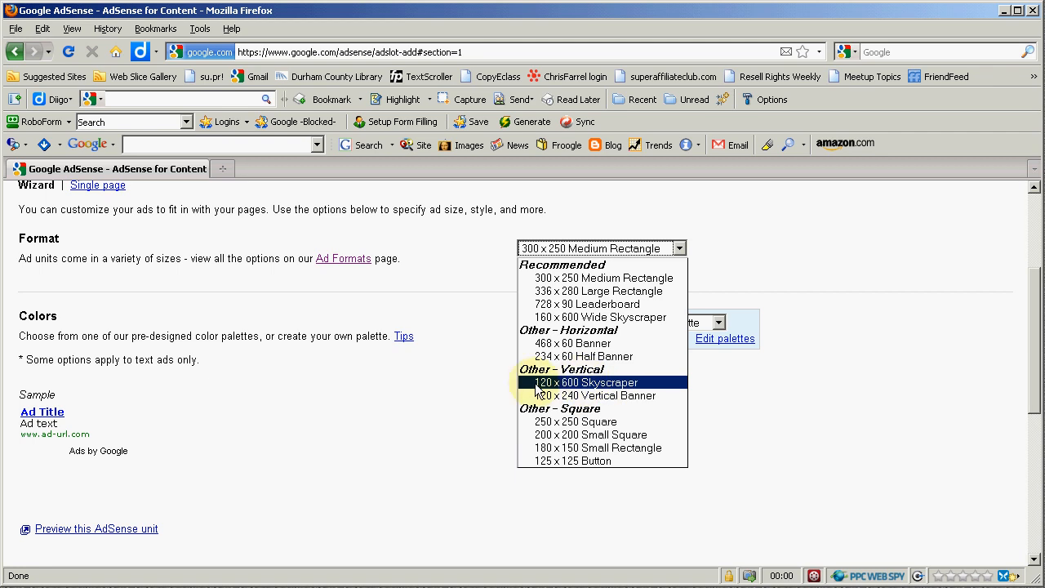
mouse_move(594, 395)
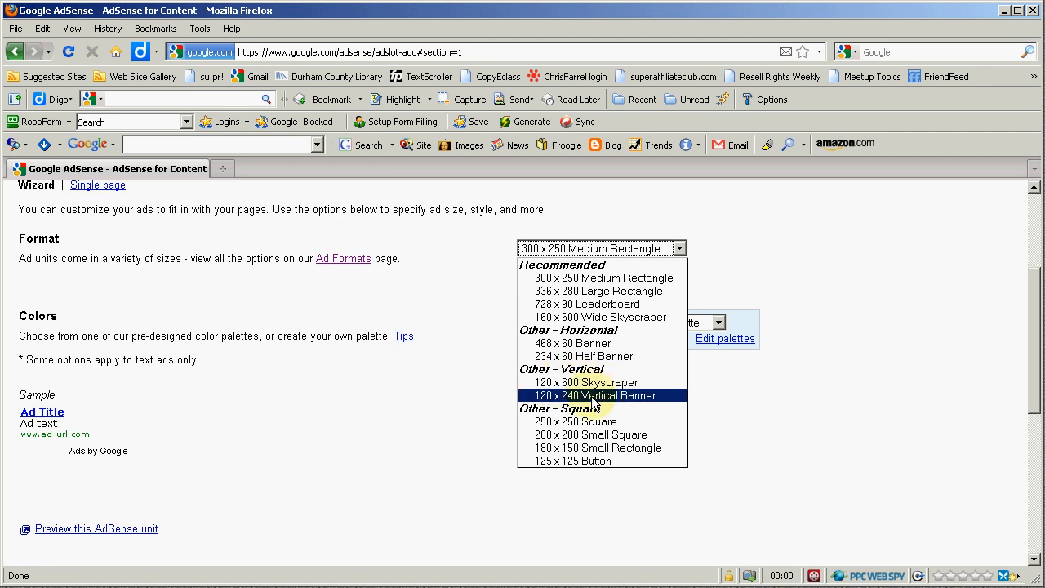
mouse_move(635, 406)
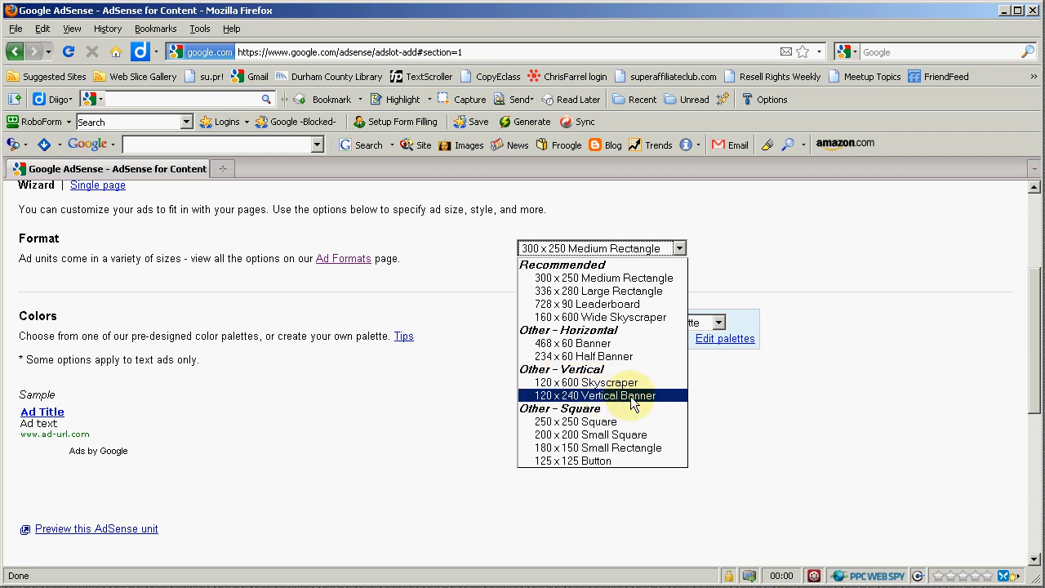
mouse_move(603, 277)
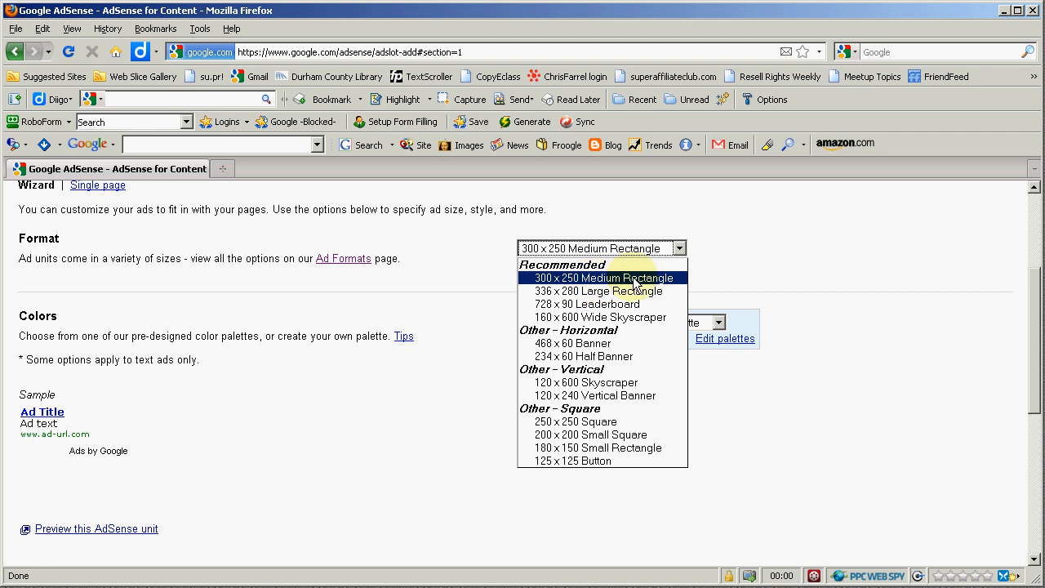
mouse_move(602, 357)
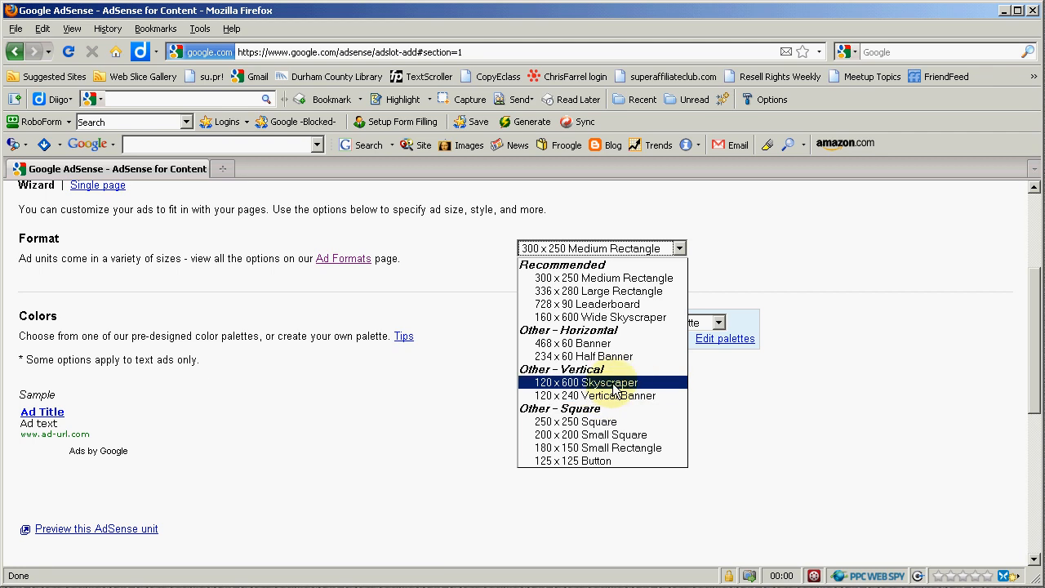
click(585, 383)
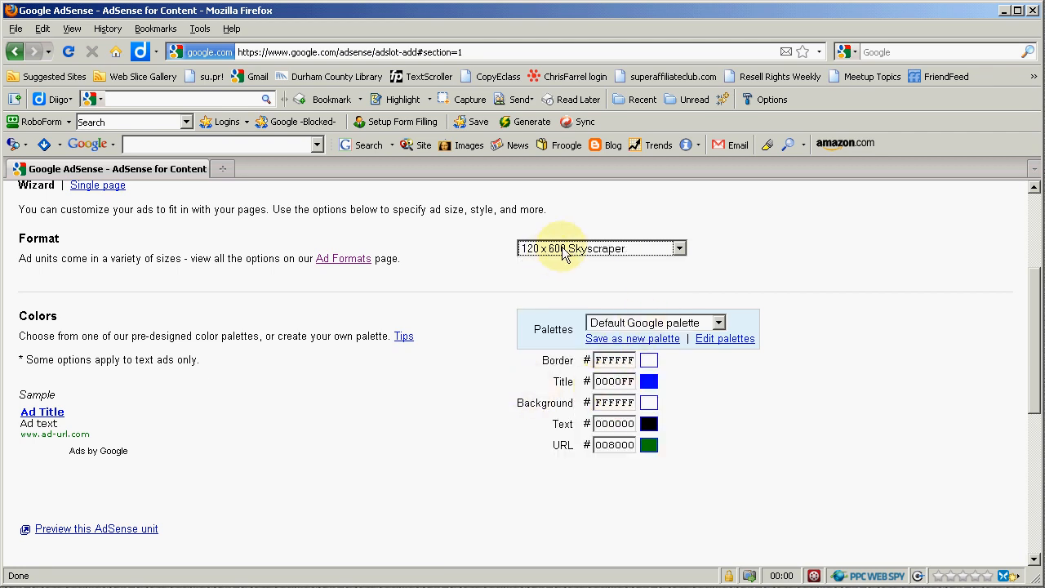
mouse_move(612, 255)
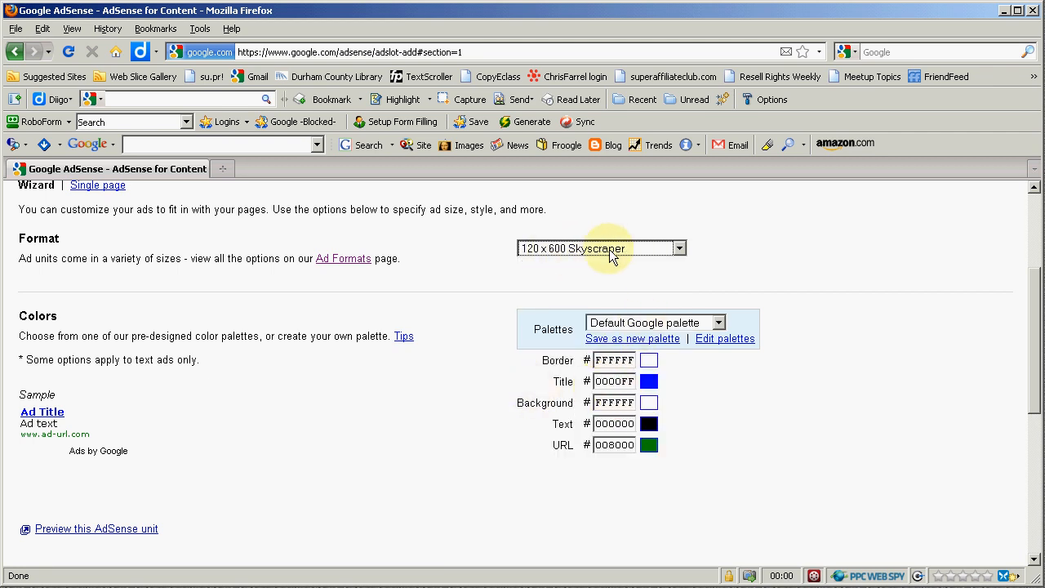
Apply the Graphite palette and change the background colour to F3C3ff.
click(717, 323)
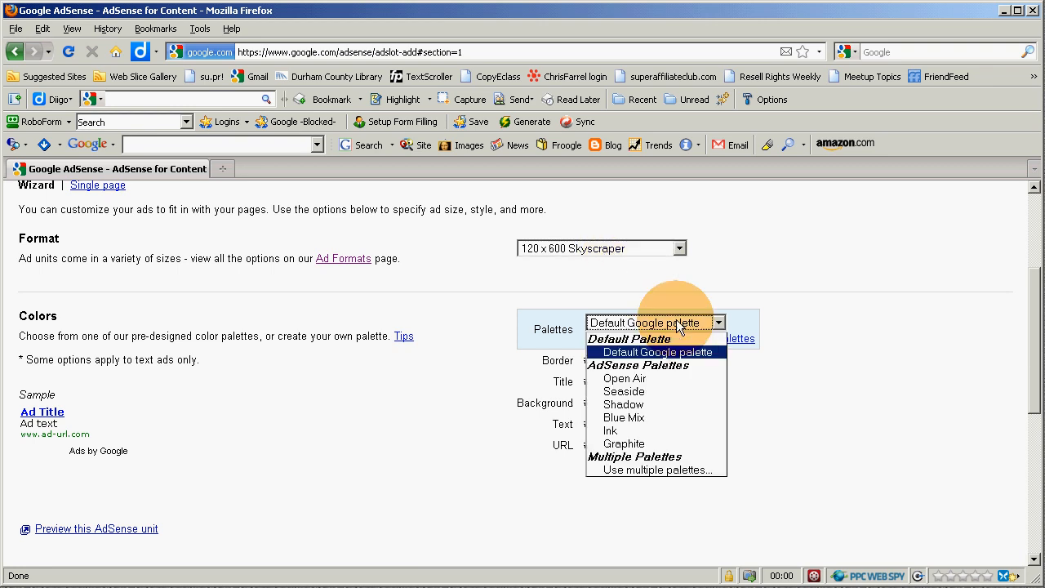
mouse_move(623, 444)
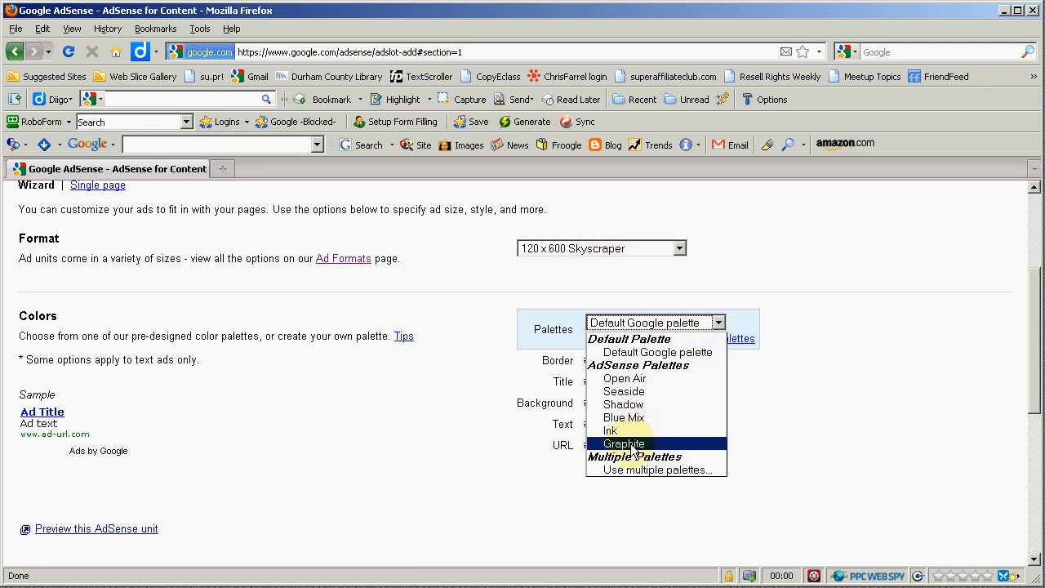
click(624, 444)
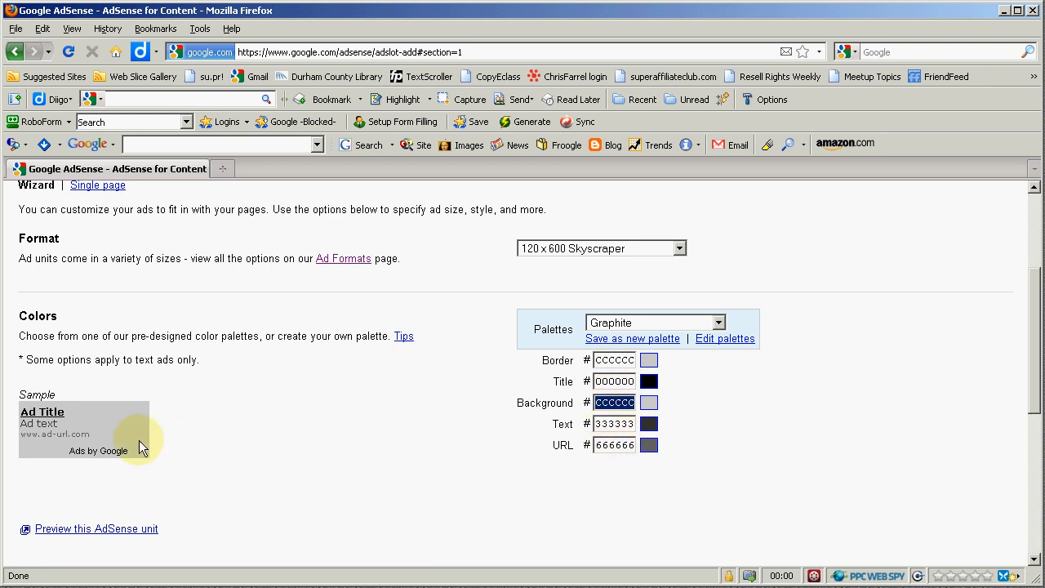
mouse_move(121, 434)
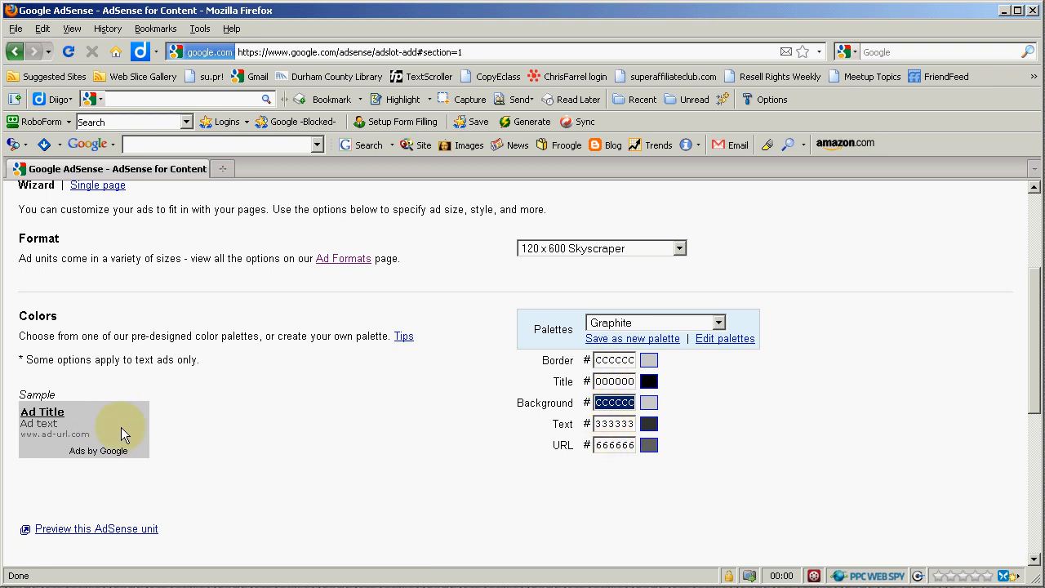
mouse_move(535, 429)
text(F3C3)
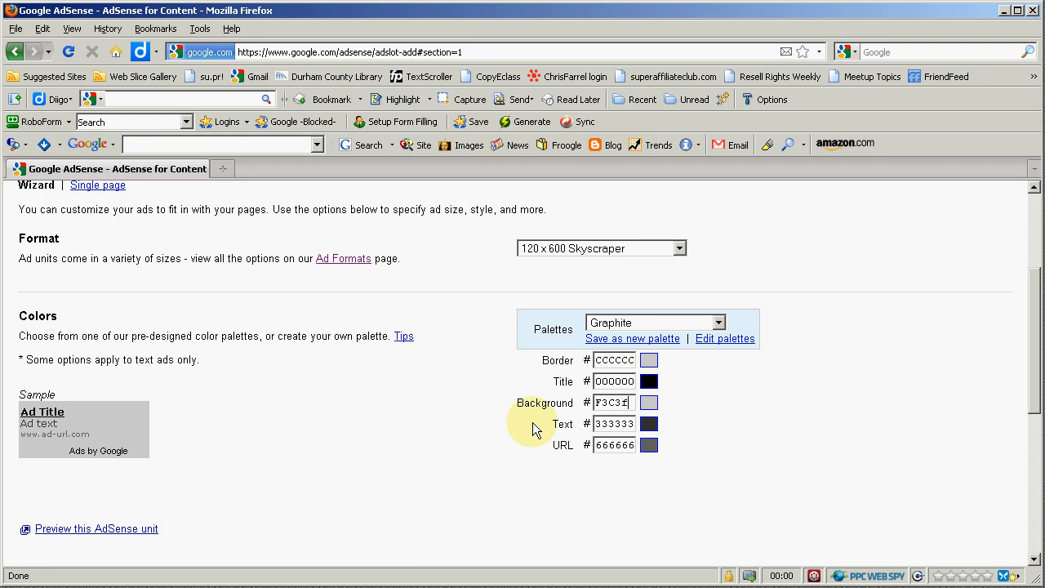
text(f)
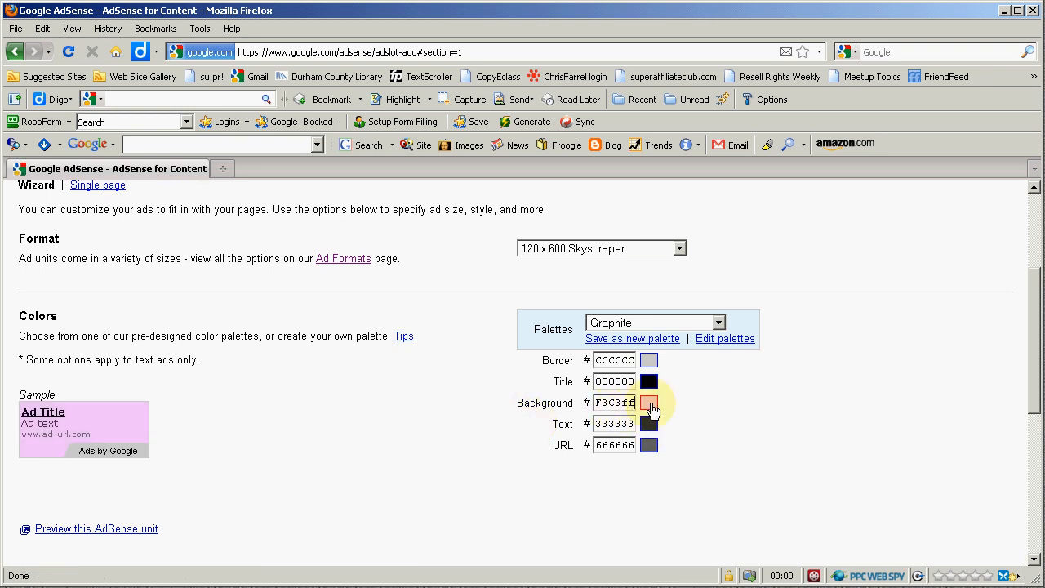
click(649, 402)
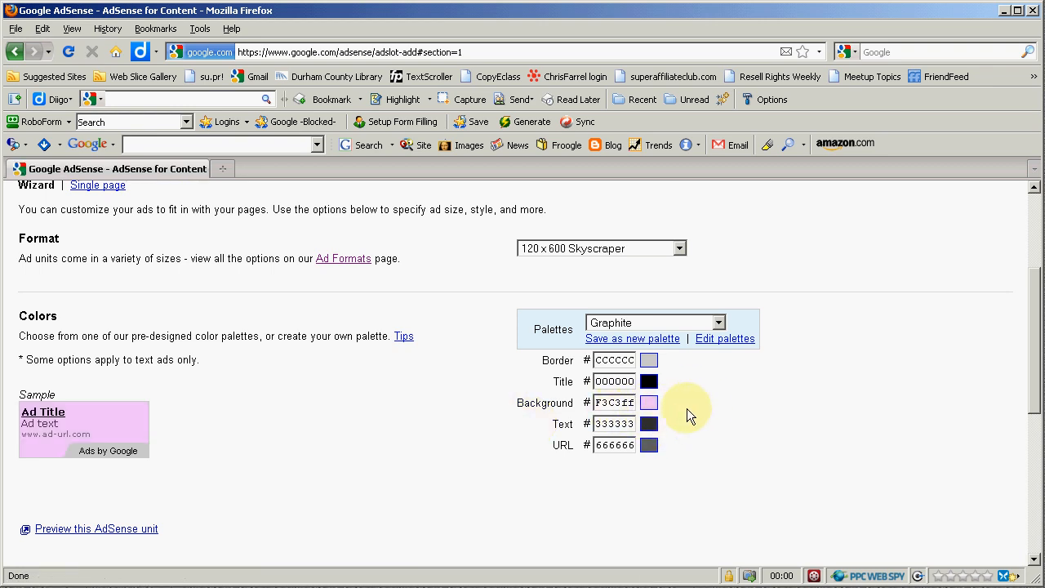
click(614, 423)
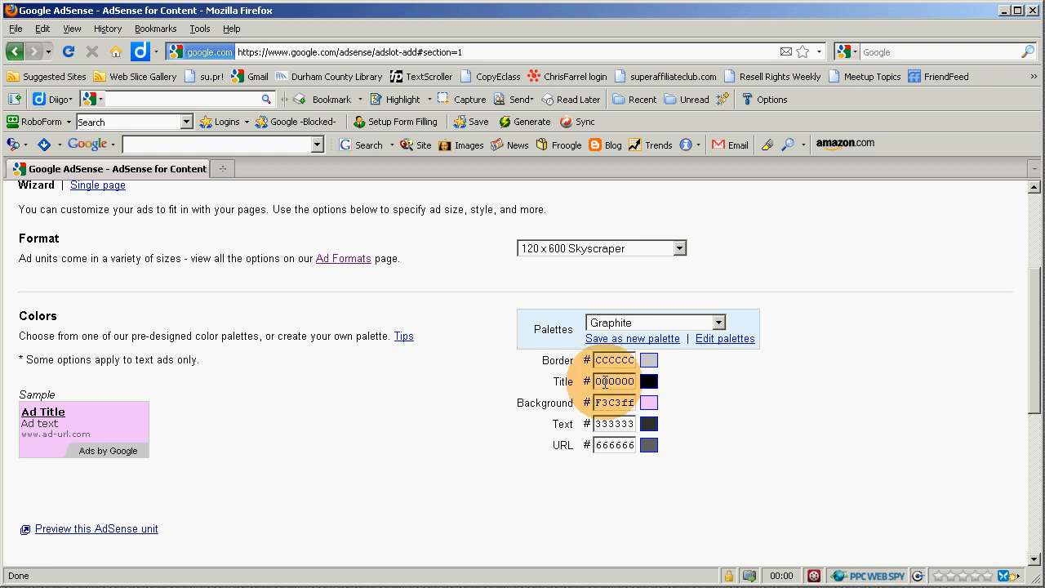
mouse_move(648, 460)
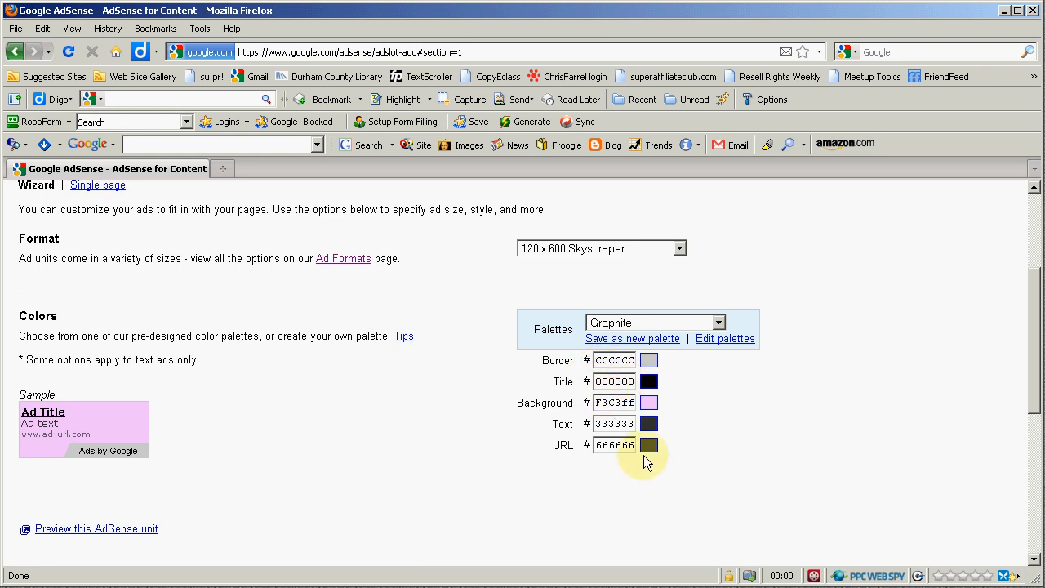
triple_click(613, 424)
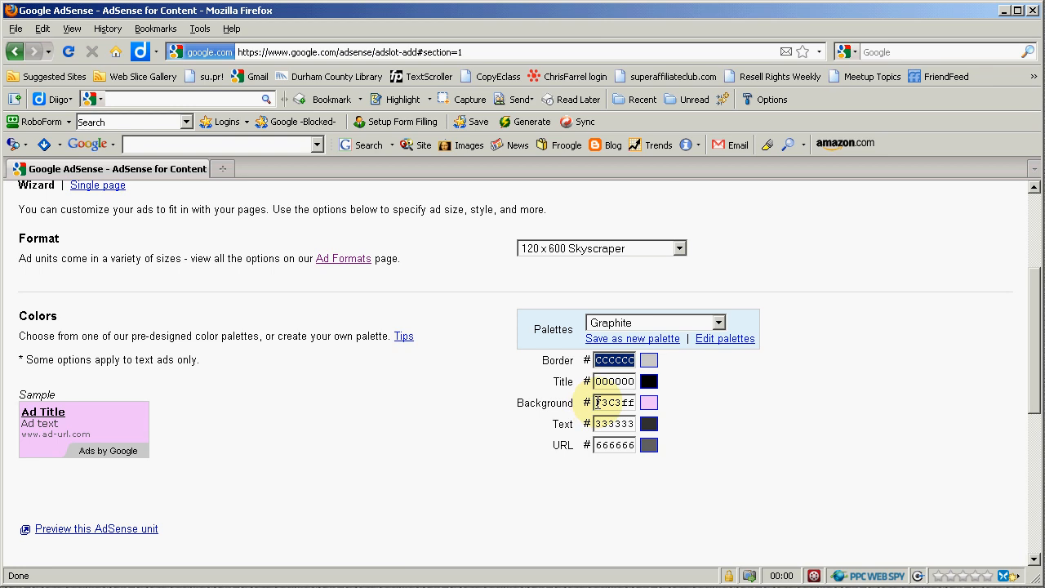
mouse_move(117, 412)
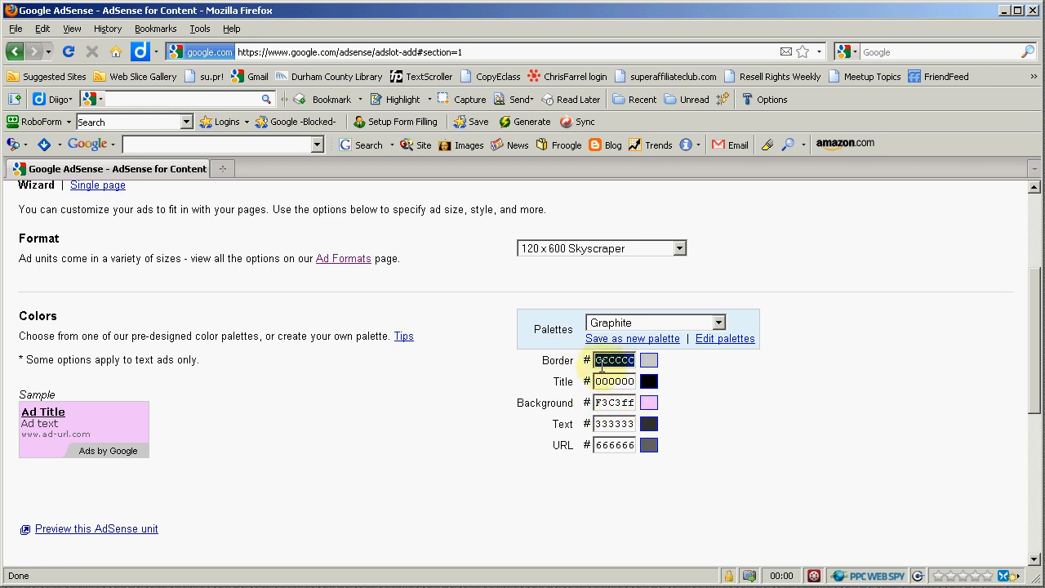
mouse_move(359, 431)
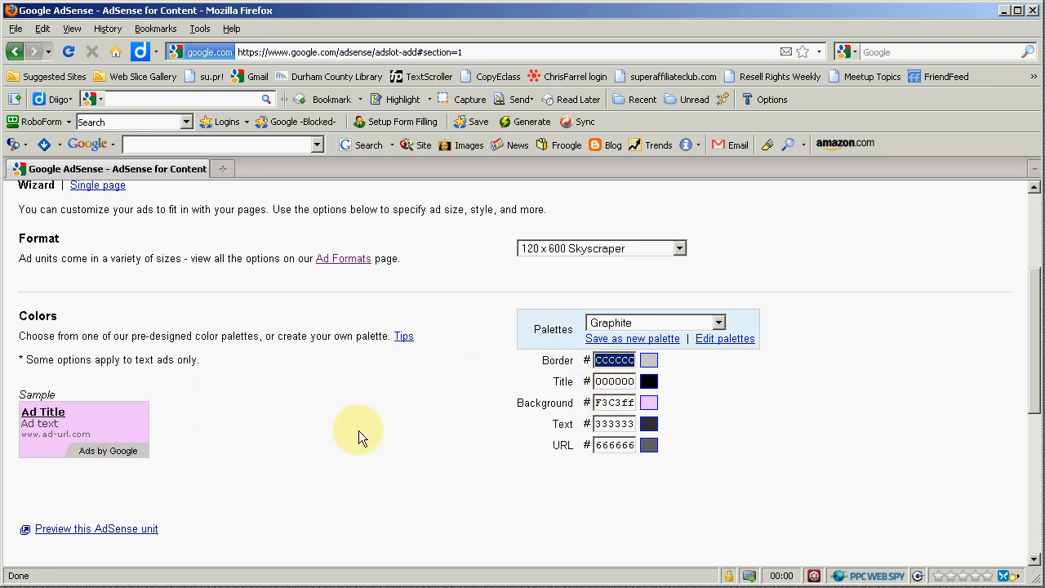
Set the ad's font family to Verdana, after briefly trying Arial.
scroll(down, 3)
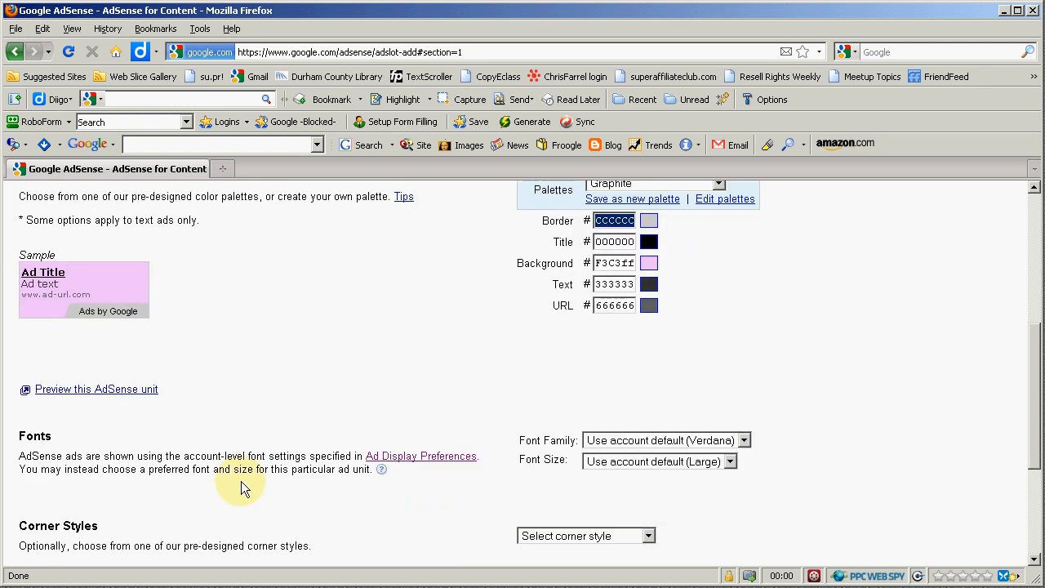
scroll(down, 3)
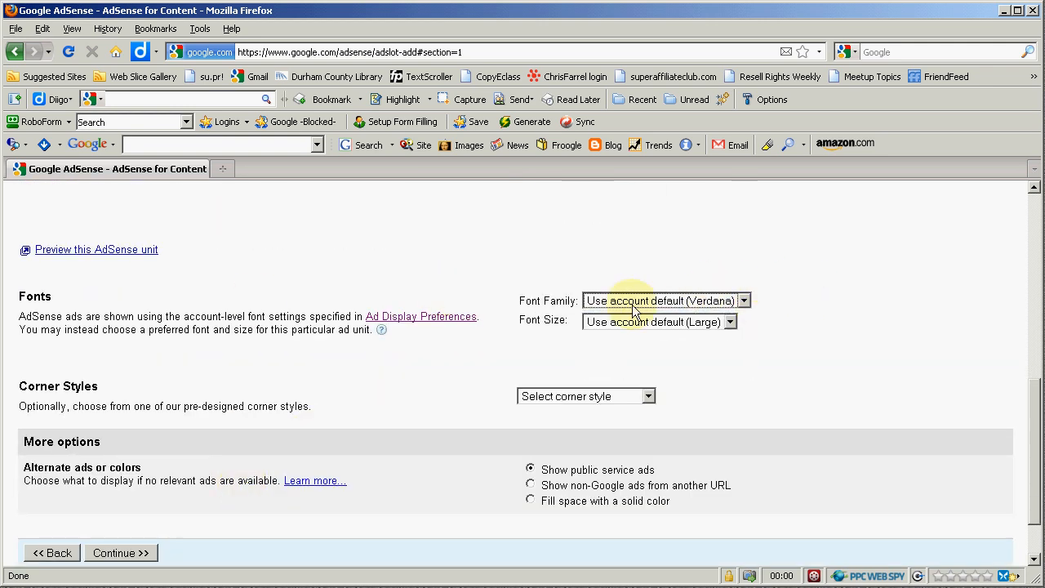
click(741, 301)
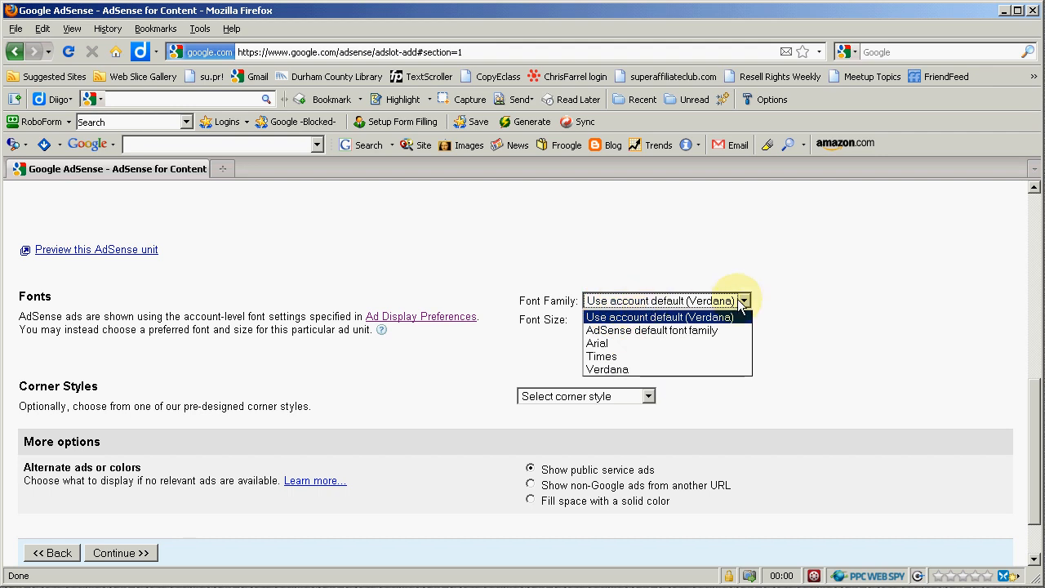
mouse_move(607, 369)
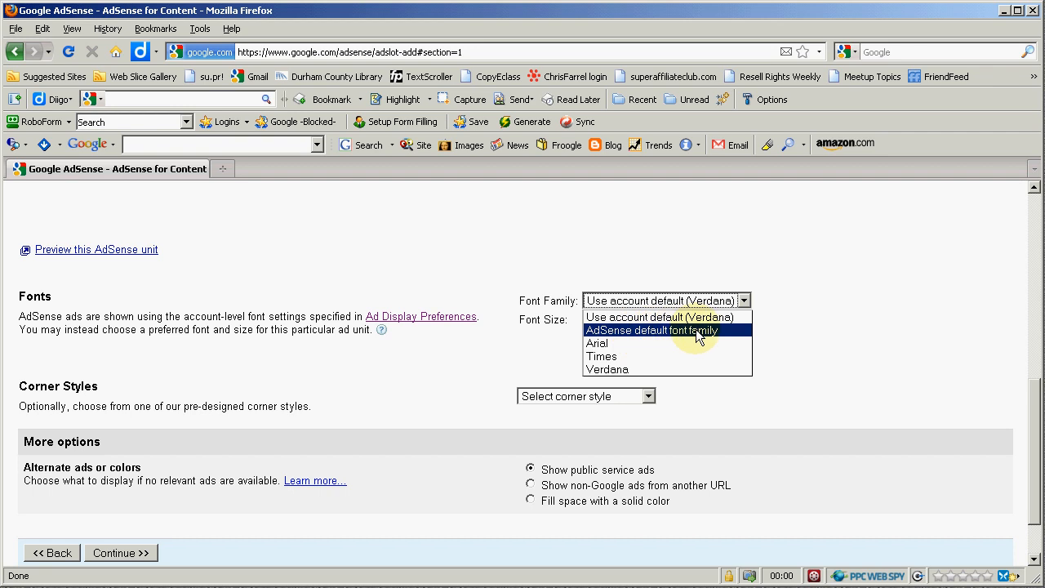
mouse_move(645, 343)
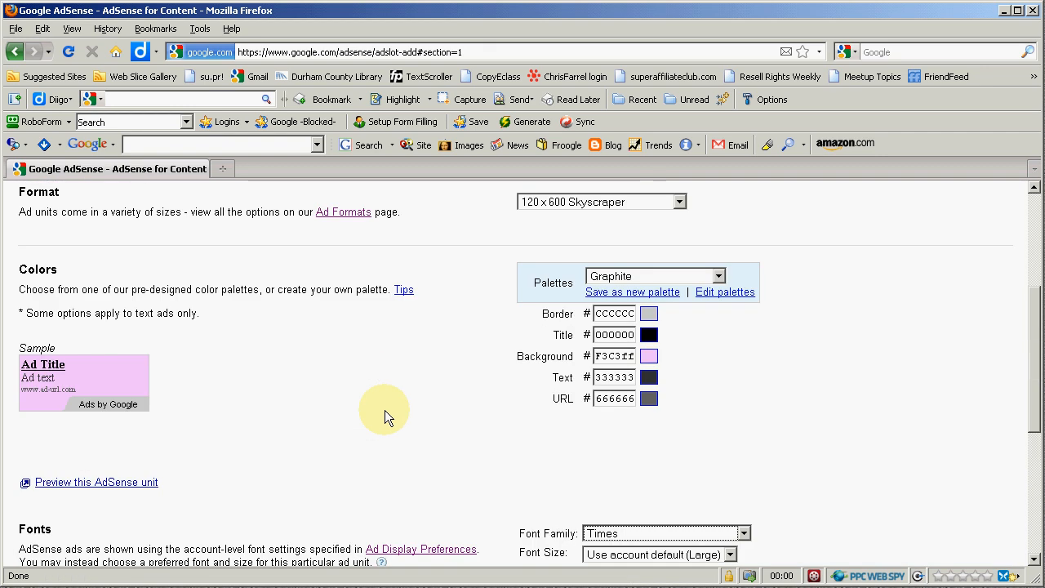
scroll(down, 3)
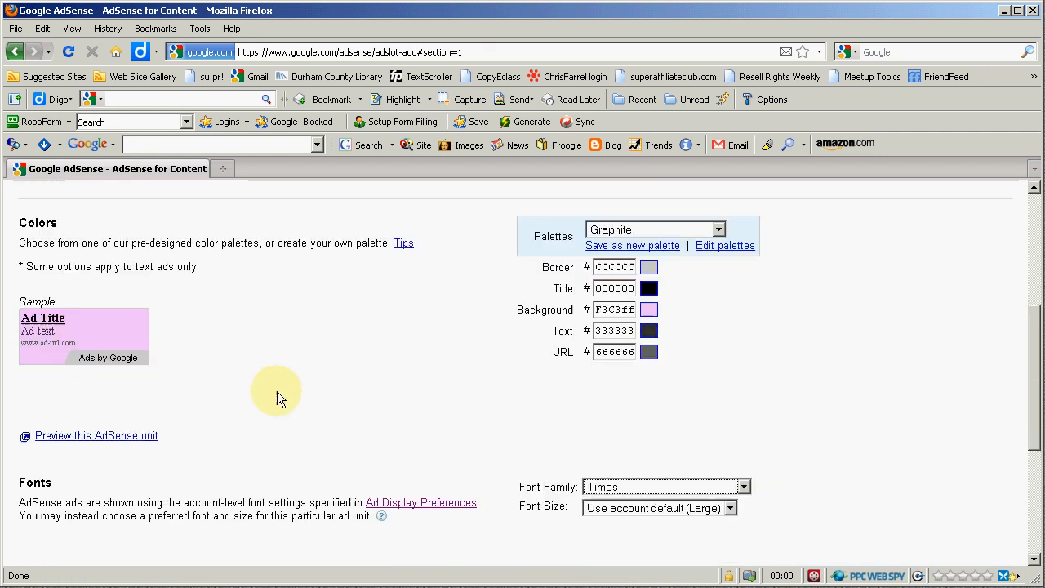
click(741, 486)
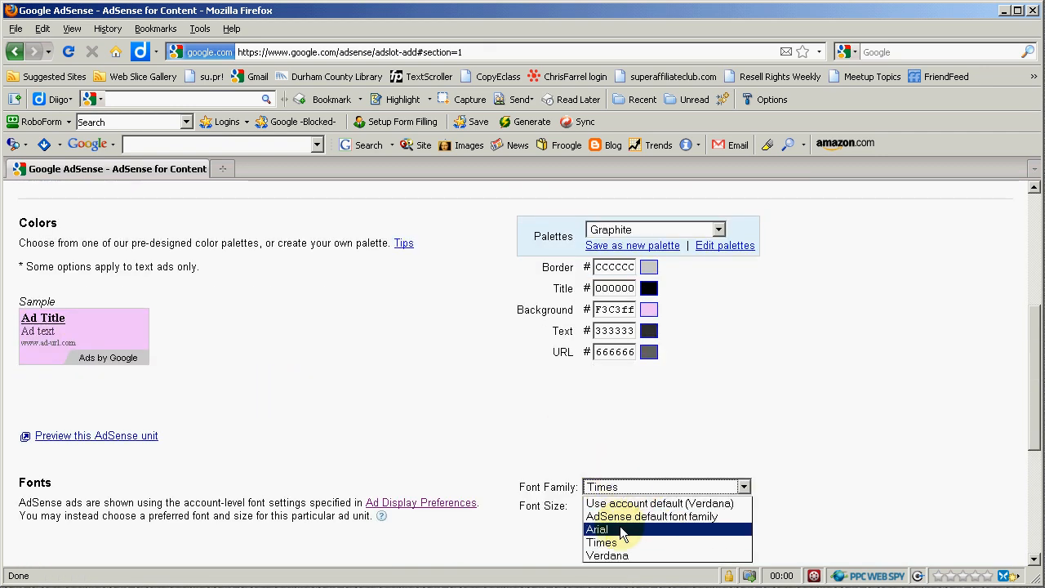
click(597, 529)
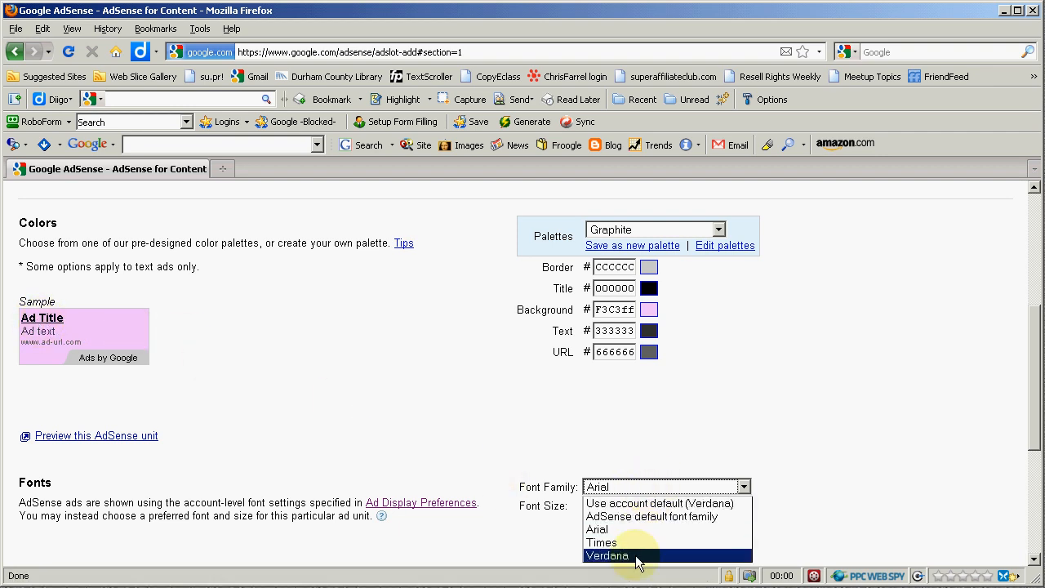
click(607, 555)
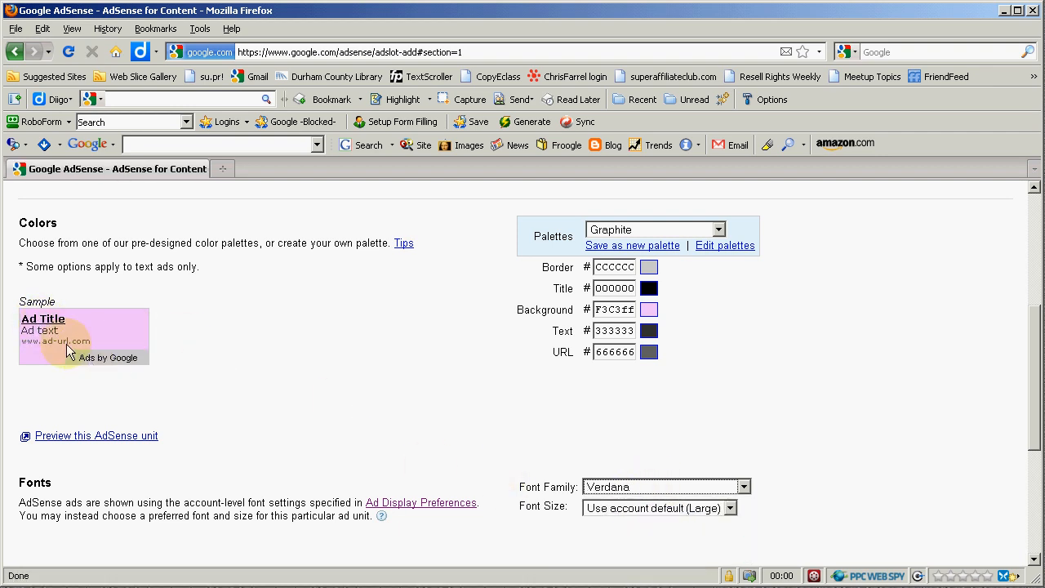
mouse_move(295, 341)
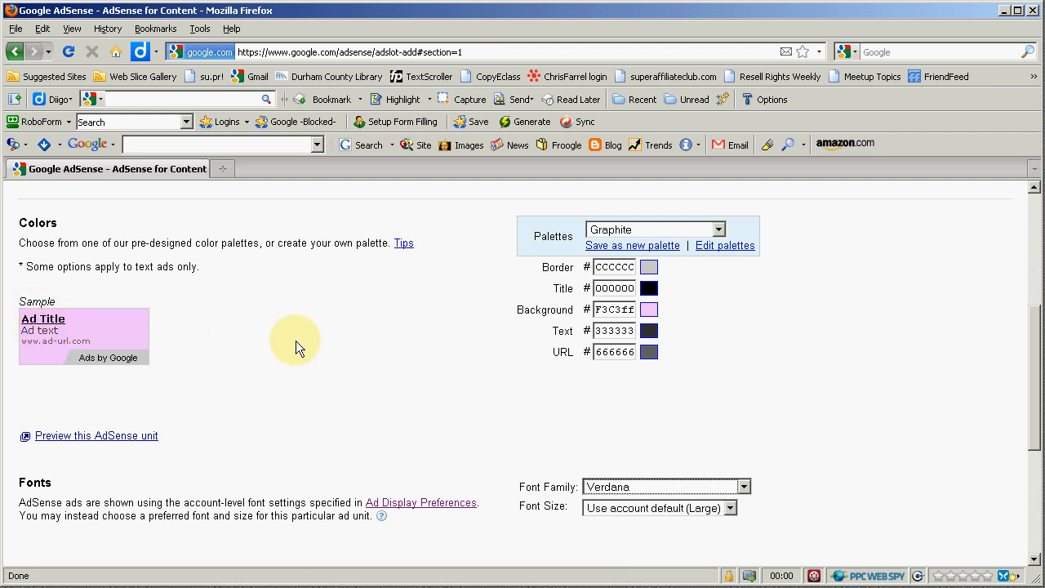
mouse_move(594, 438)
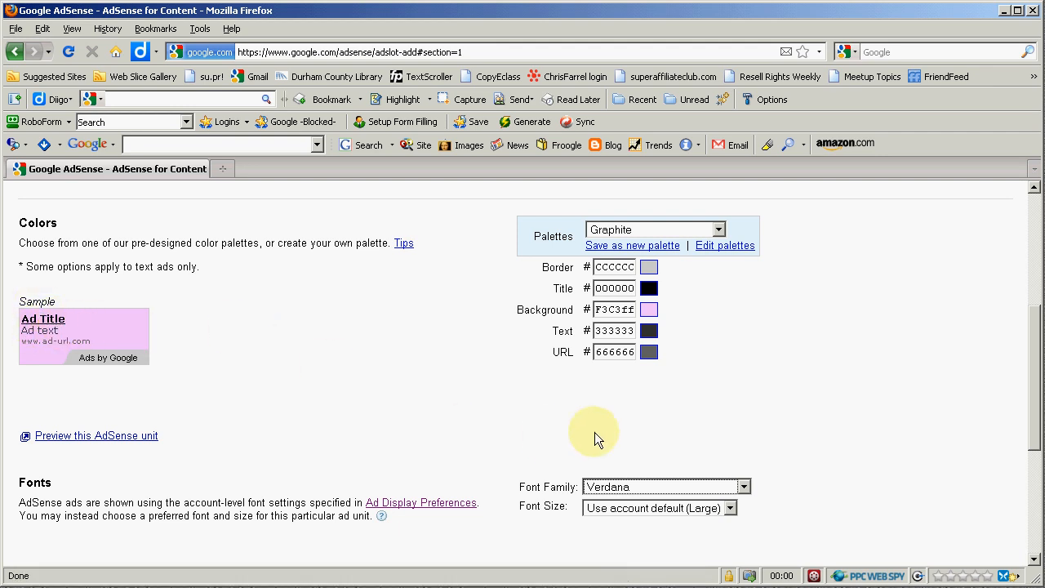
Change the ad font size to Large, after briefly choosing Small.
click(660, 507)
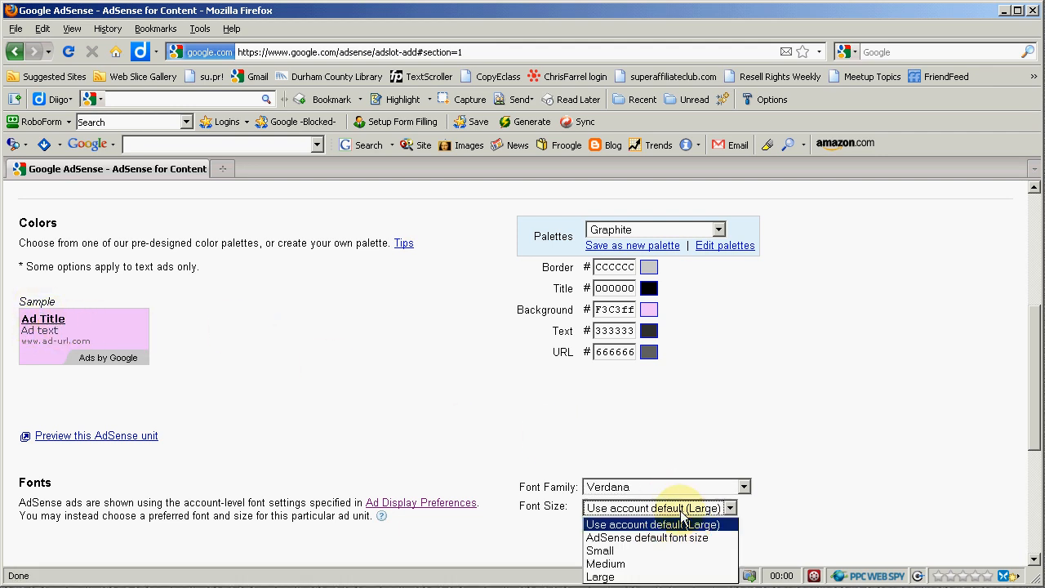
click(600, 550)
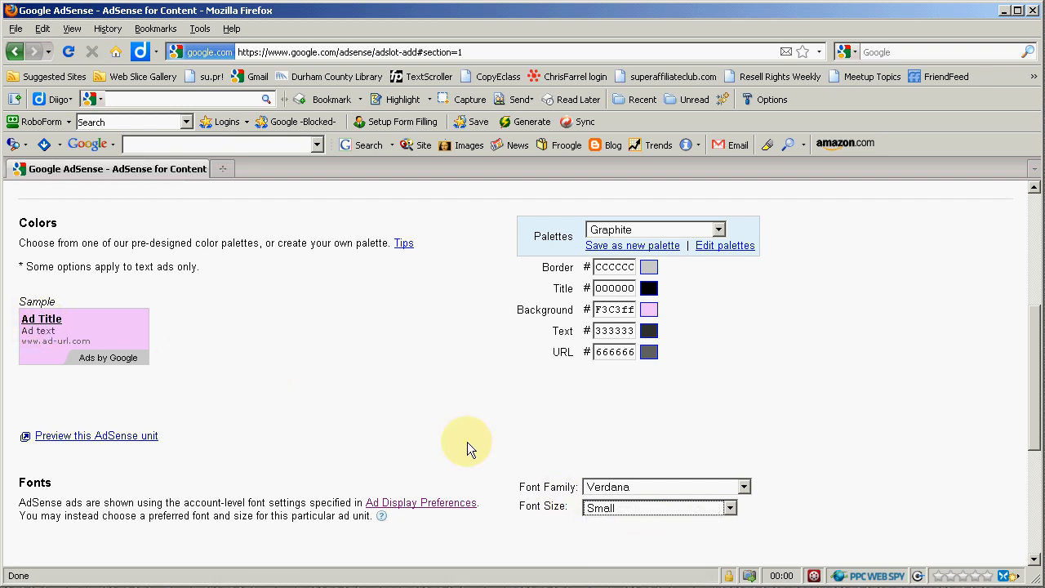
click(728, 507)
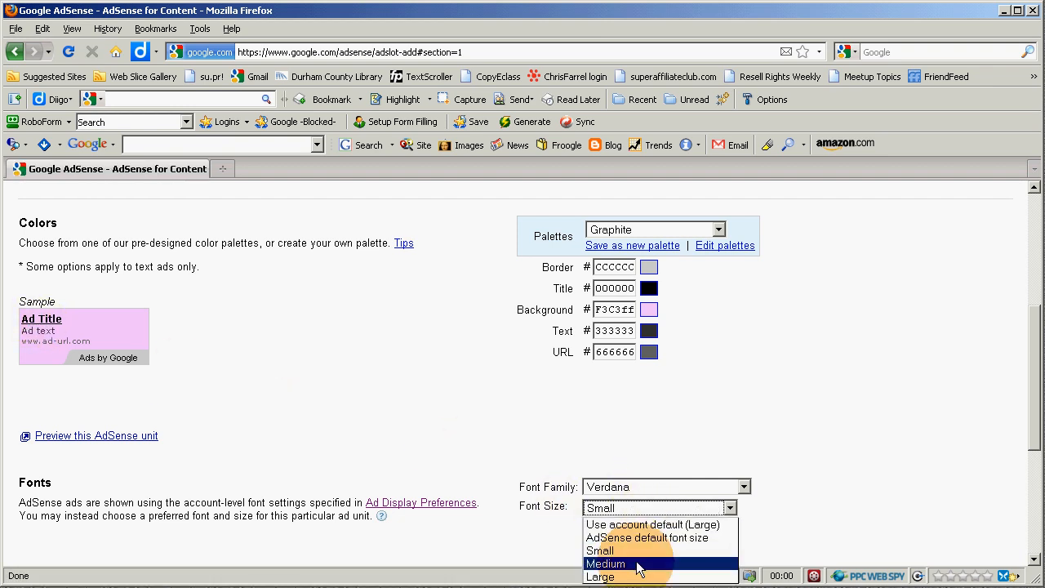
click(605, 563)
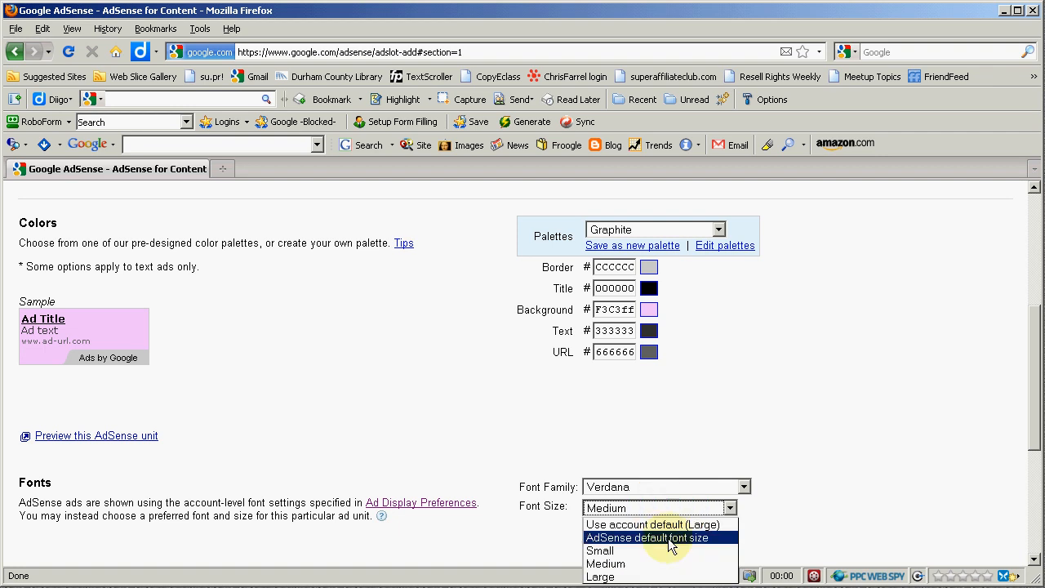
click(600, 576)
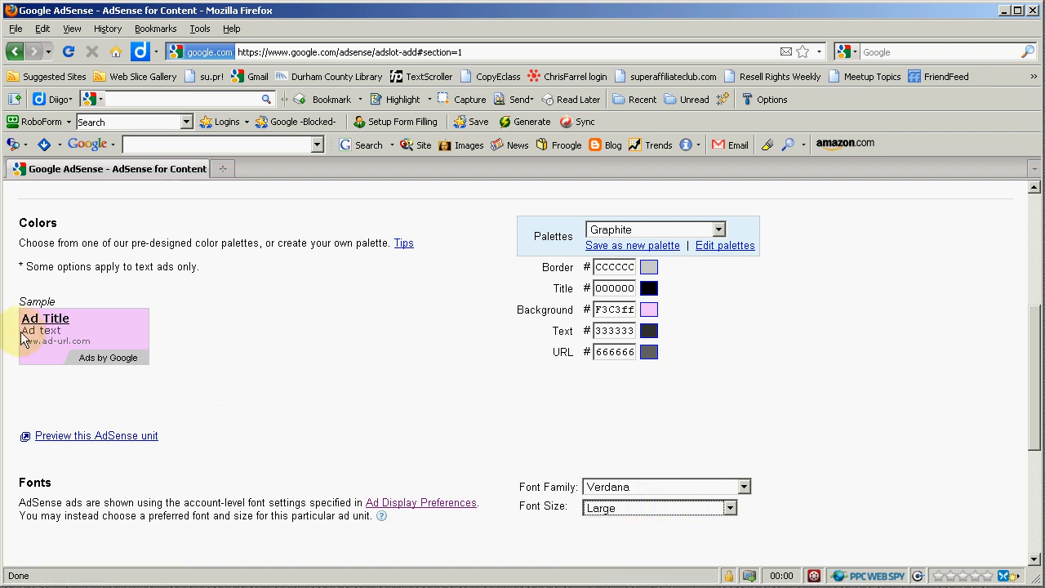
mouse_move(241, 347)
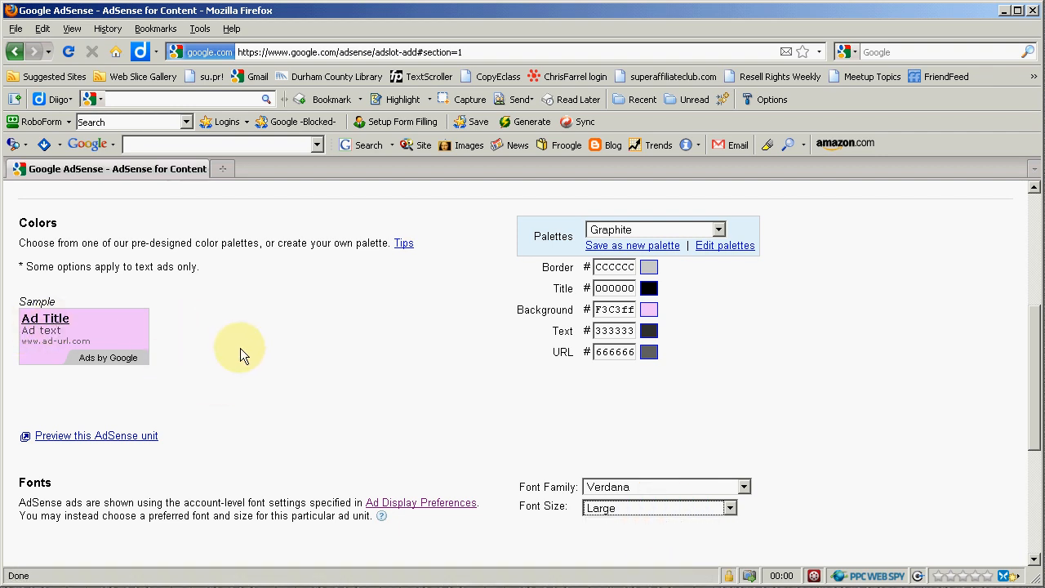
scroll(down, 3)
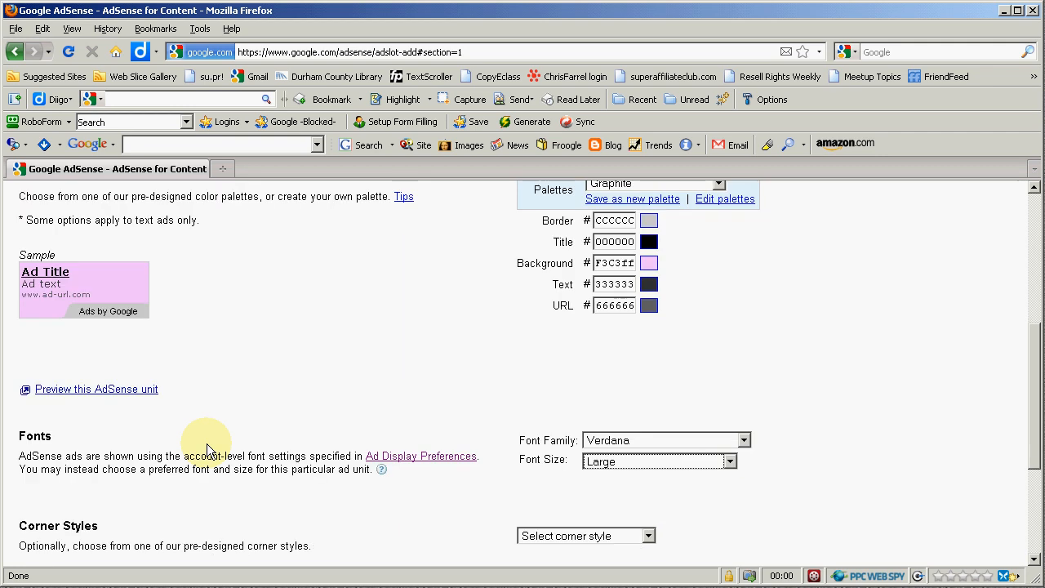
Give the ad very rounded corners, after first trying slightly rounded ones.
scroll(down, 3)
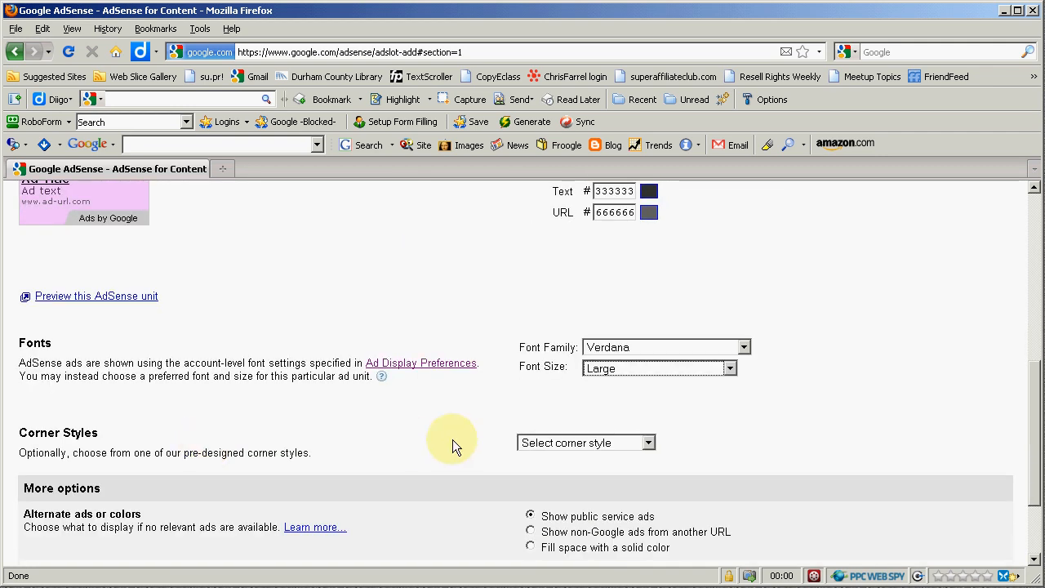
click(648, 442)
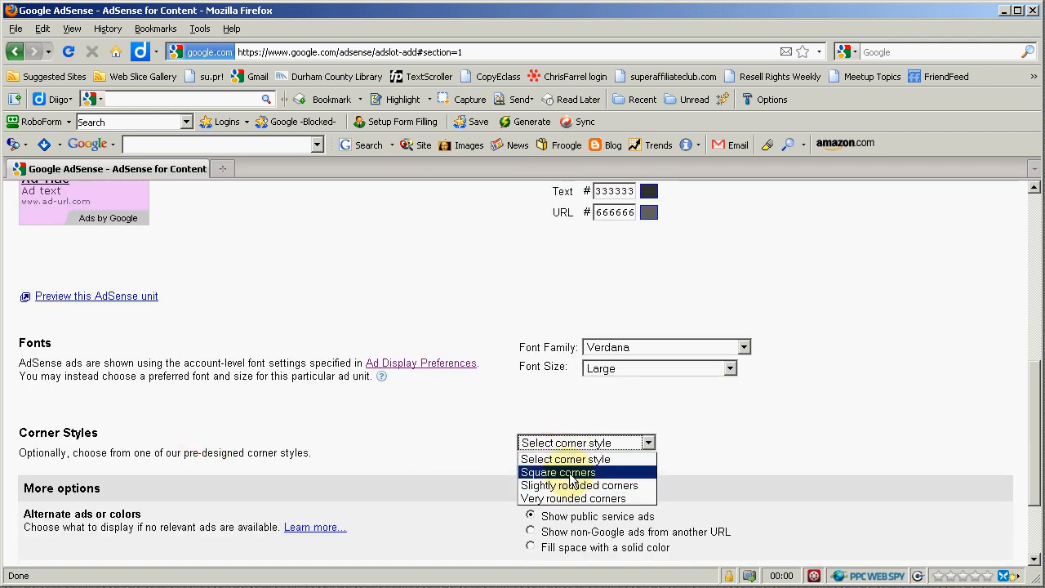
click(579, 485)
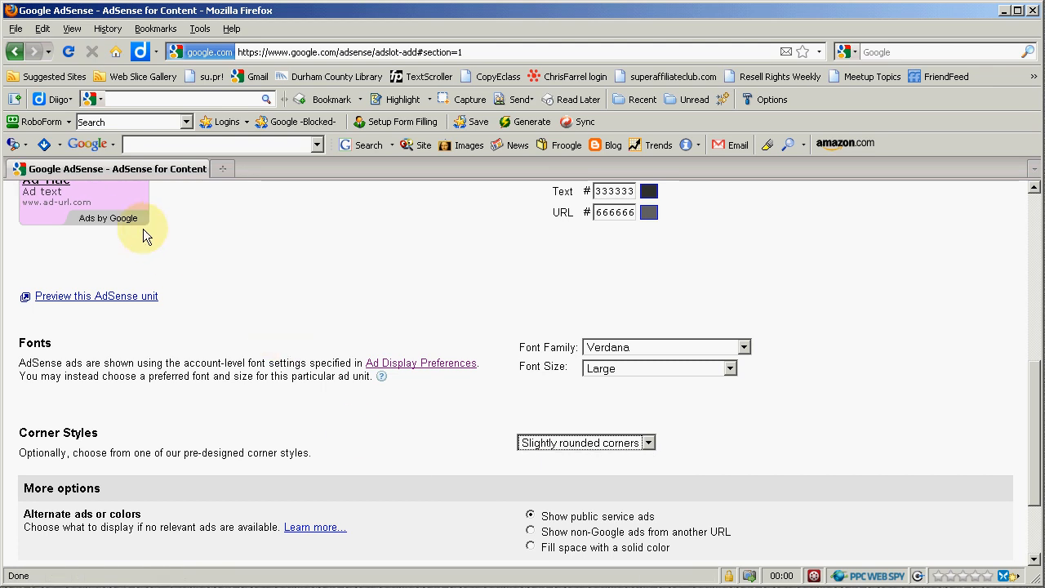
click(650, 441)
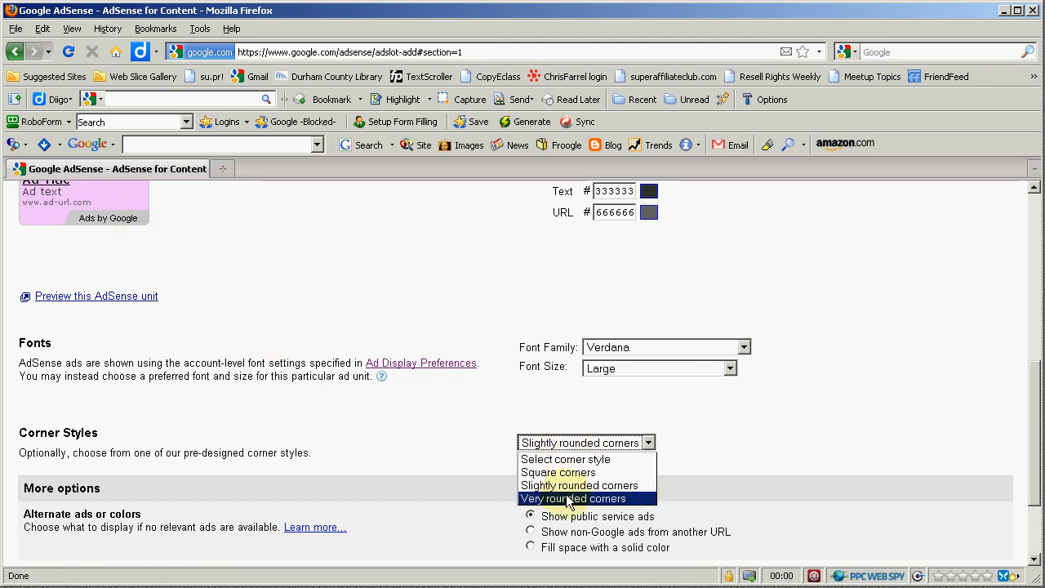
click(573, 498)
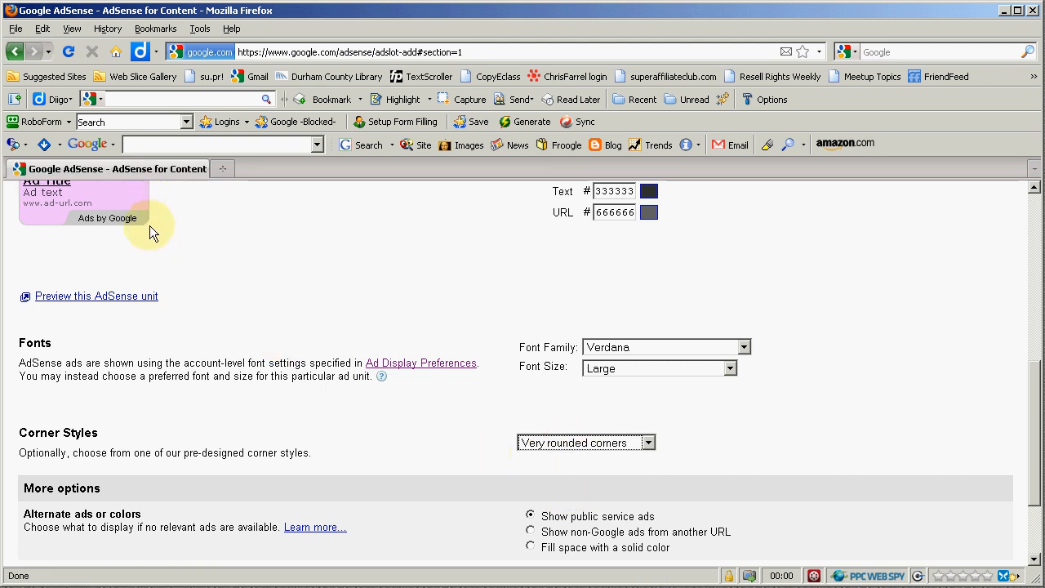
mouse_move(402, 446)
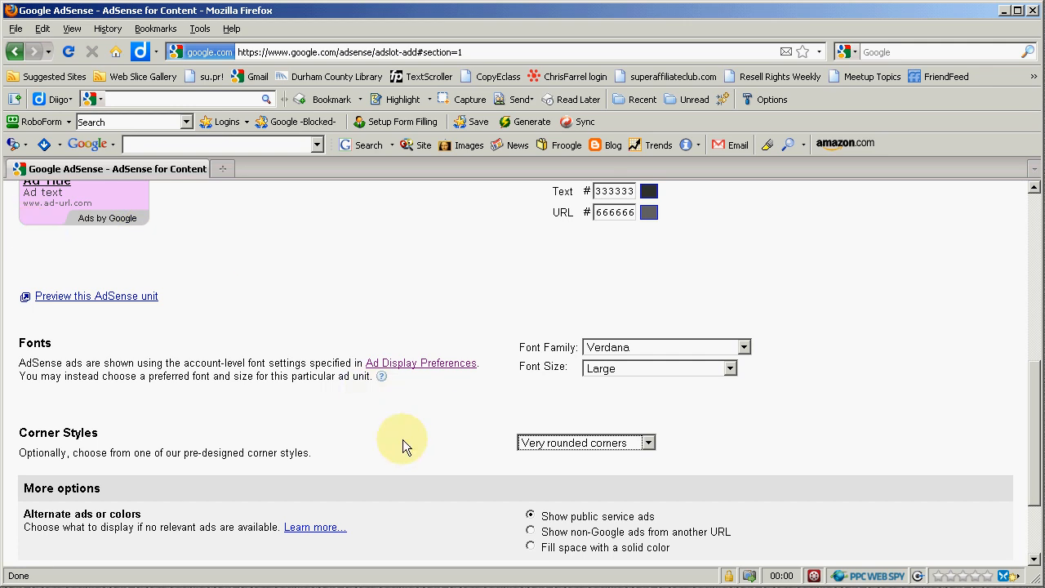
scroll(down, 3)
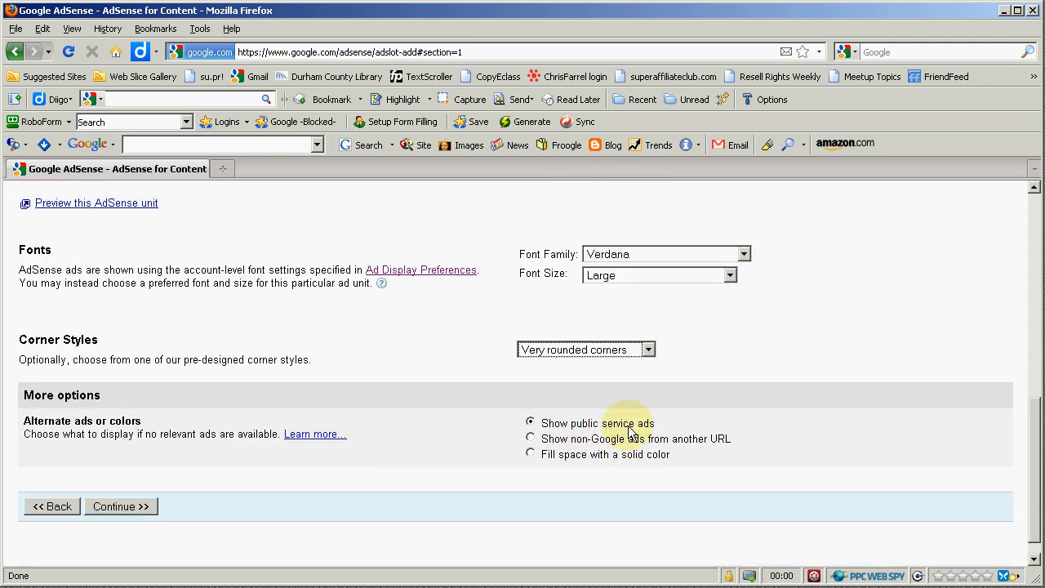
mouse_move(496, 480)
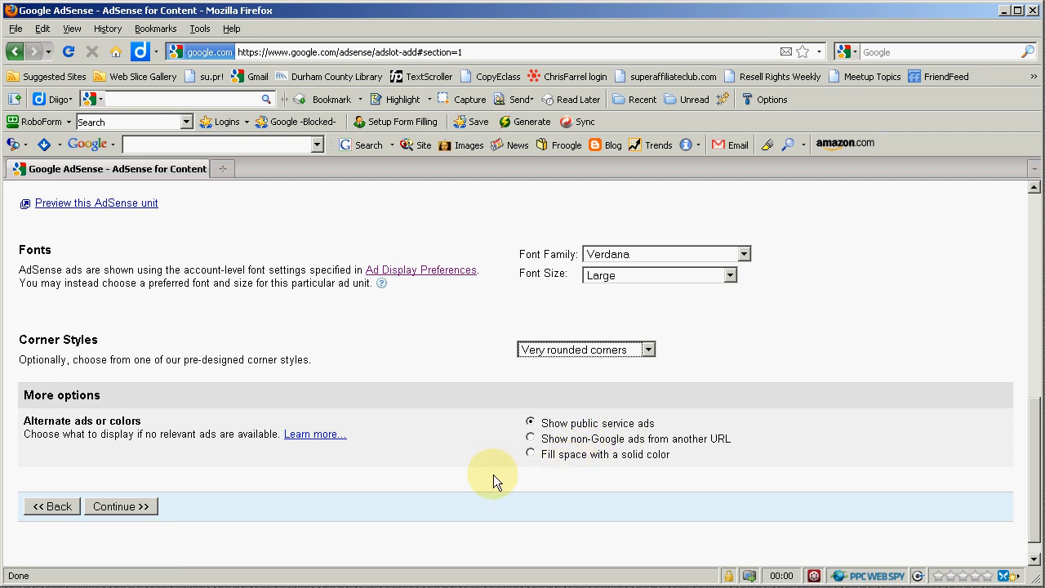
mouse_move(734, 445)
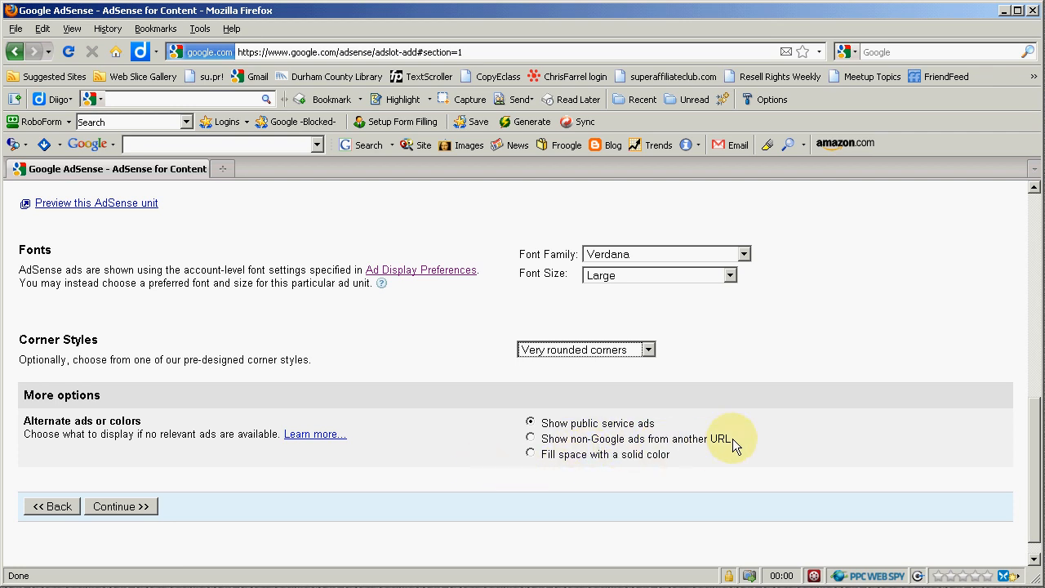
mouse_move(750, 451)
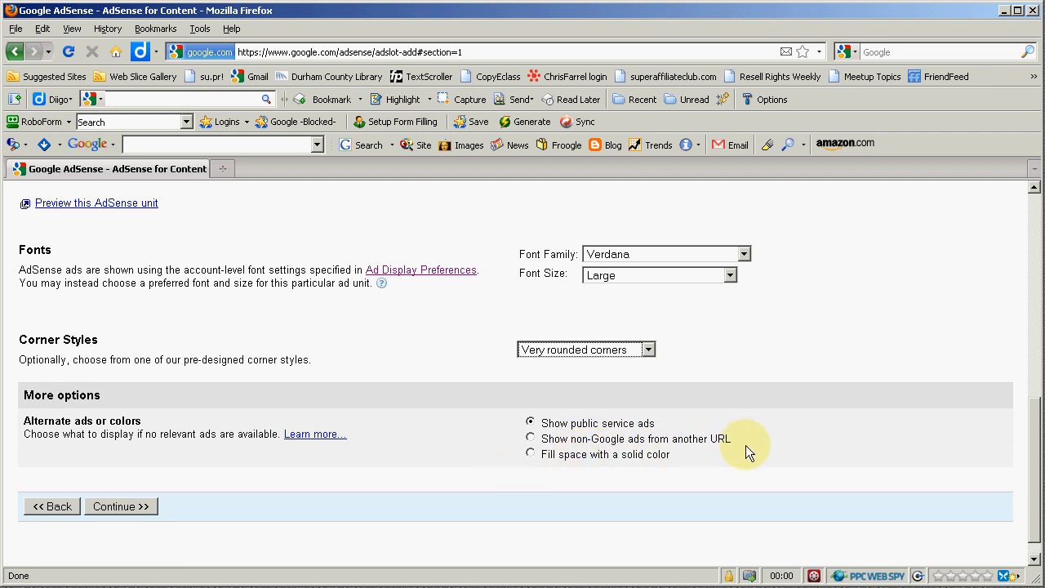
mouse_move(709, 443)
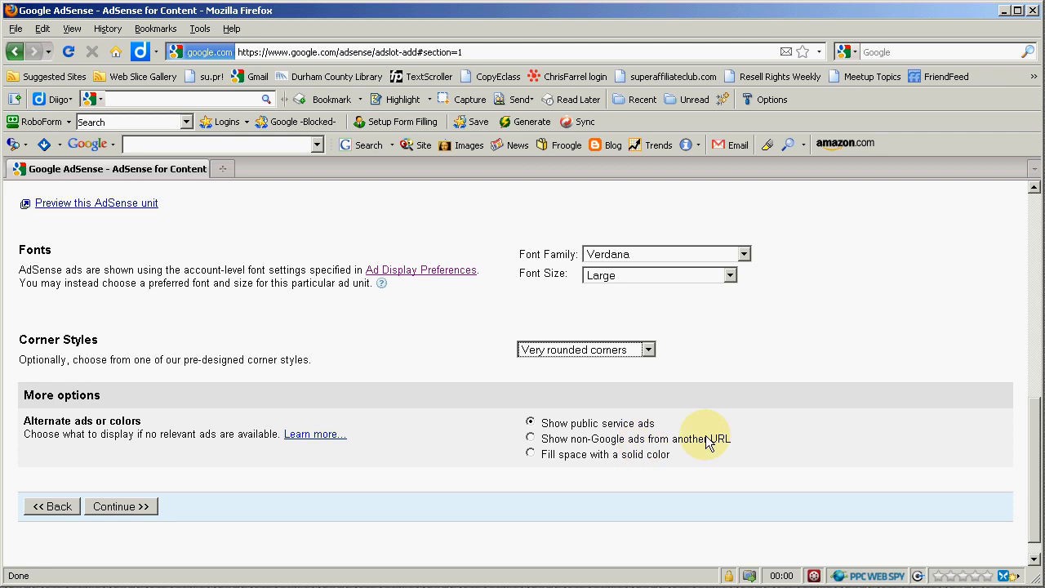
mouse_move(615, 517)
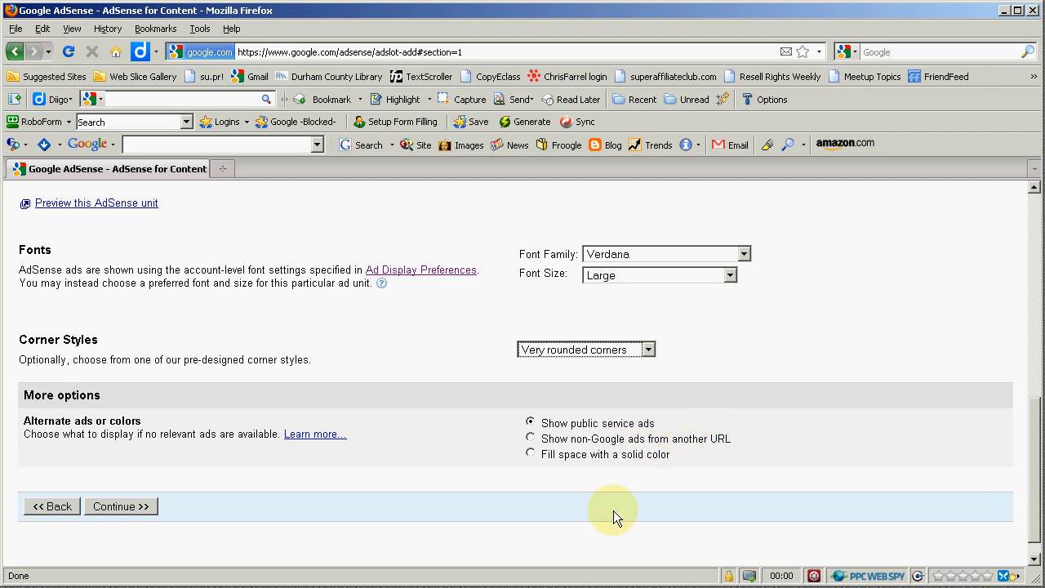
mouse_move(645, 468)
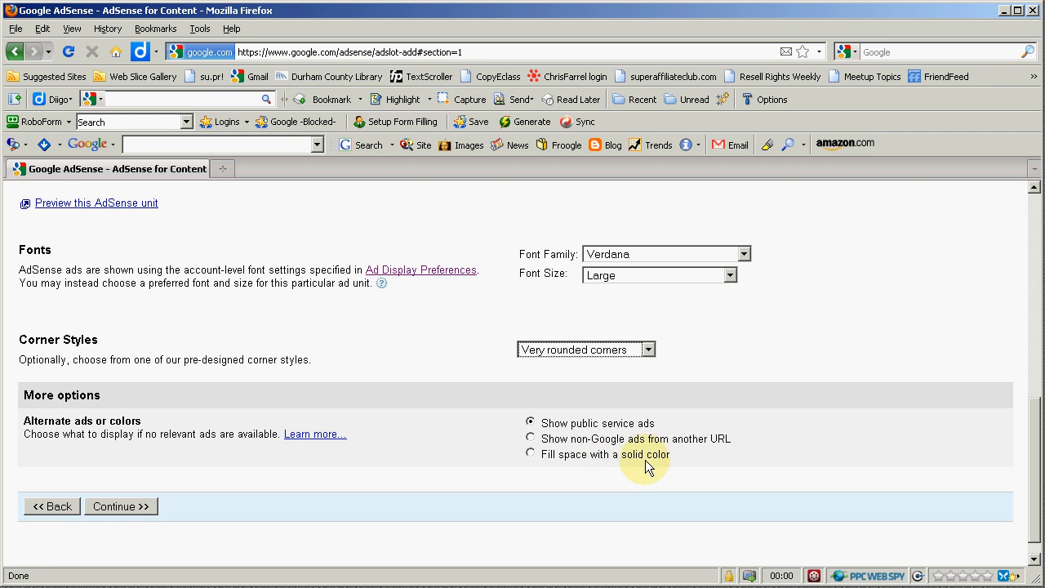
mouse_move(227, 486)
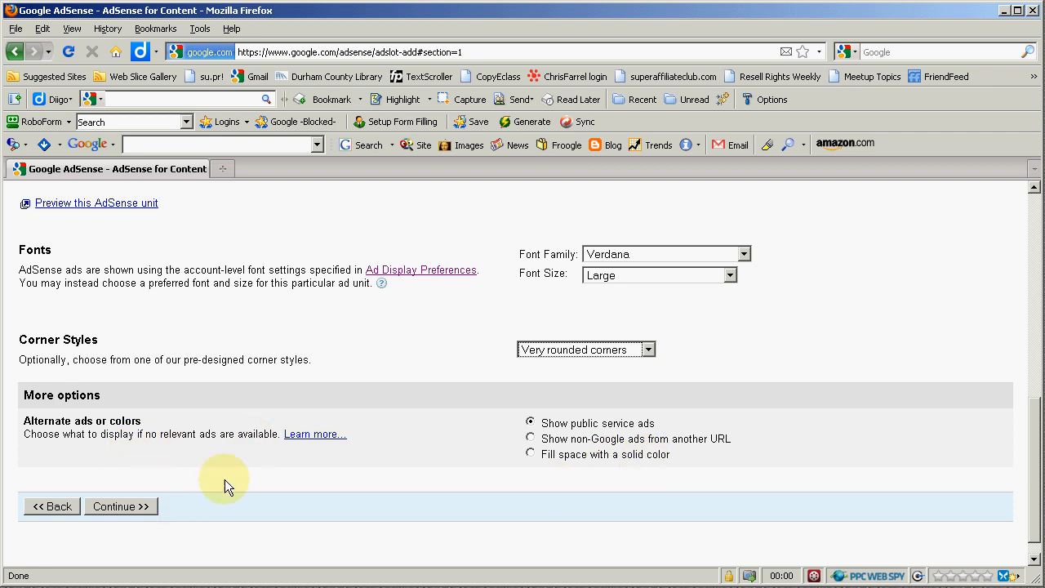
mouse_move(247, 490)
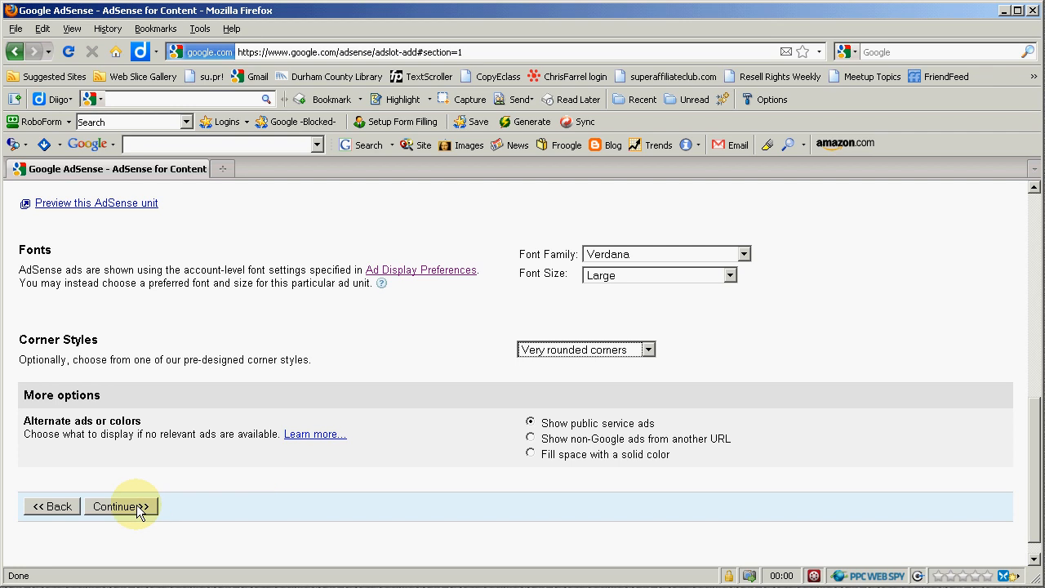
mouse_move(128, 510)
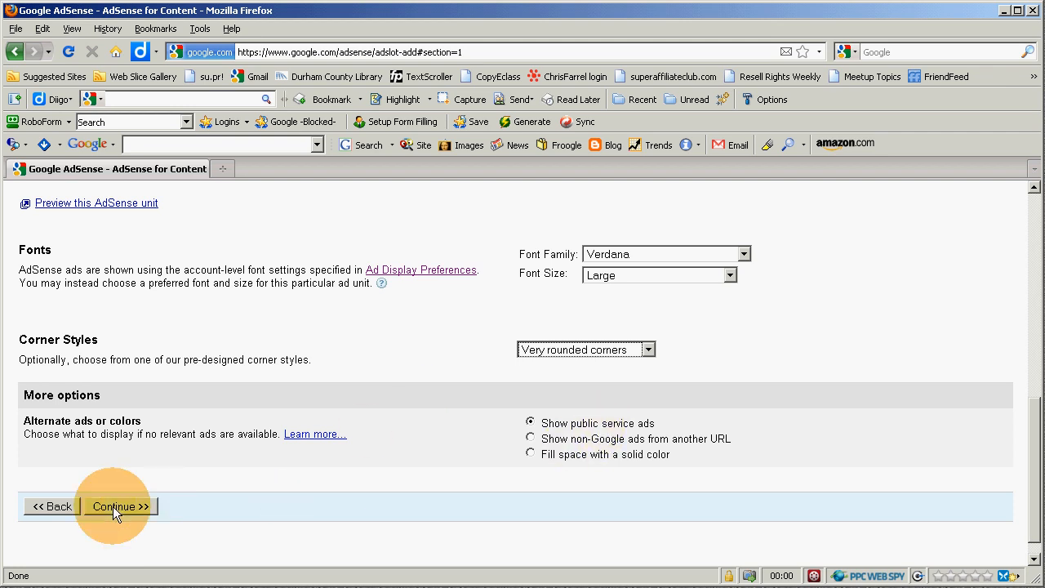
Continue past the format and colours step and scroll down the channels page.
click(118, 506)
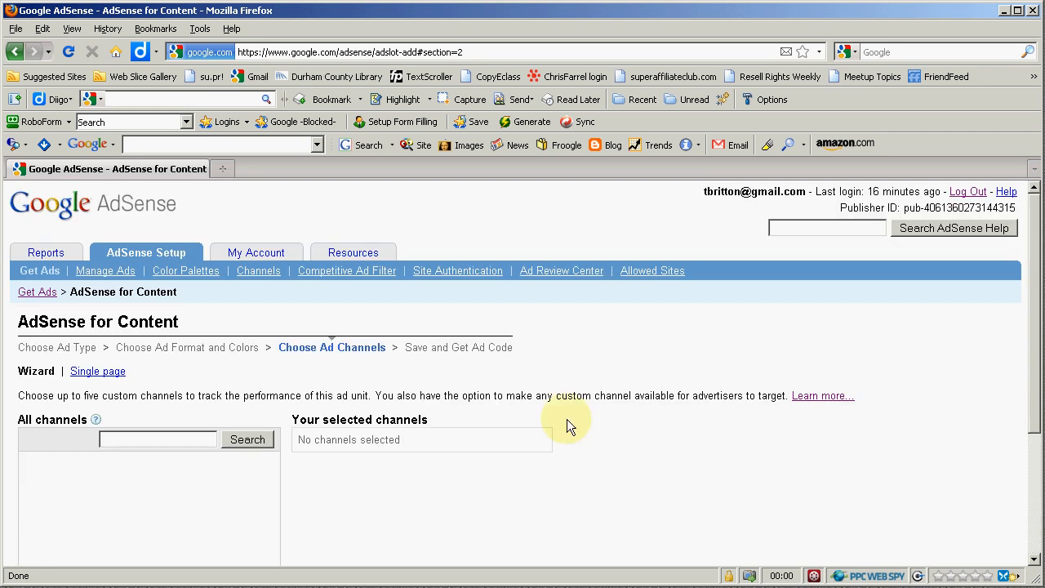
scroll(down, 3)
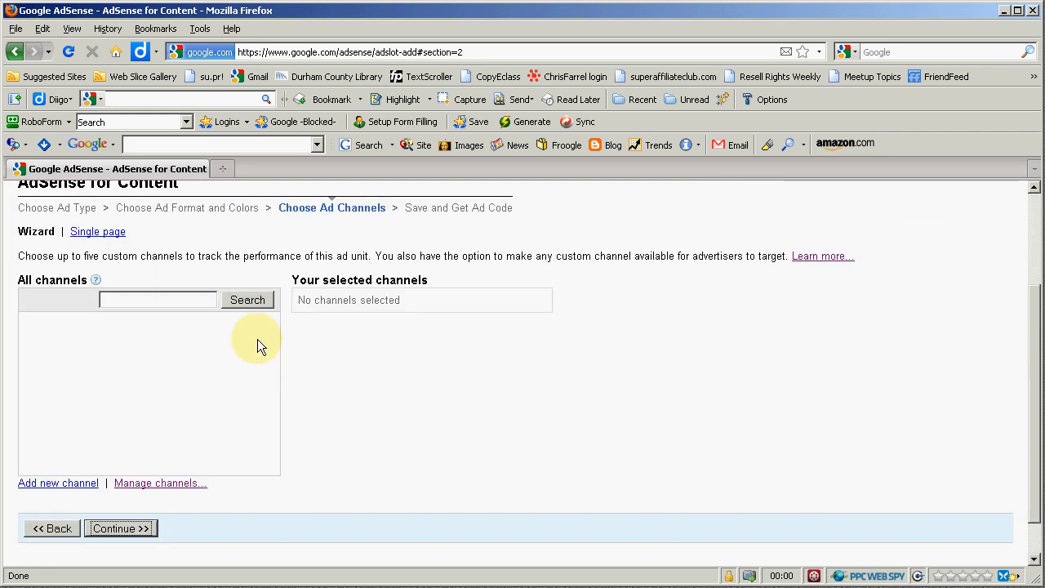
mouse_move(131, 294)
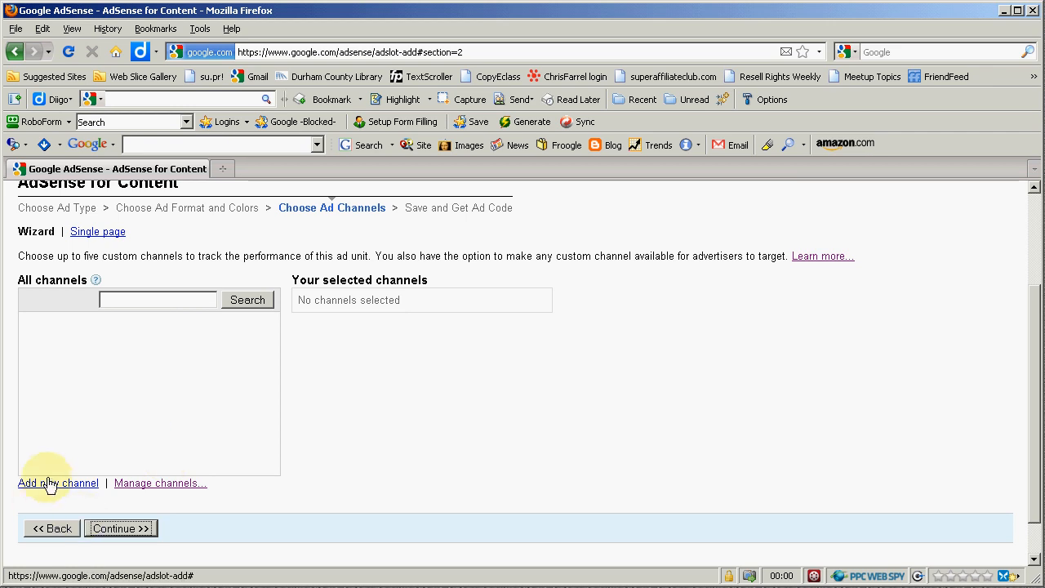
Create a new custom channel named 'Front Page' and add it to the selected channels.
click(58, 482)
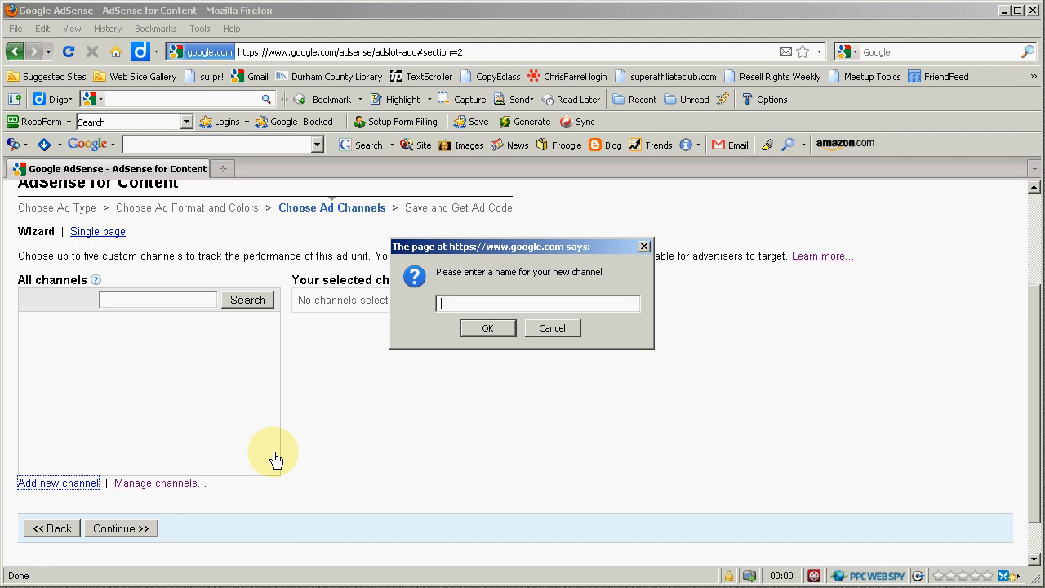
text(Fro)
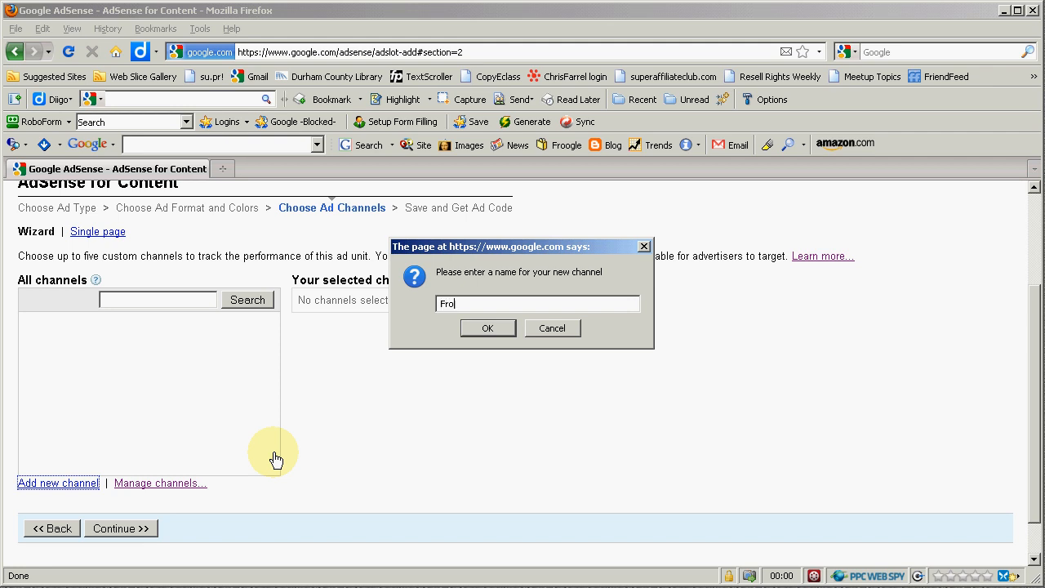
text(nt Page)
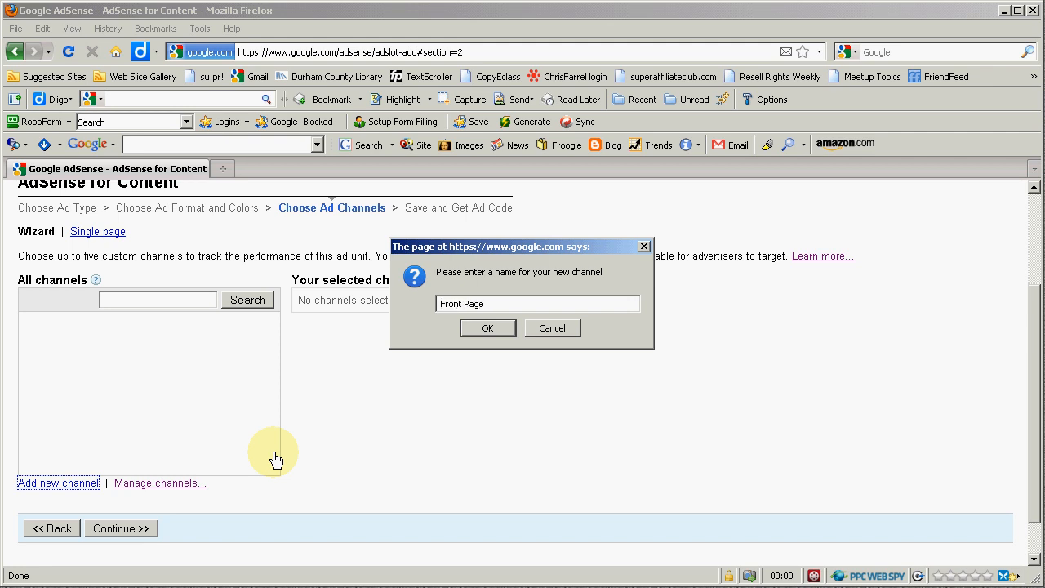
click(487, 327)
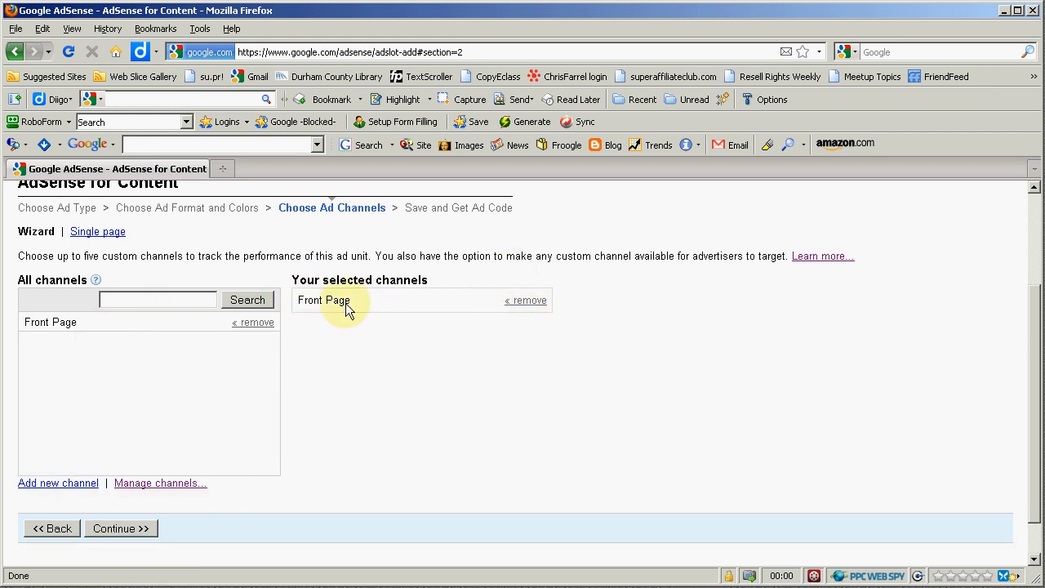
mouse_move(385, 420)
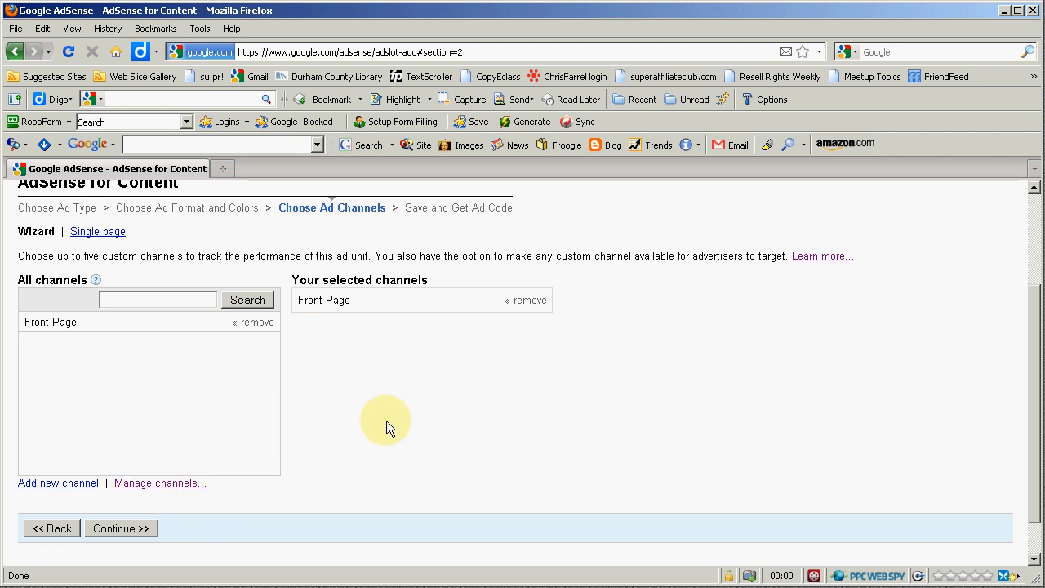
mouse_move(543, 256)
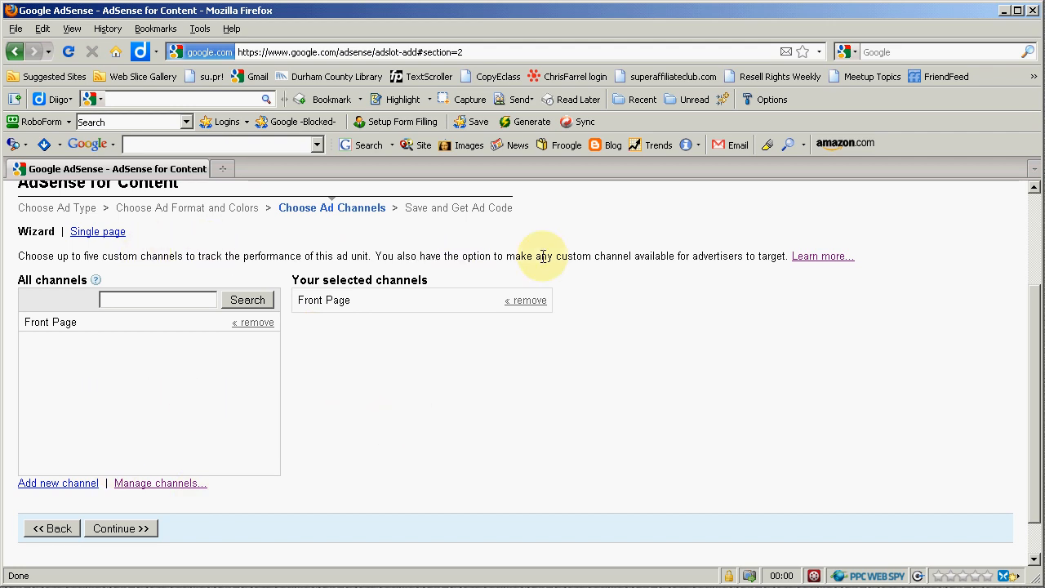
mouse_move(82, 256)
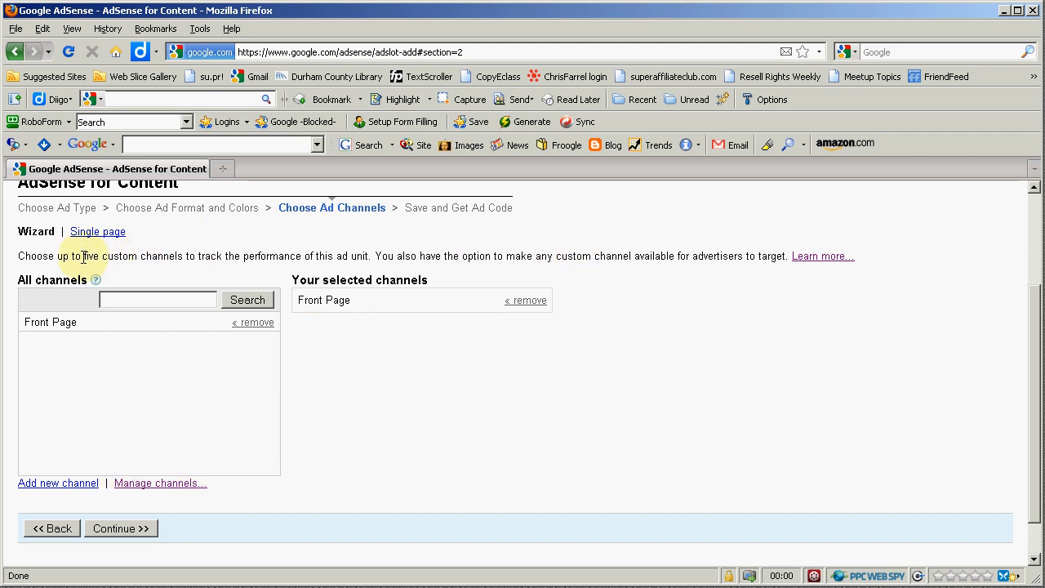
mouse_move(420, 245)
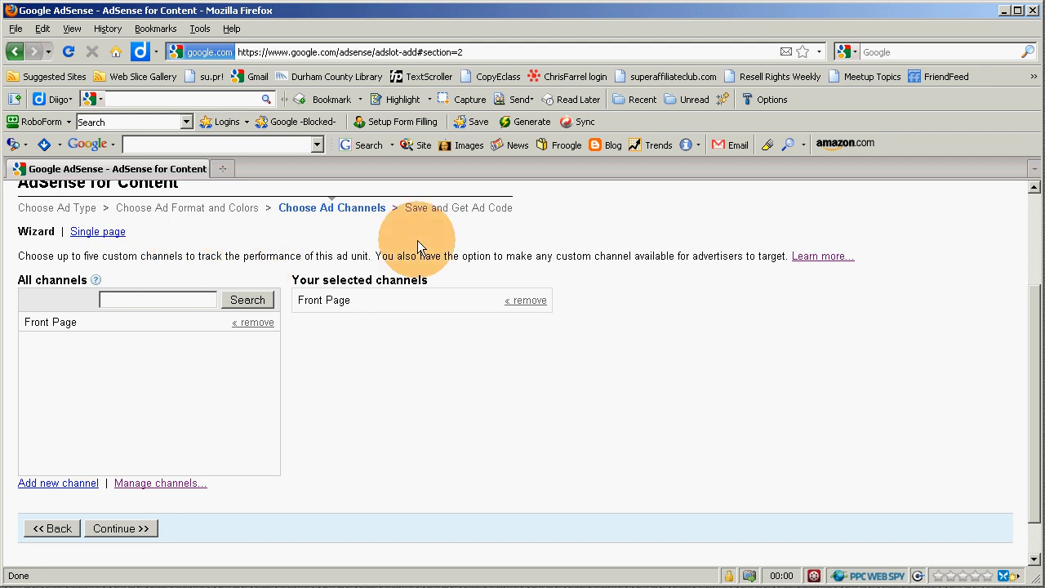
Open the custom channel 'Learn more...' help article in a new tab and view it.
right_click(822, 256)
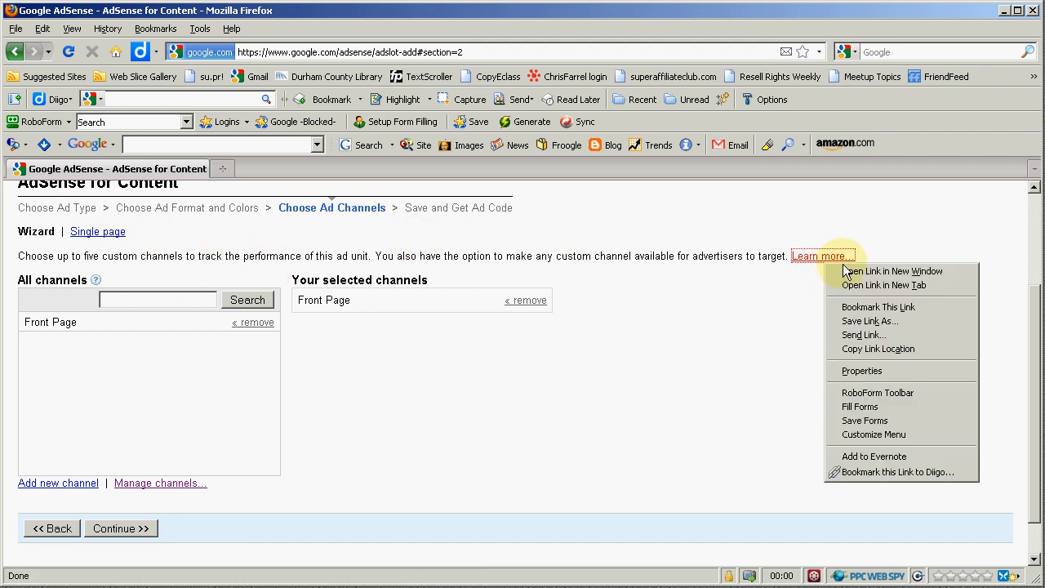
click(884, 285)
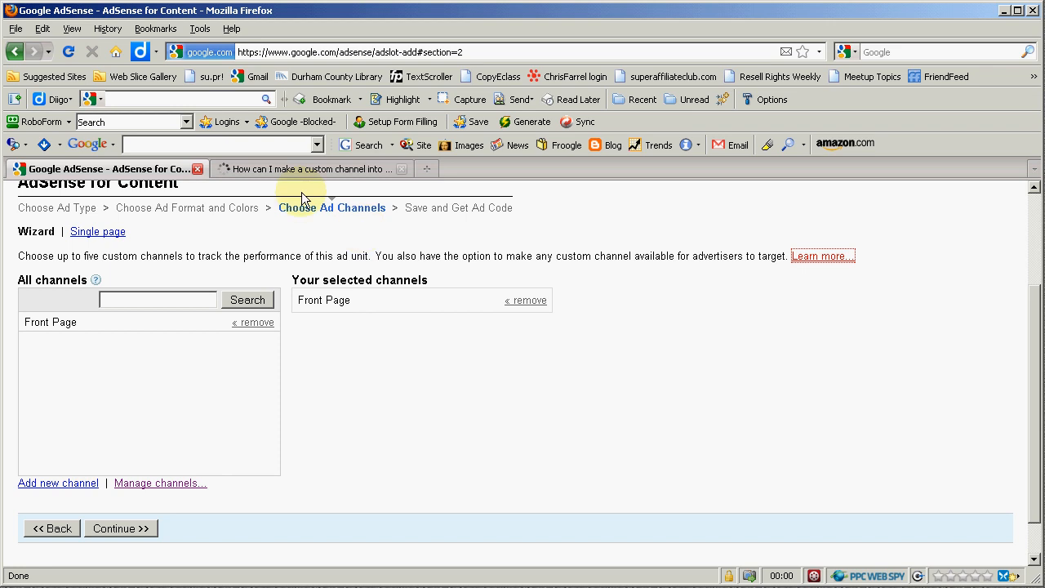
click(302, 168)
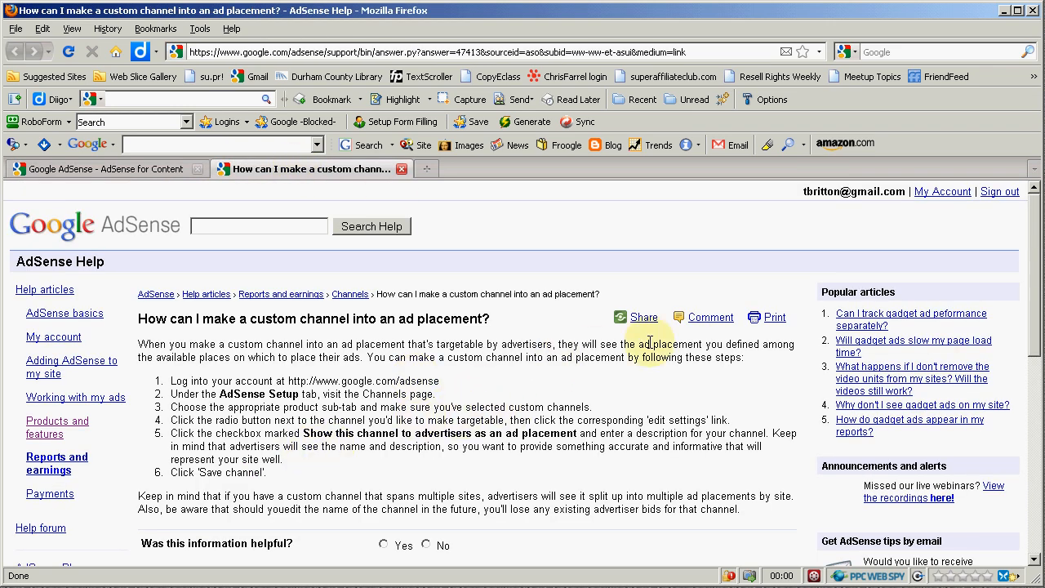
mouse_move(343, 419)
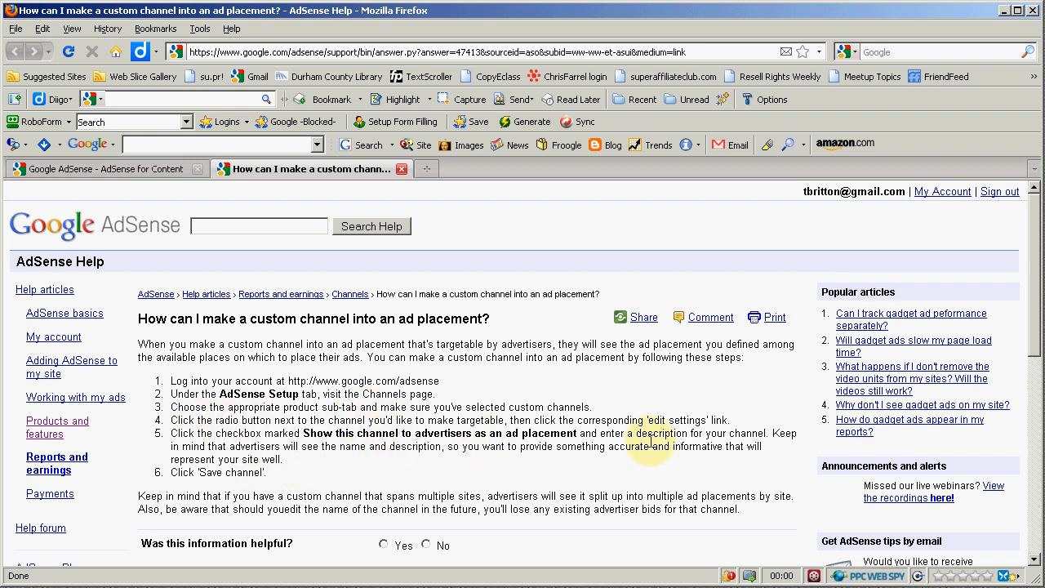
mouse_move(447, 480)
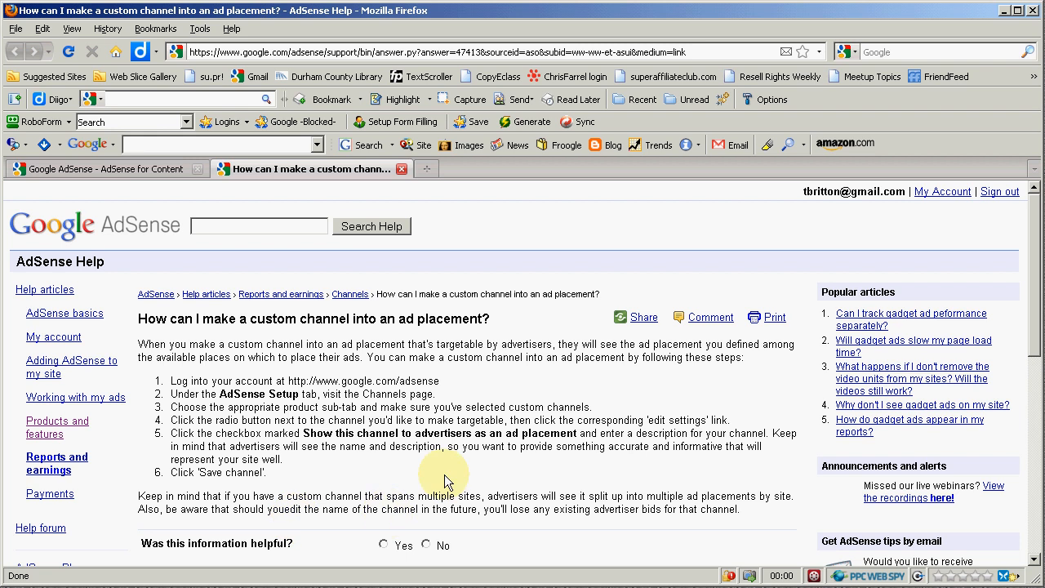
mouse_move(472, 398)
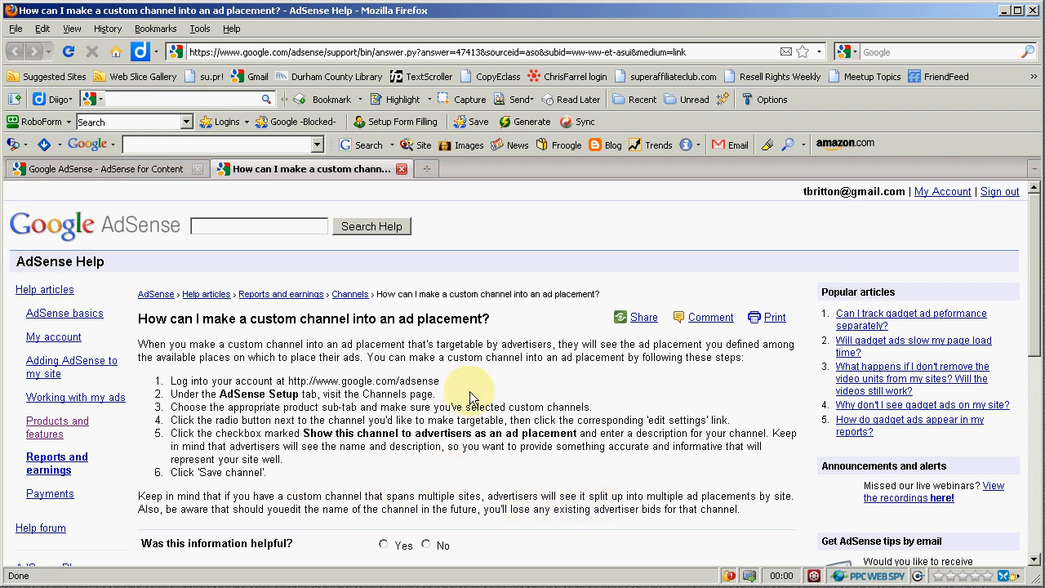
mouse_move(523, 378)
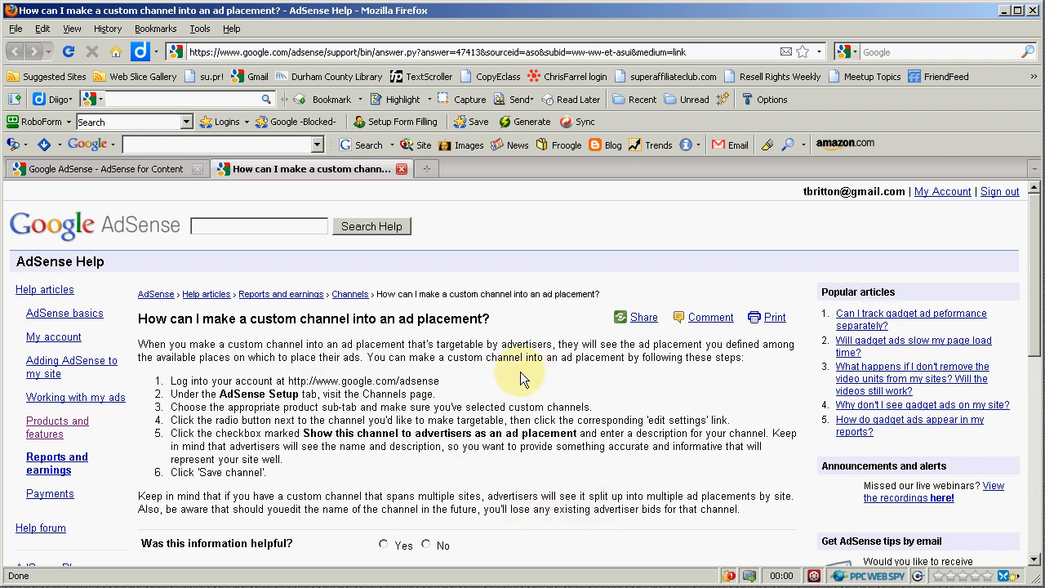
Return to the AdSense wizard's Choose Ad Channels step with Front Page still selected.
click(102, 168)
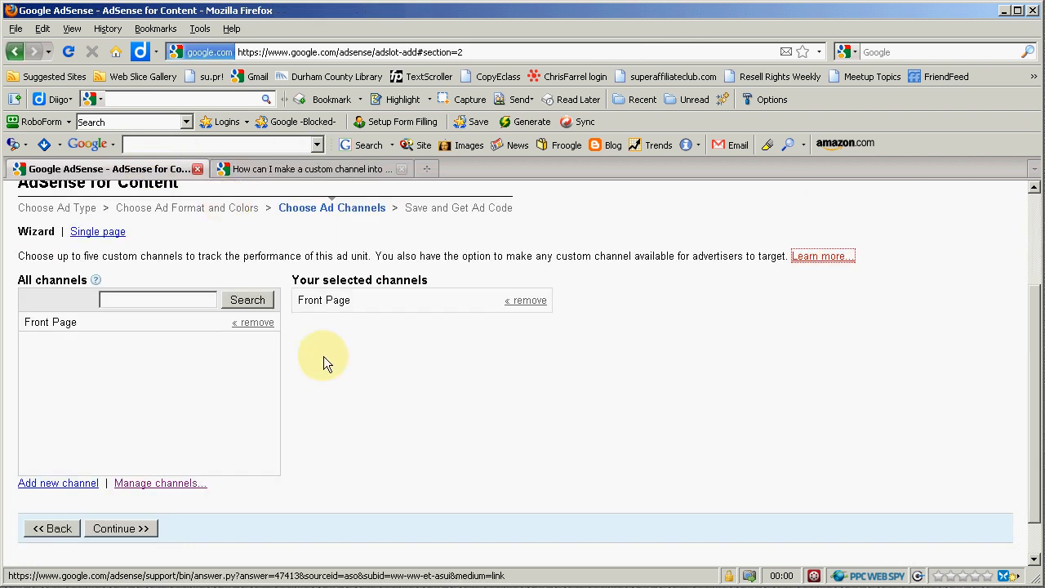
mouse_move(124, 276)
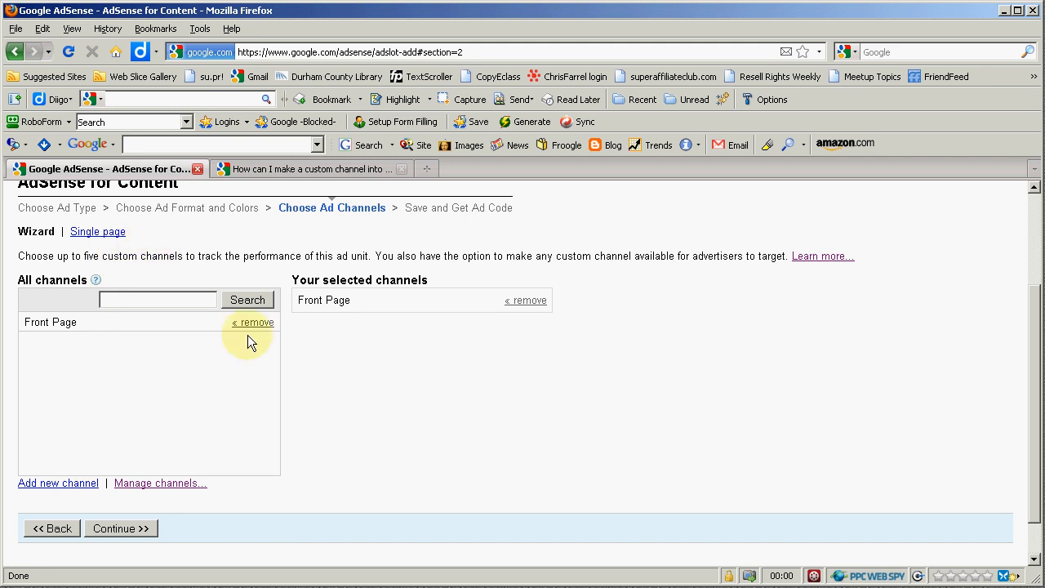
mouse_move(359, 312)
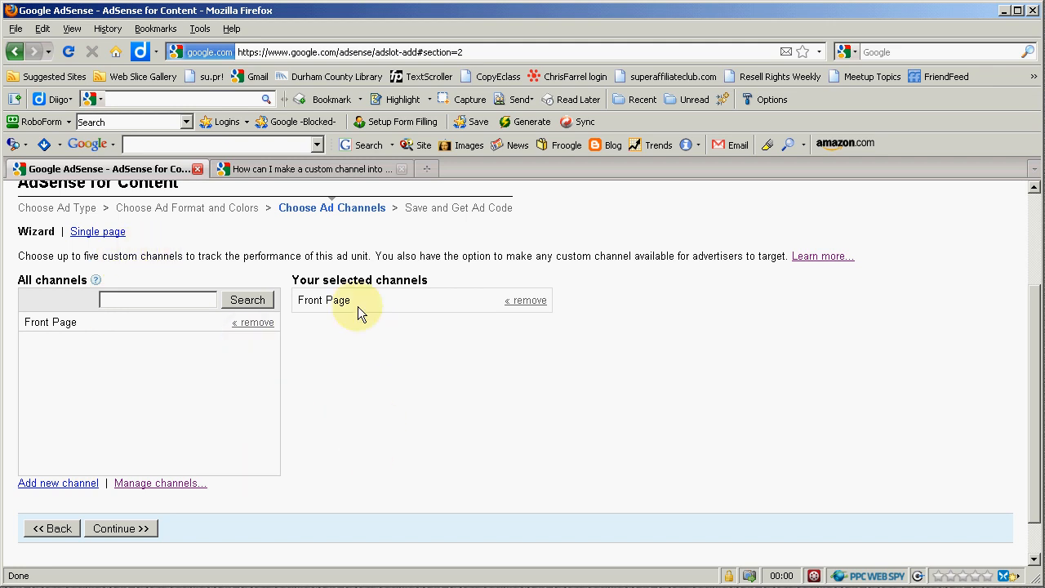
mouse_move(270, 253)
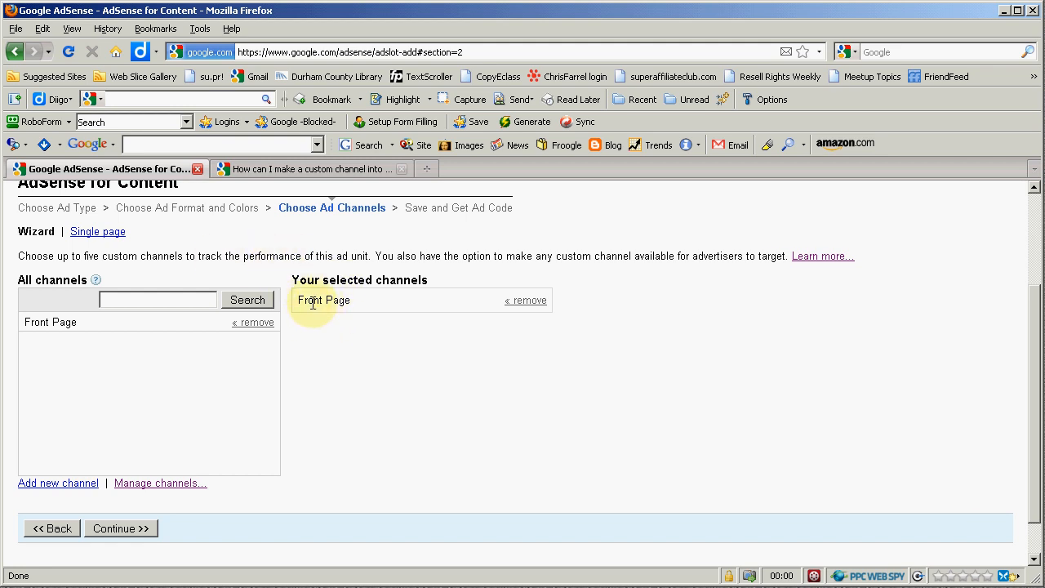
mouse_move(339, 358)
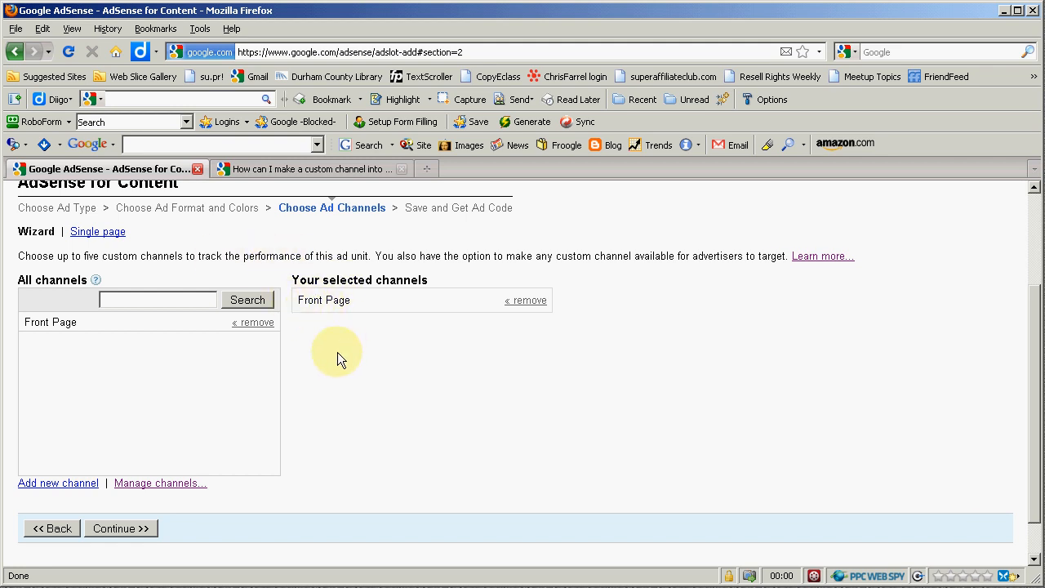
mouse_move(317, 367)
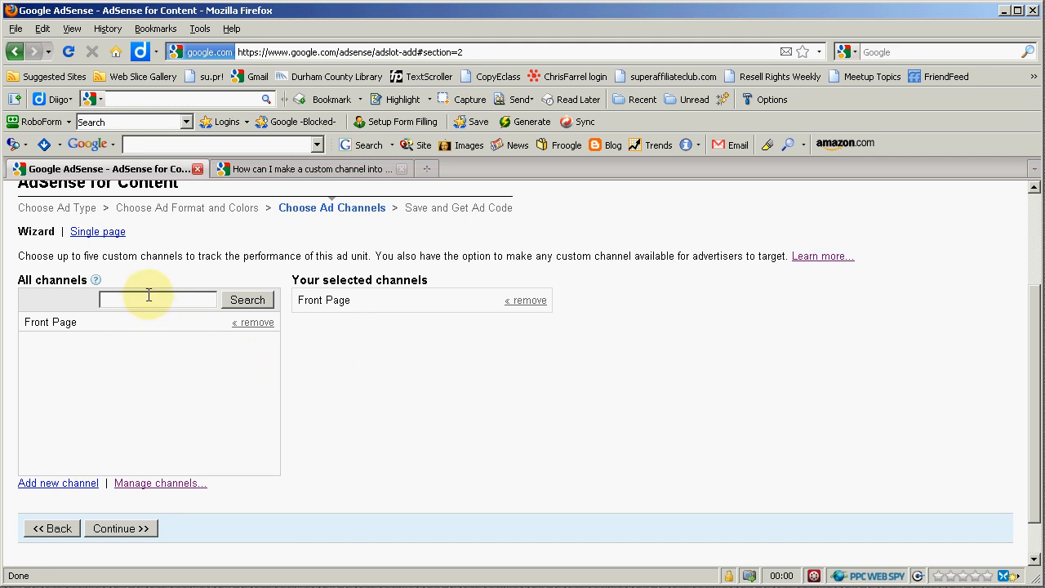
mouse_move(376, 375)
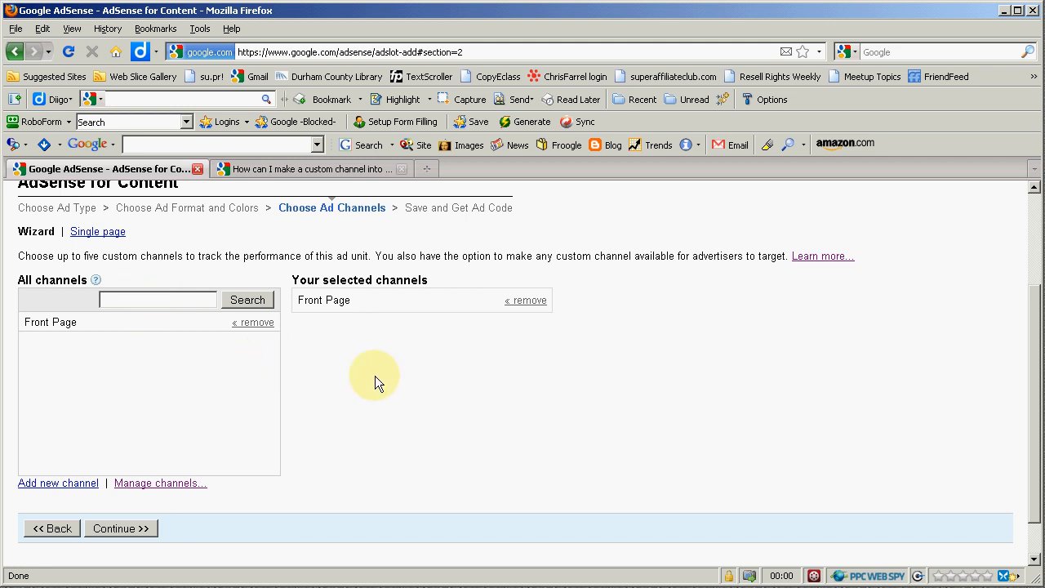
mouse_move(227, 505)
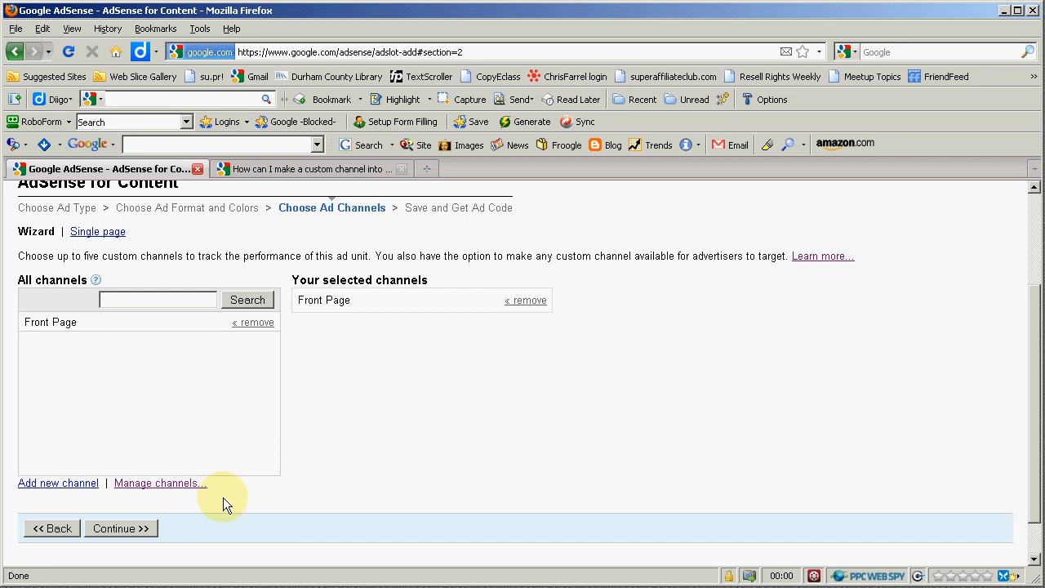
Advance to Save and Get Ad Code and name the unit 'Front Page 1 - Text Only 120x600'.
click(120, 528)
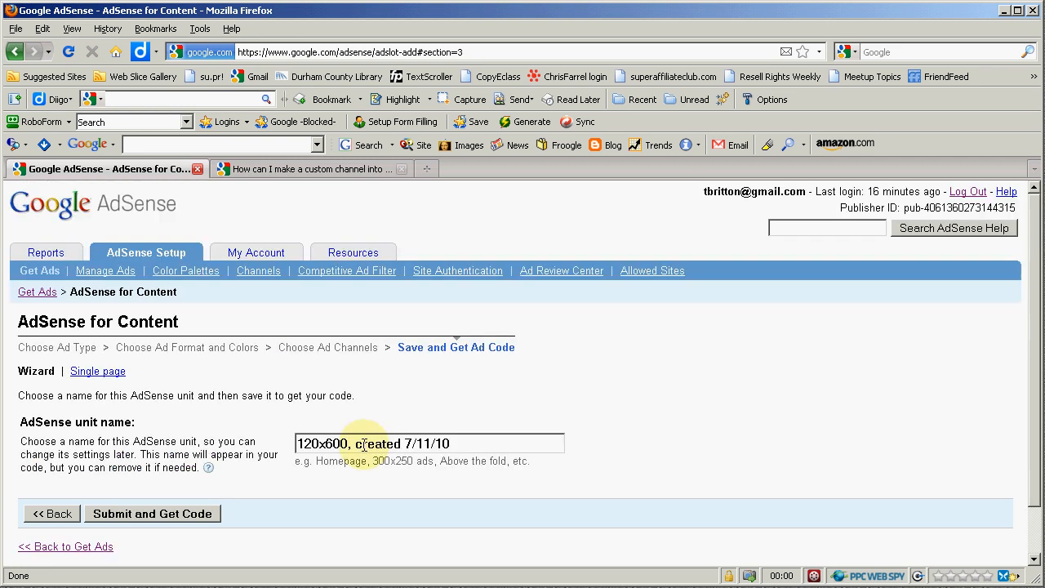
scroll(down, 3)
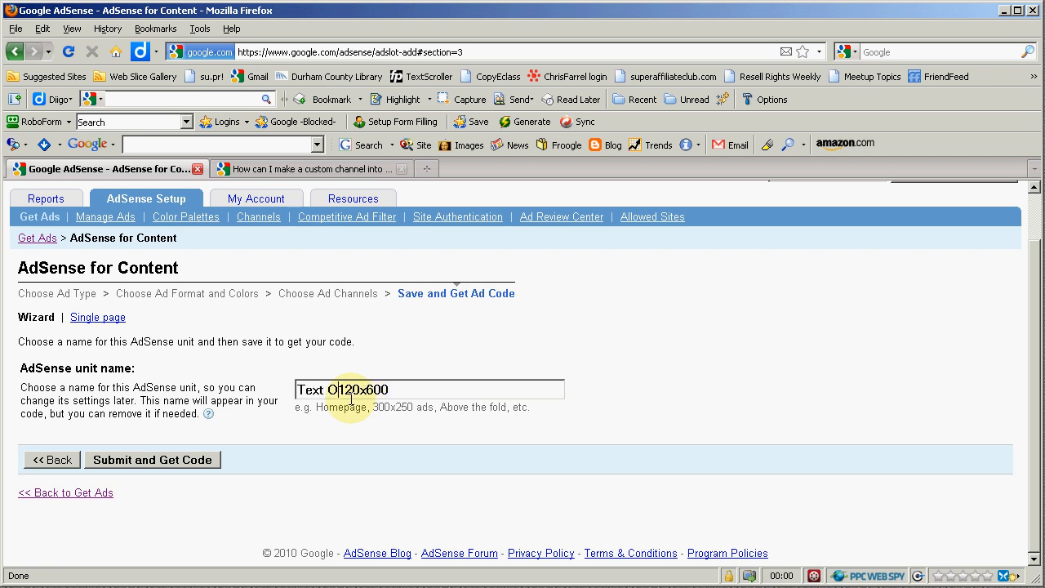
text(nly)
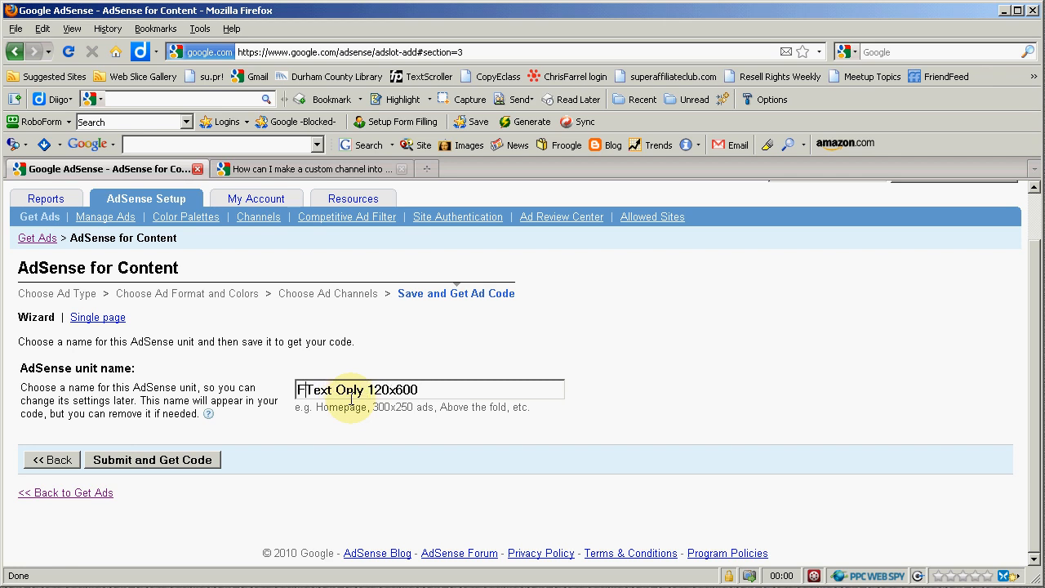
text(ront)
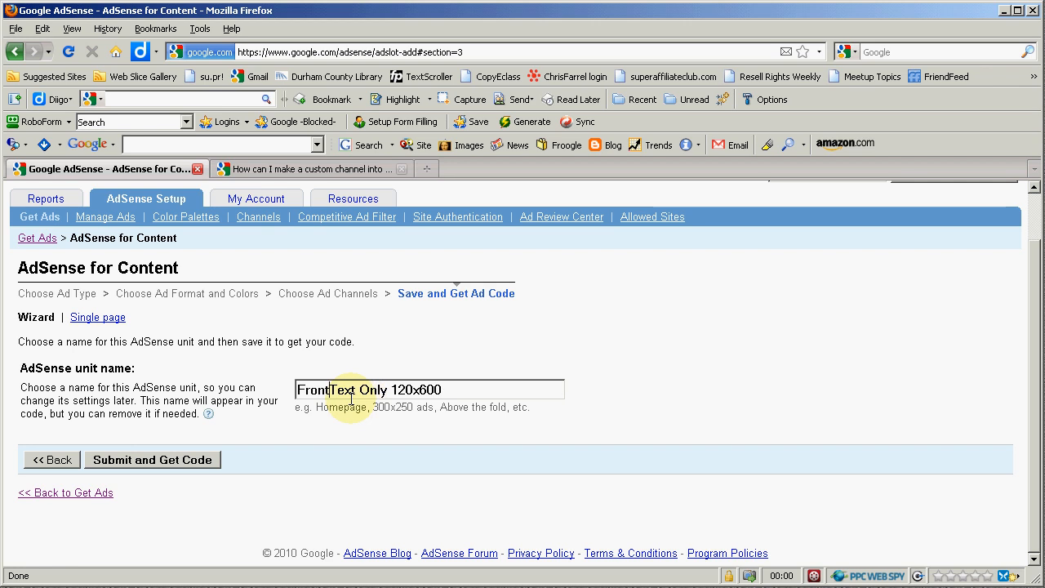
text(Page 1 -)
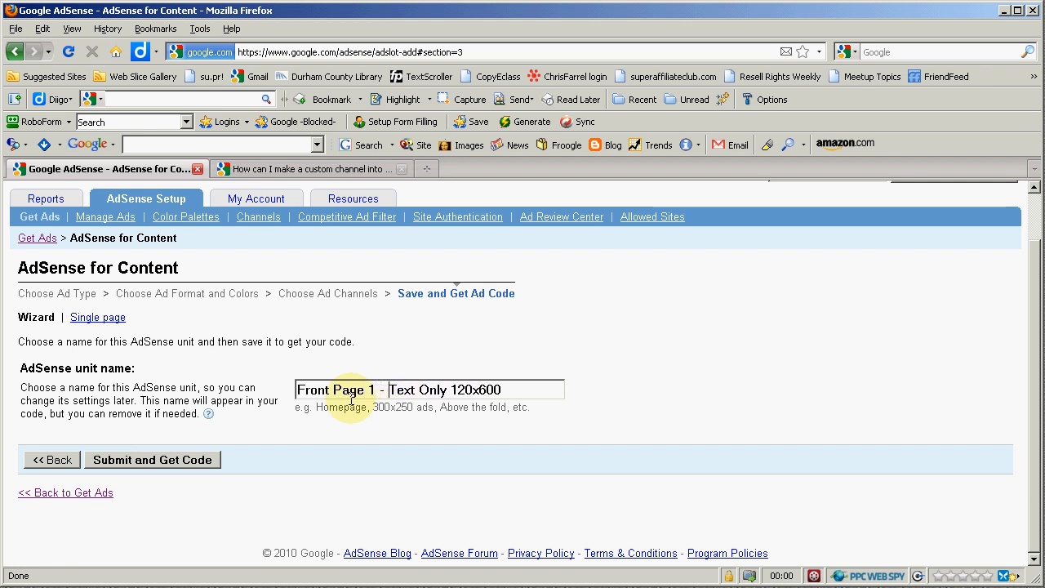
mouse_move(356, 448)
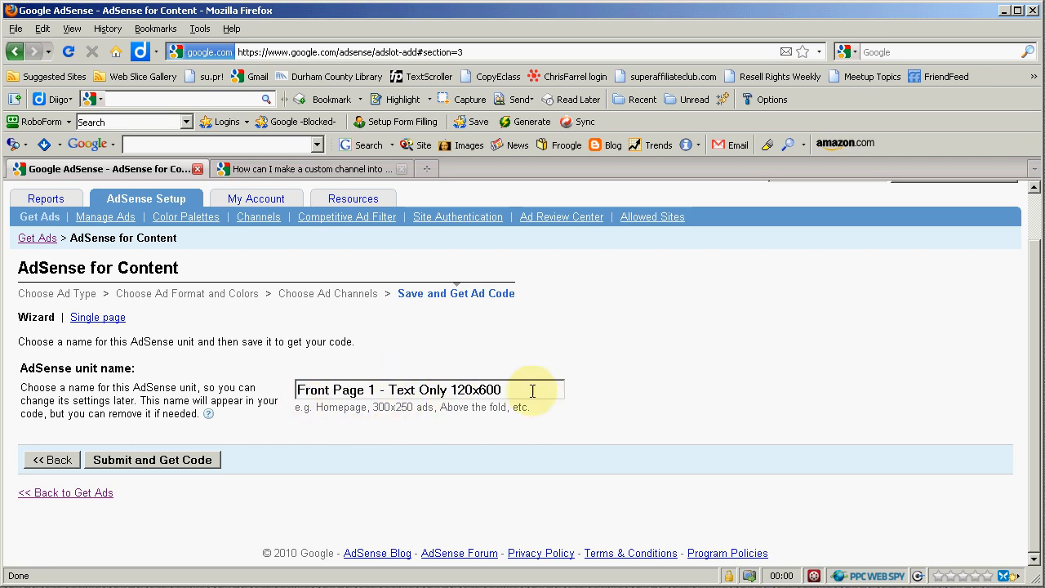
mouse_move(482, 425)
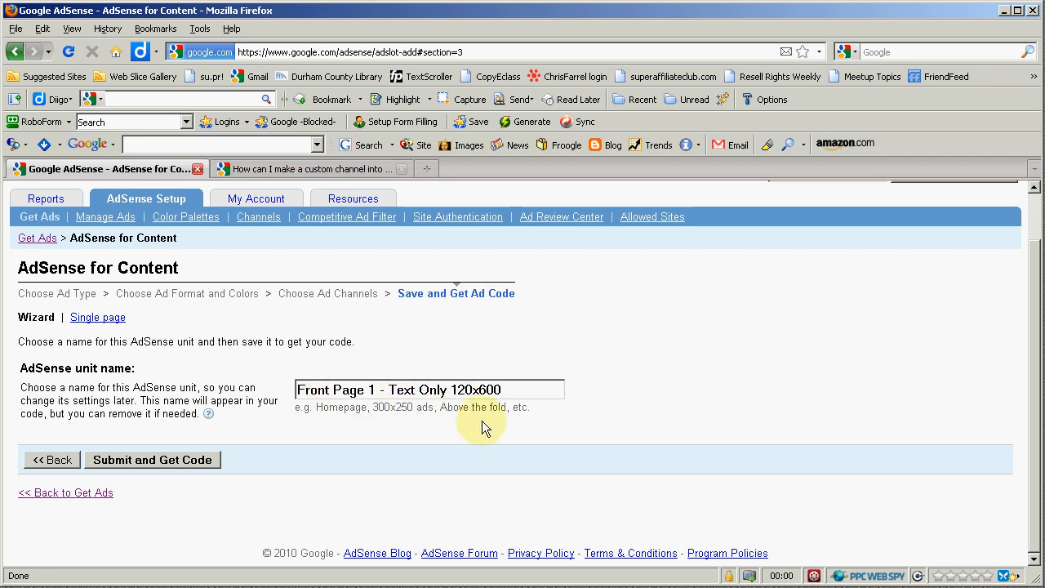
mouse_move(365, 451)
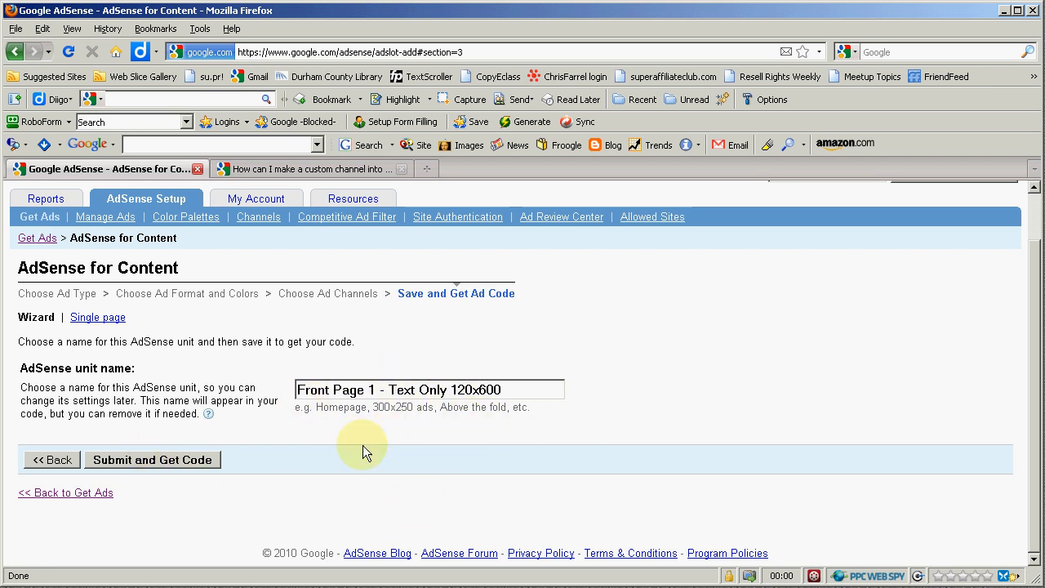
mouse_move(331, 451)
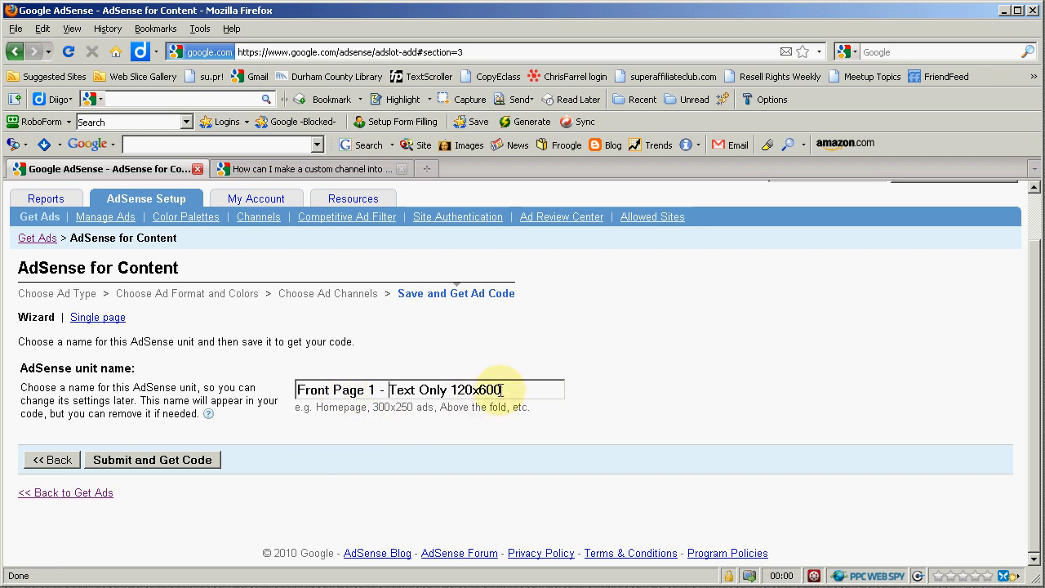
mouse_move(416, 498)
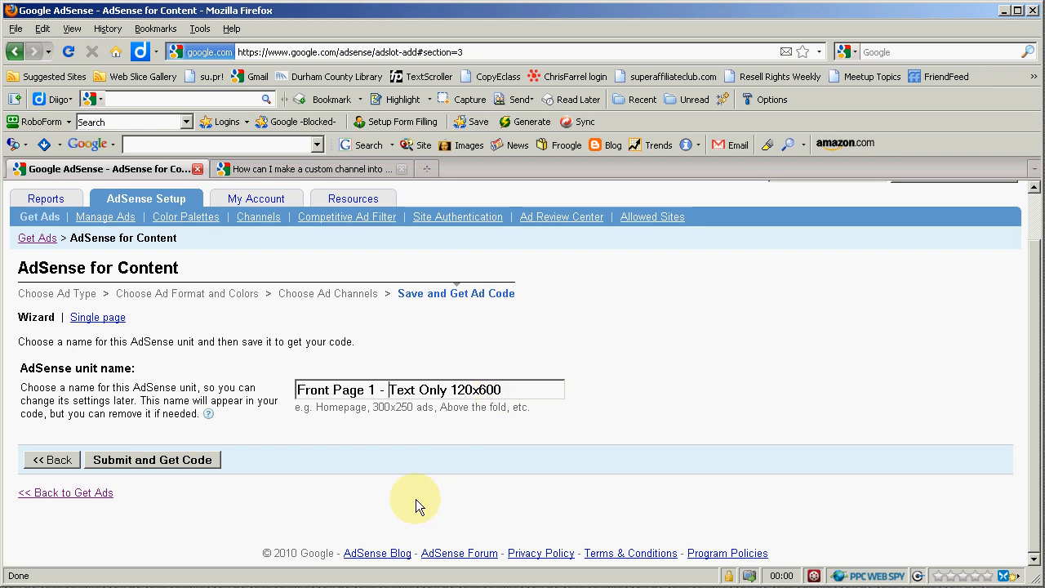
mouse_move(261, 513)
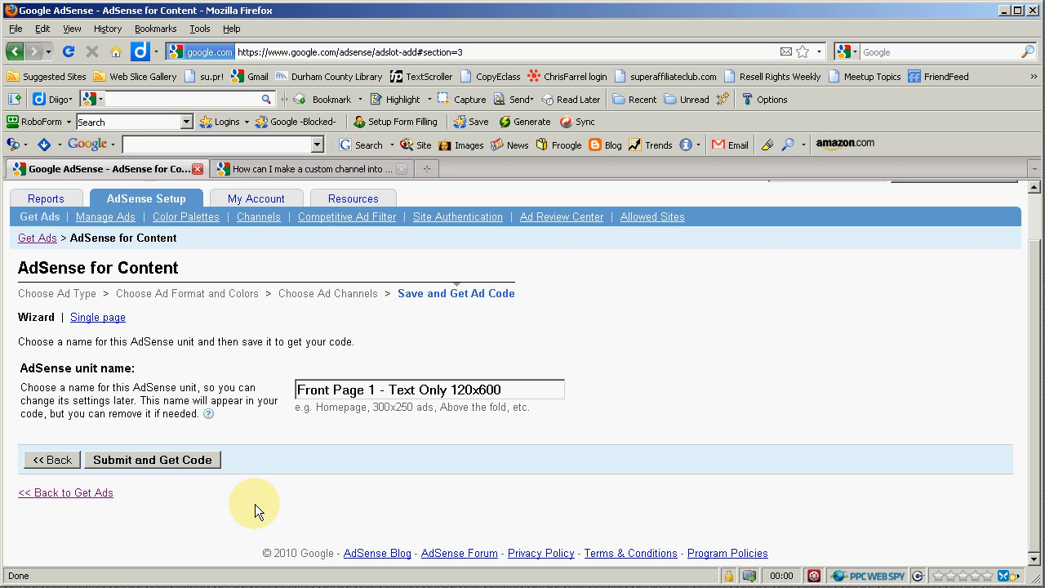
mouse_move(202, 500)
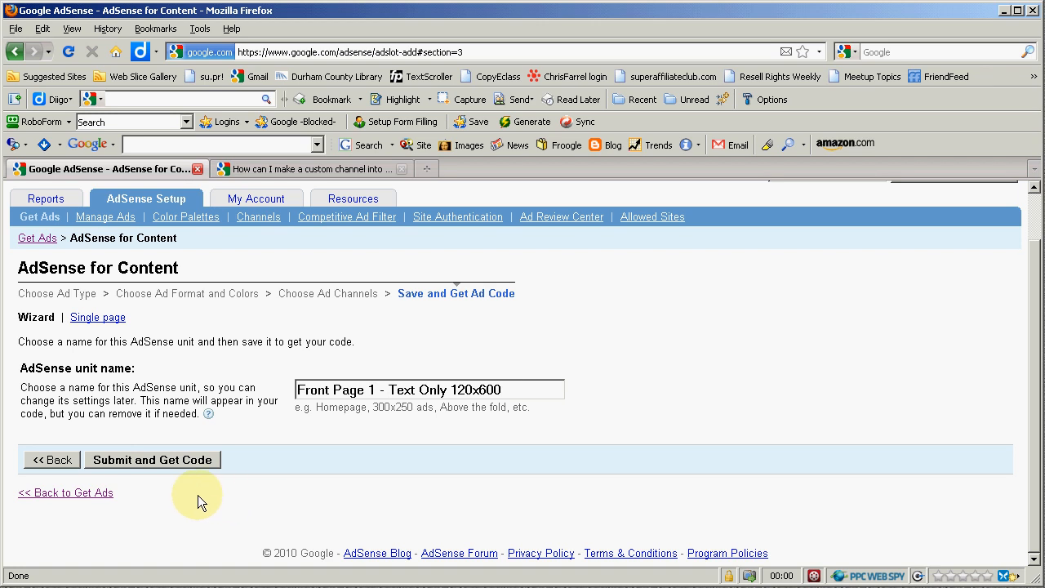